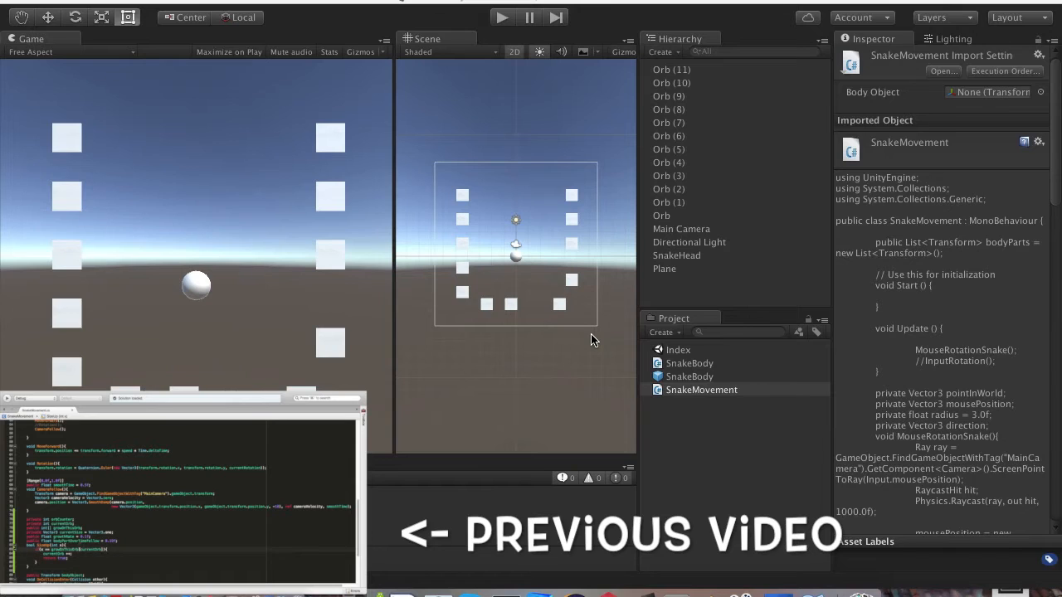
Rename the new empty GameObject to Orbs and nest every Orb object under it.
scroll("down", 3)
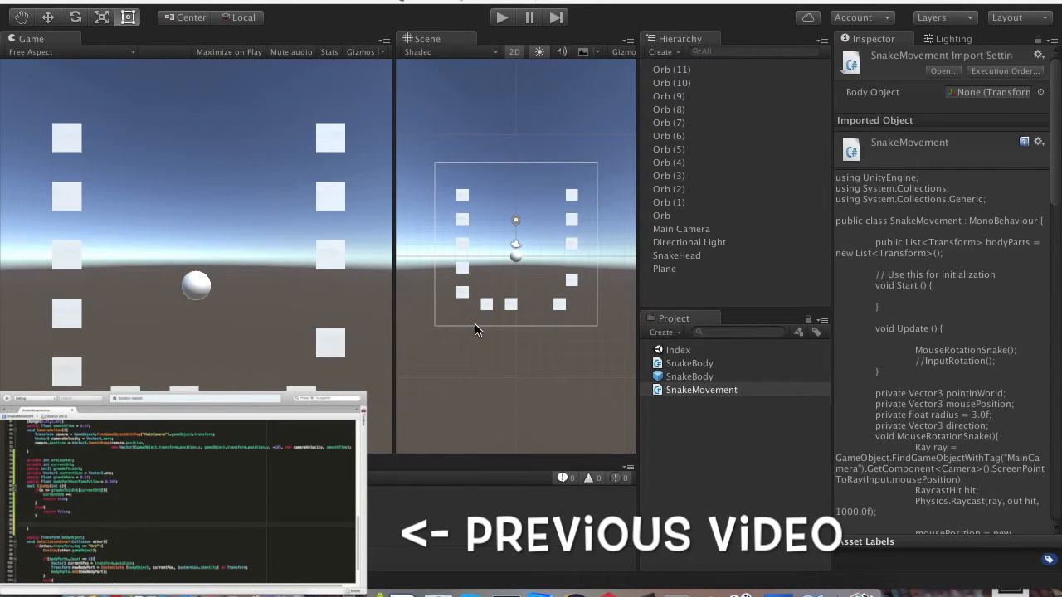
mouse_move(484, 282)
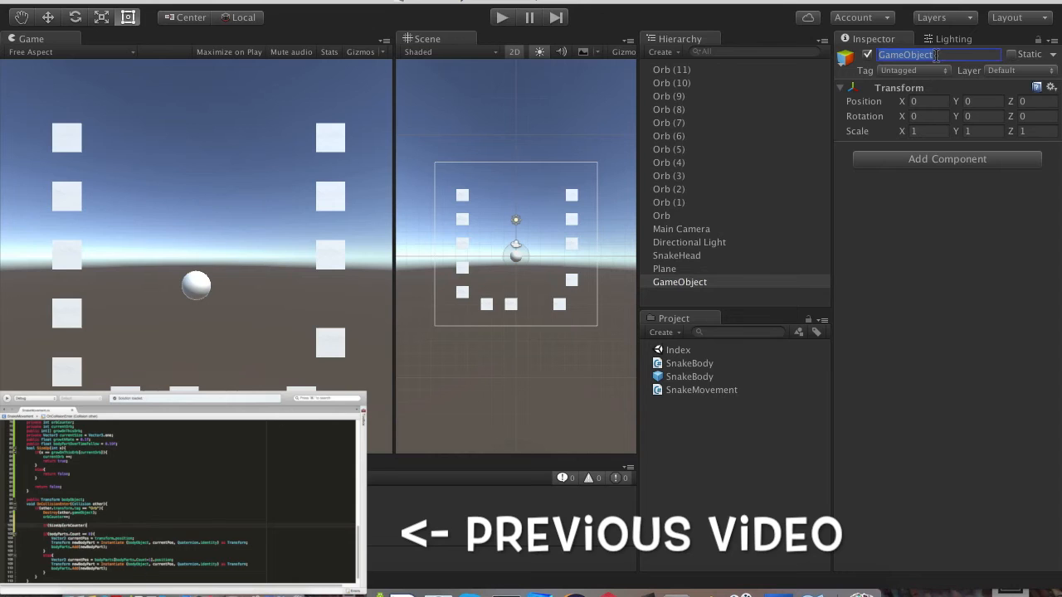
left_click(660, 216)
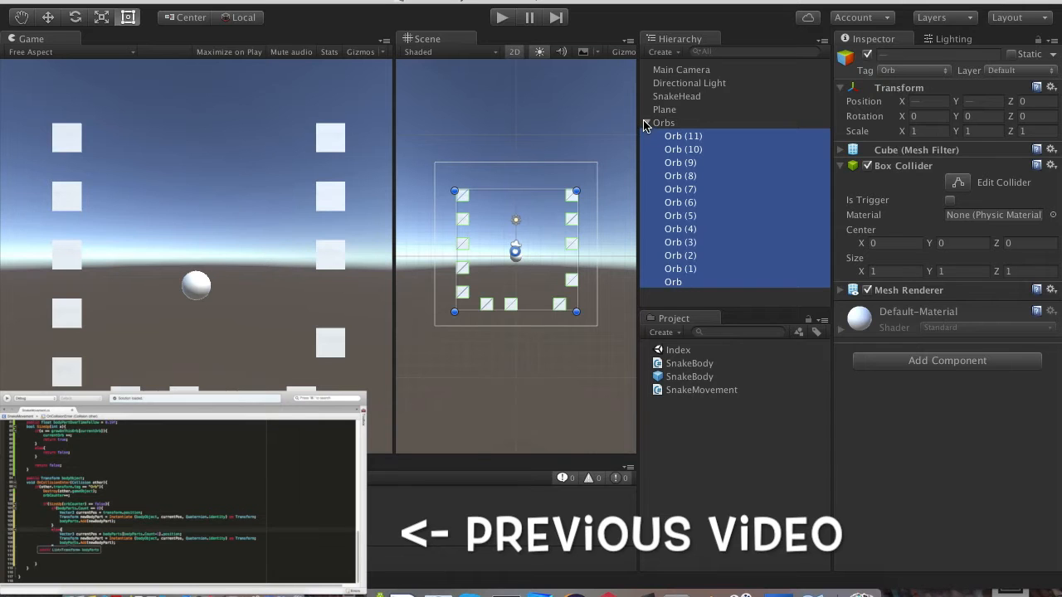
left_click(647, 122)
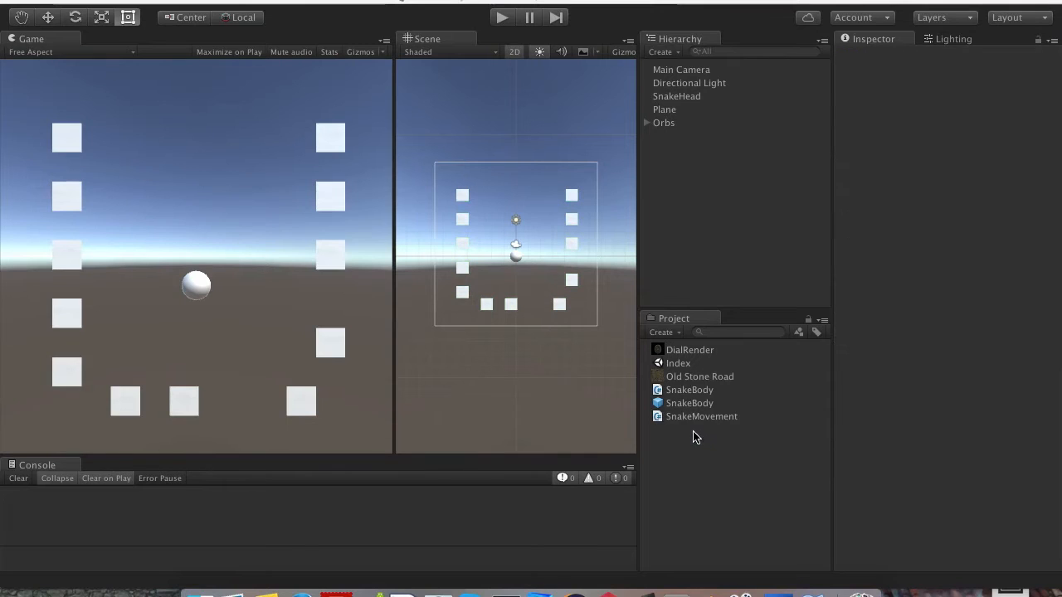
Create an Old Stone Road material from the stone texture and apply it to the ground plane.
left_click(700, 374)
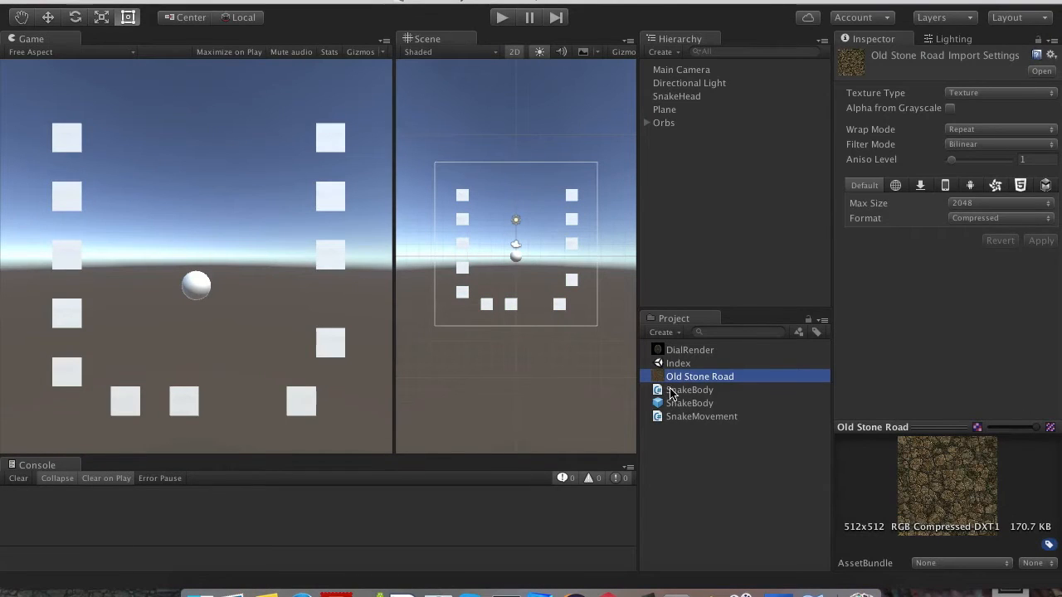
right_click(747, 381)
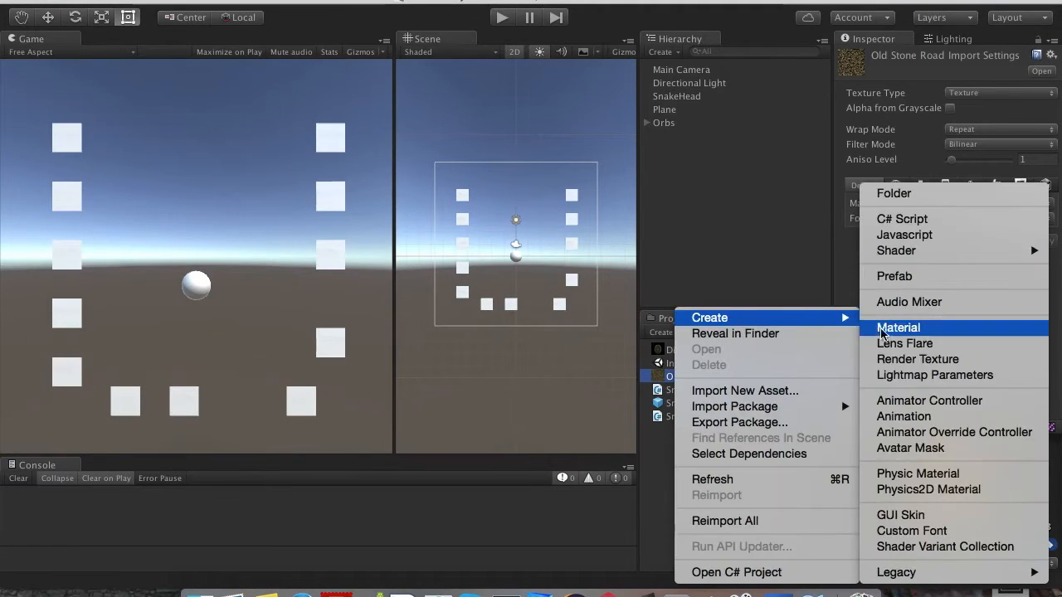
left_click(899, 327)
type("Old Stone Road")
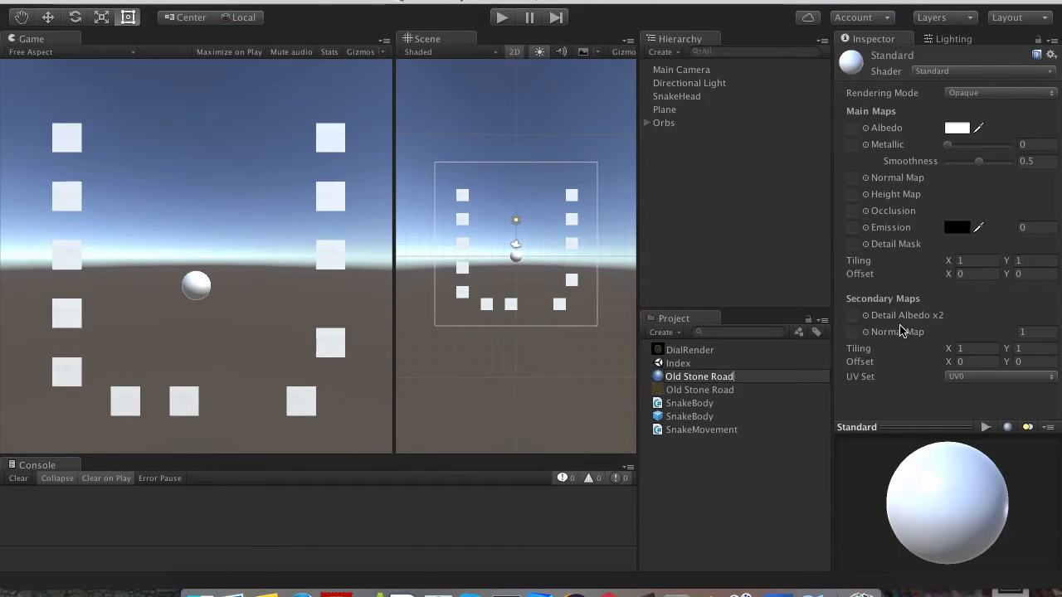
left_click(700, 388)
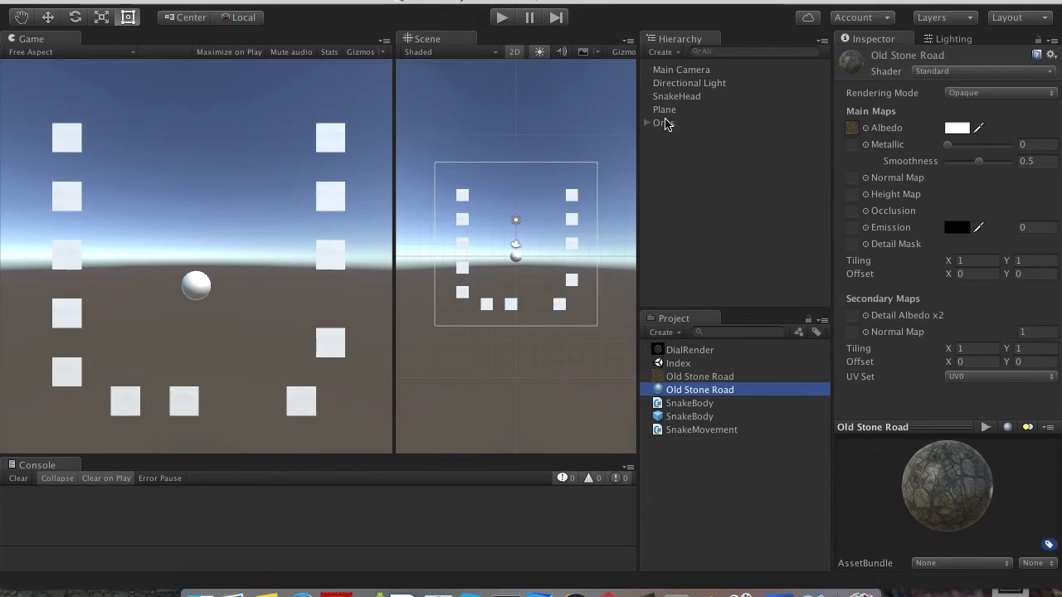
left_click(663, 109)
type("100")
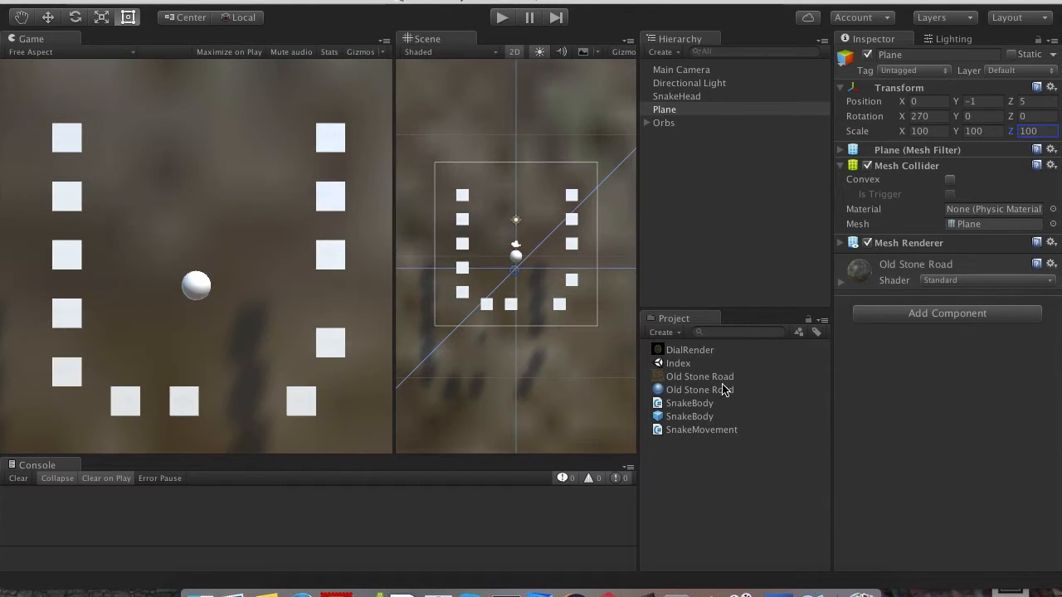
Set the Old Stone Road material's tiling to X 150 and Y 170.
left_click(700, 388)
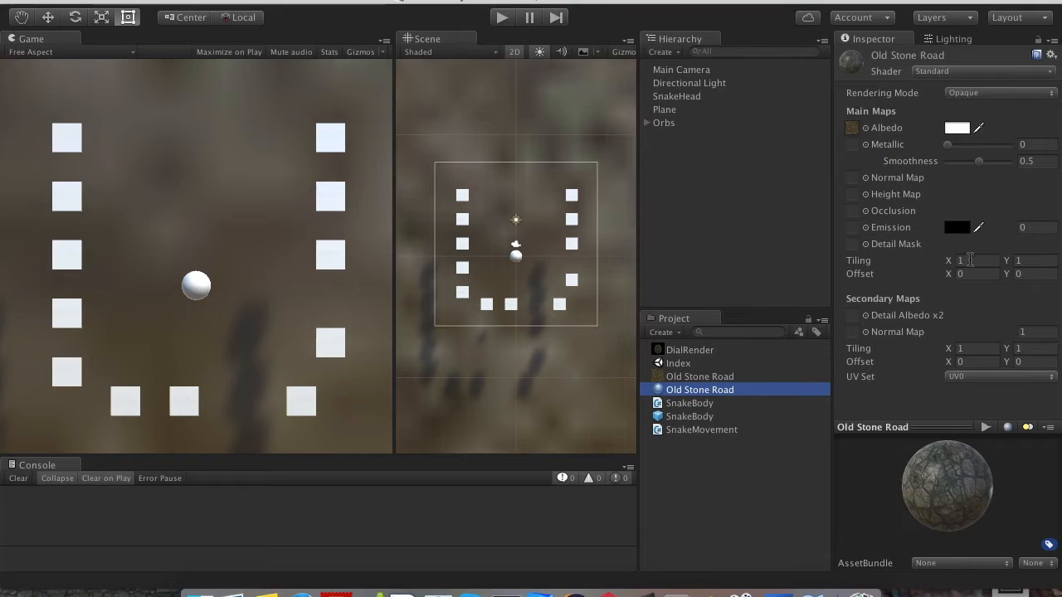
type("100")
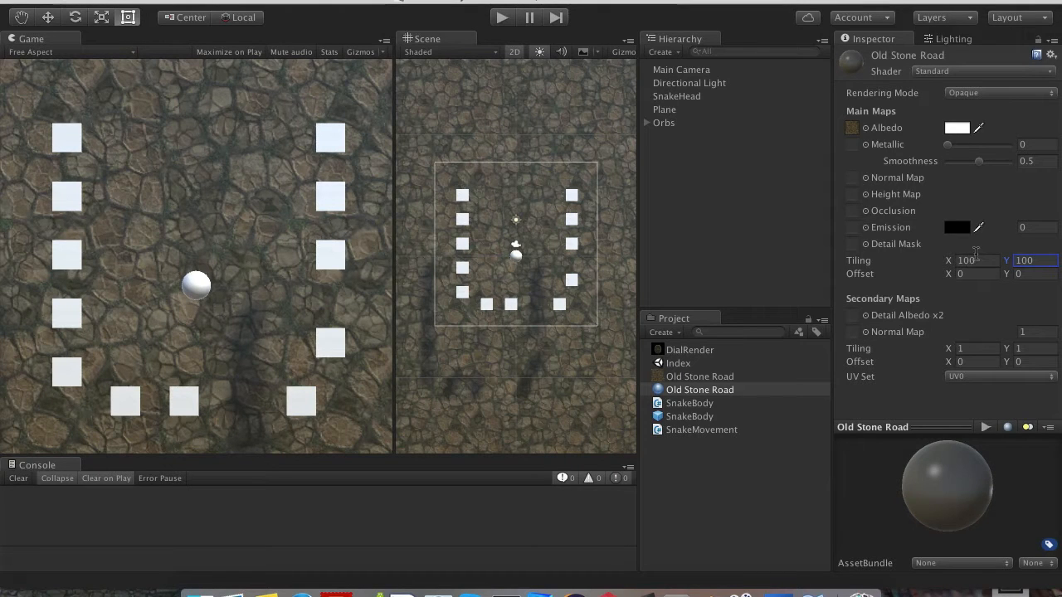
type("150")
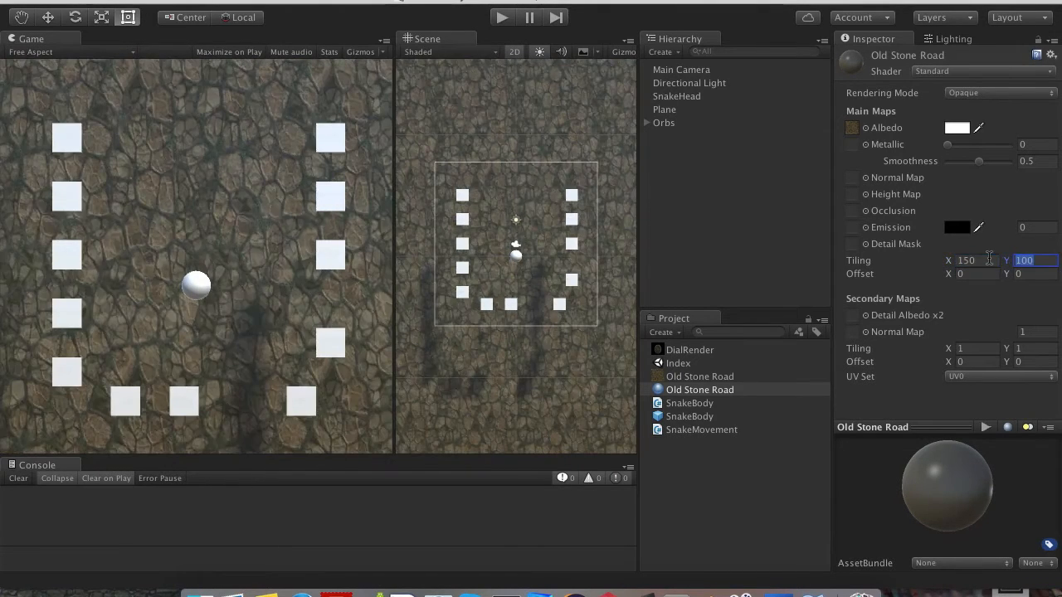
type("150")
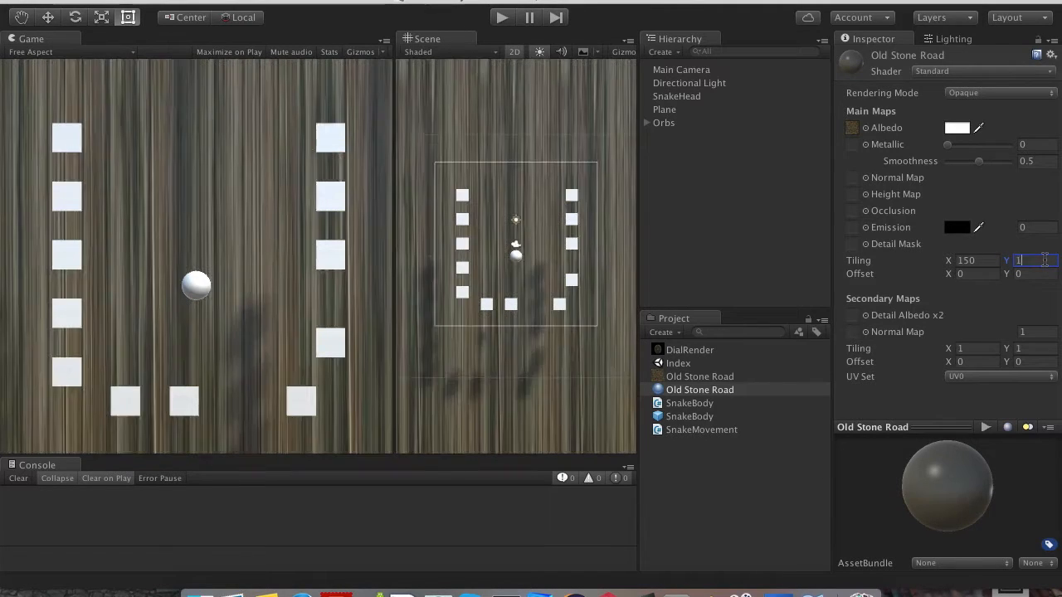
type("170")
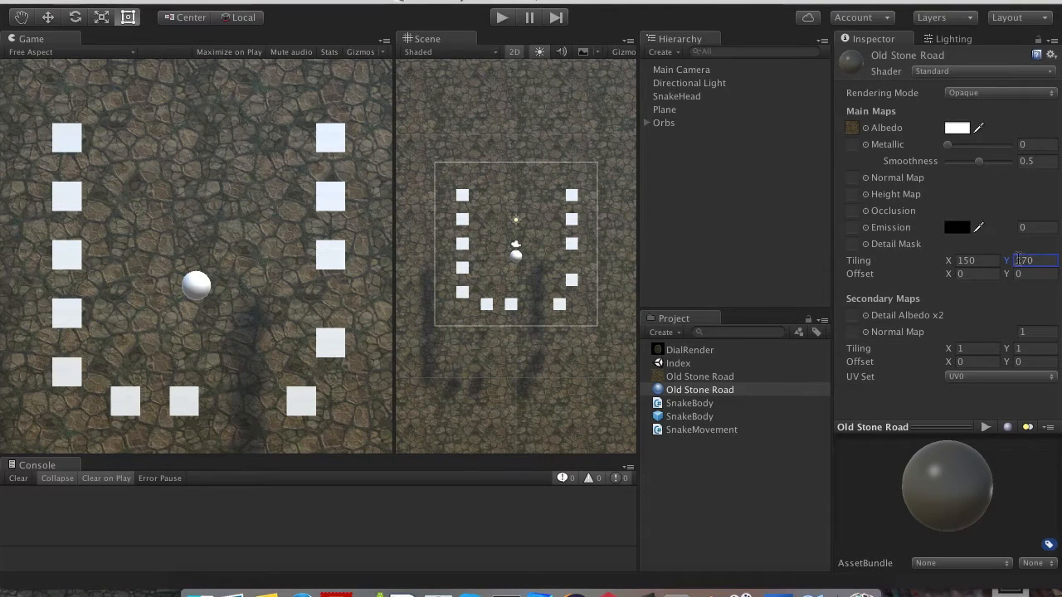
left_click(956, 126)
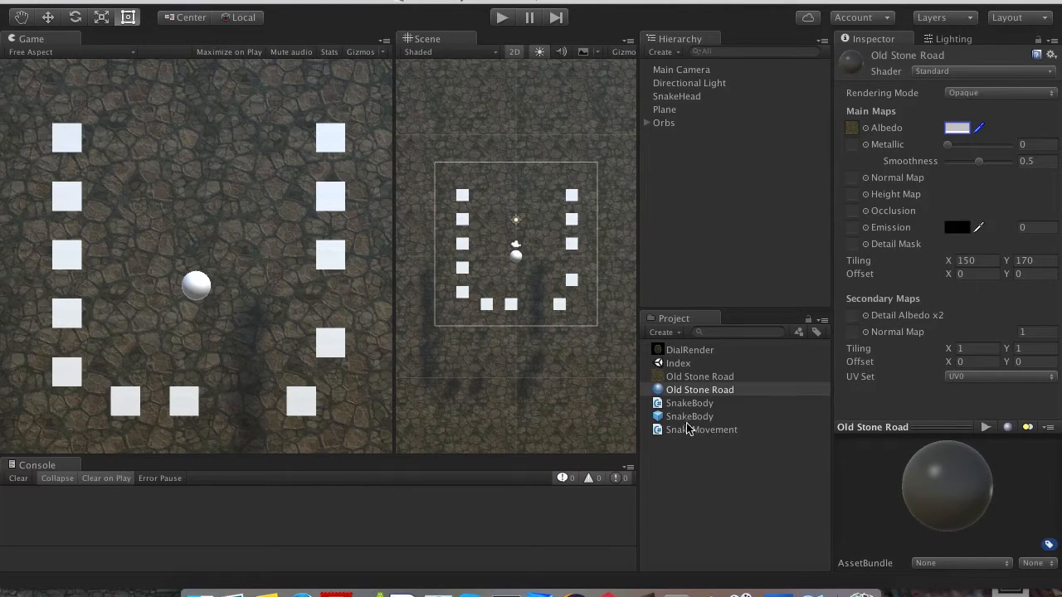
Create a DialRnder material from the DialRender texture using the Legacy Transparent Bumped Diffuse shader.
left_click(691, 348)
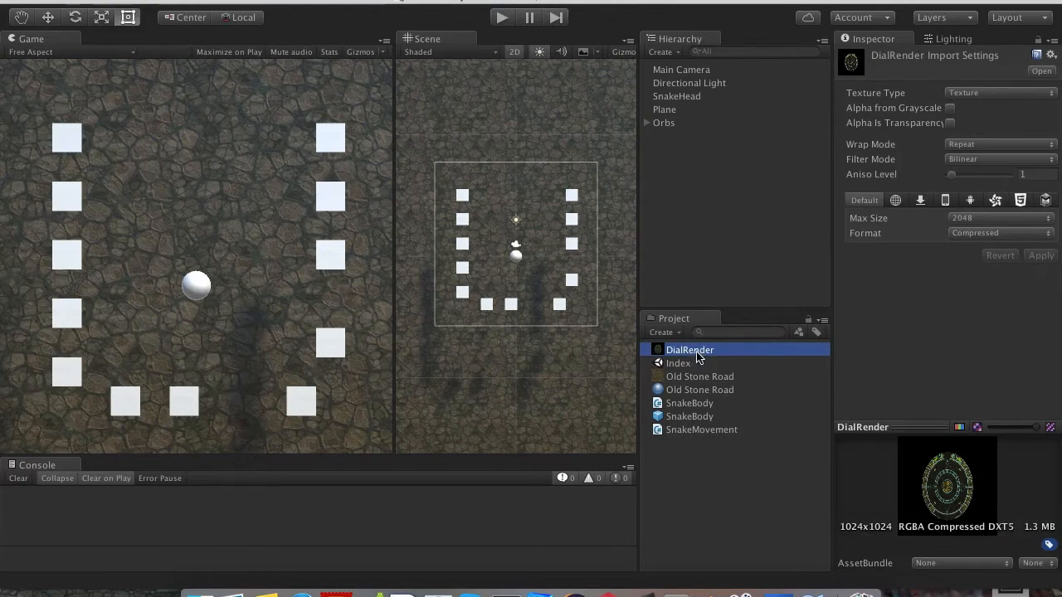
right_click(690, 349)
type("Dia")
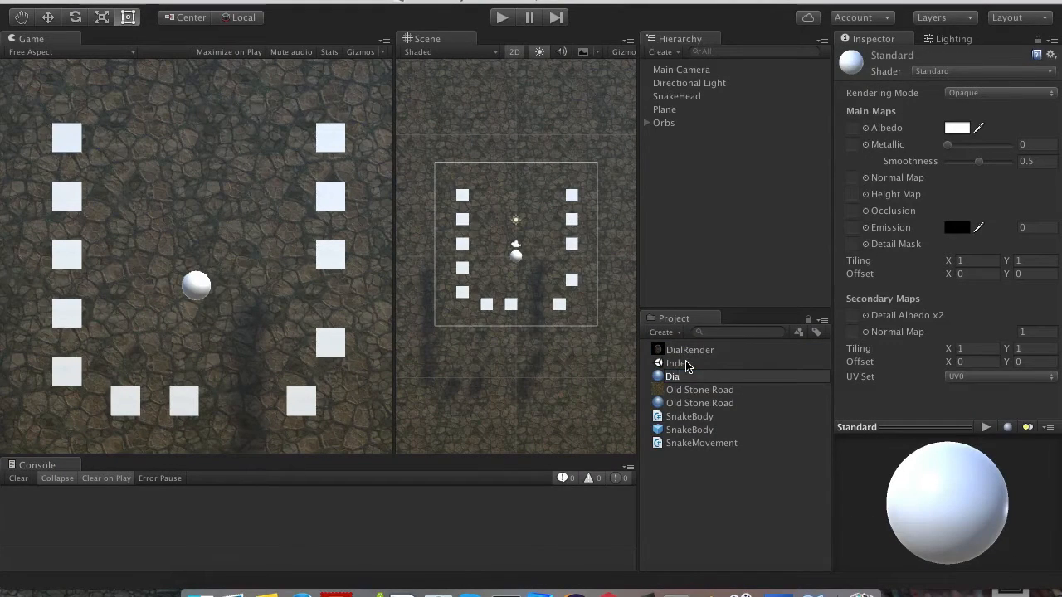
left_click(687, 362)
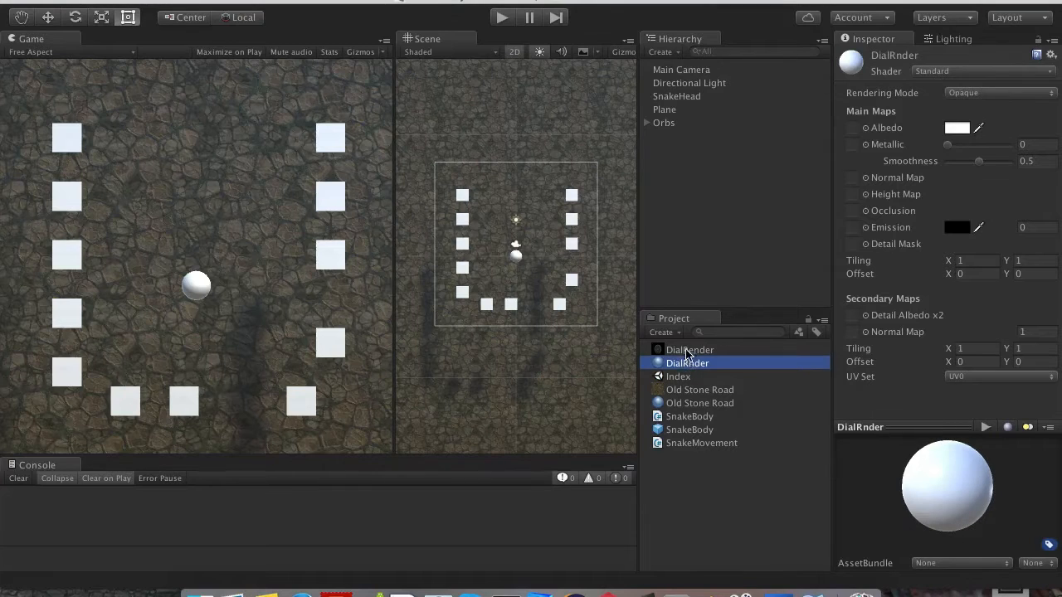
left_click(854, 126)
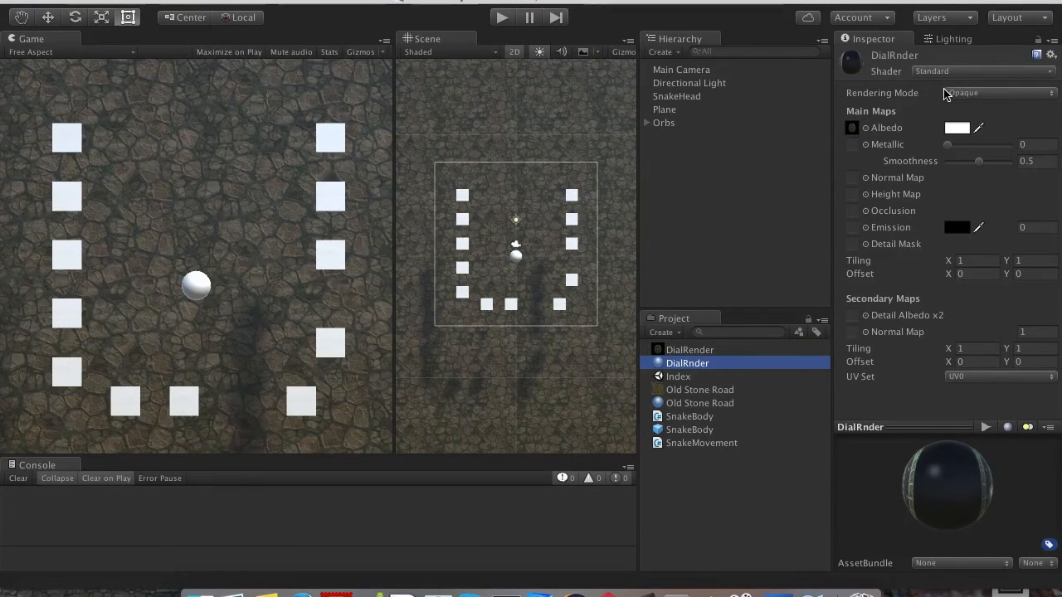
left_click(982, 69)
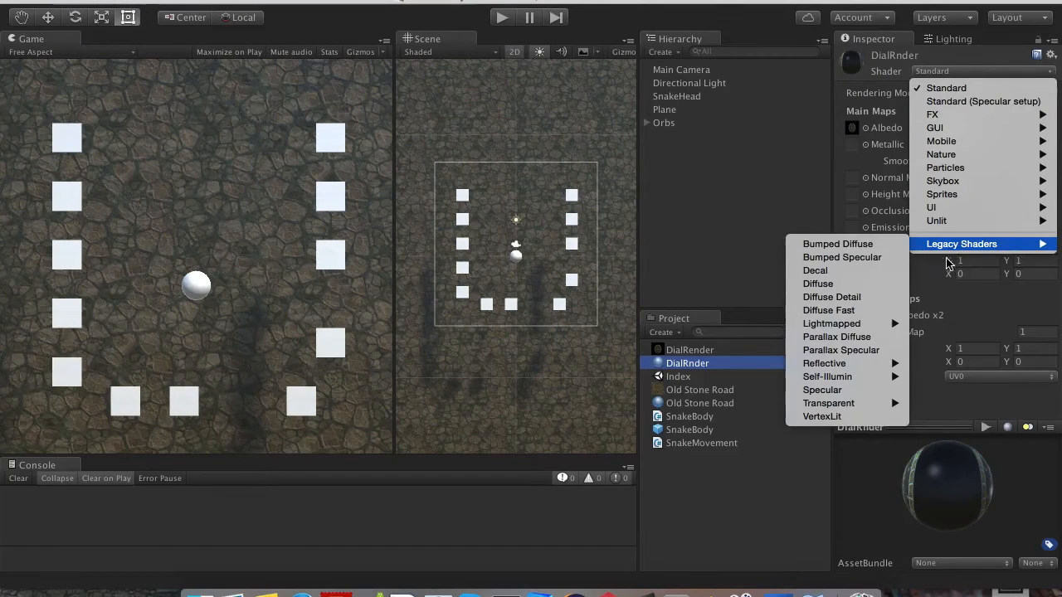
mouse_move(846, 403)
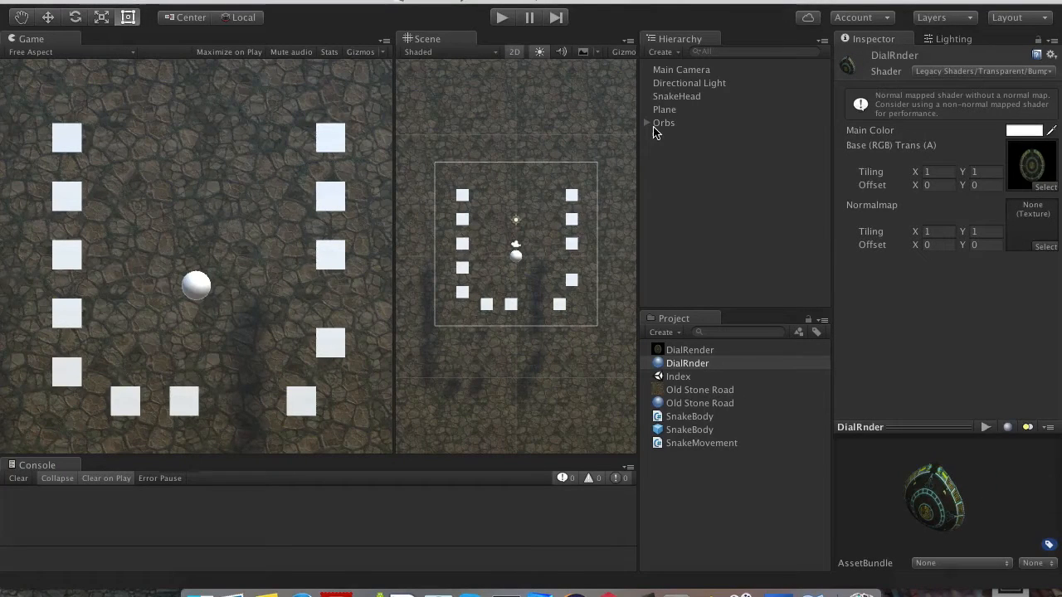
left_click(647, 123)
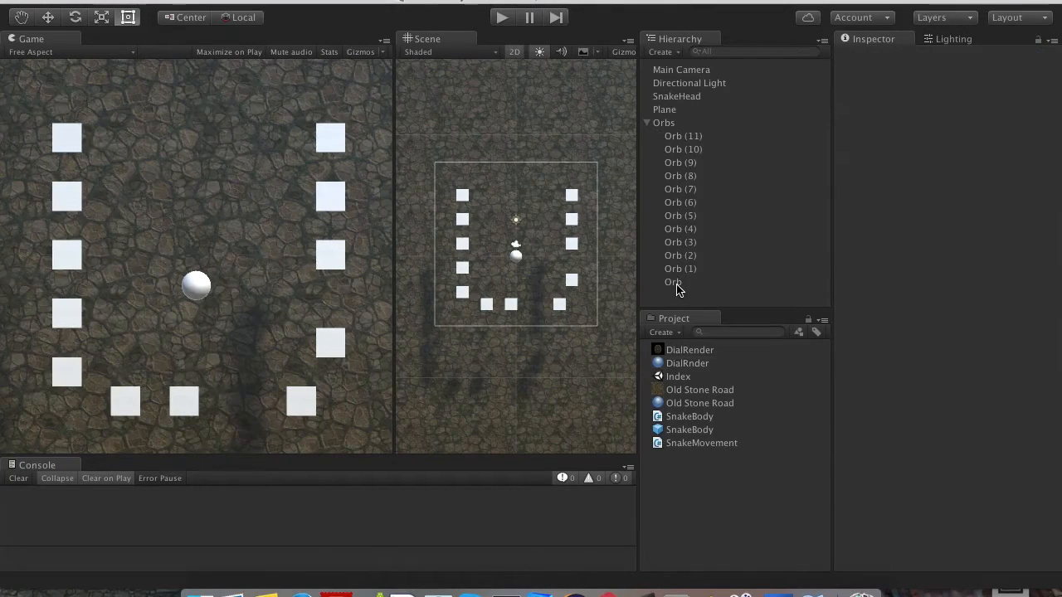
Make the first Orb a prefab and delete the duplicate orbs Orb (1)–(11).
left_click(673, 282)
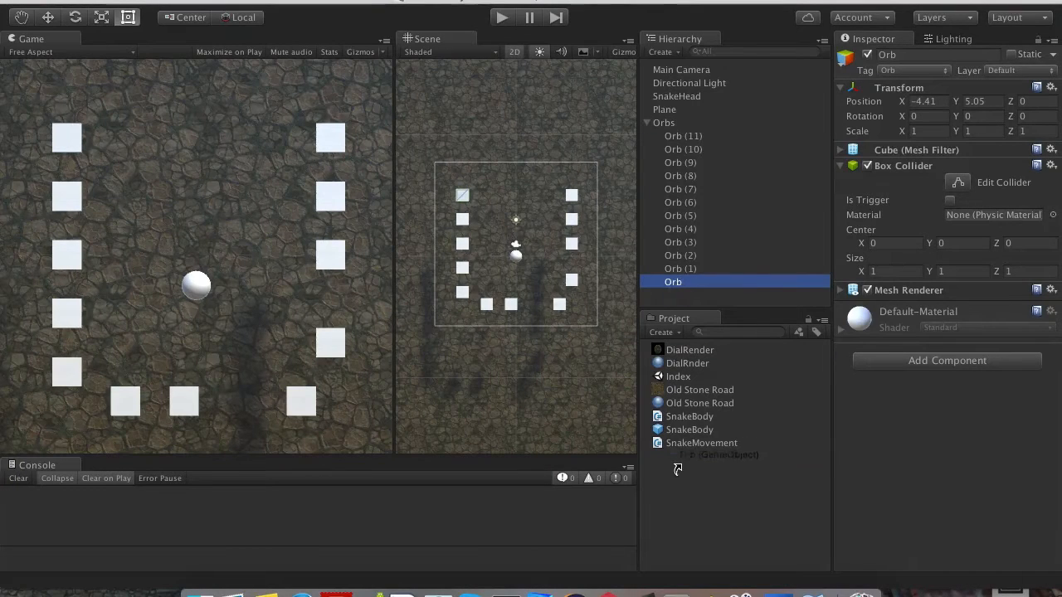
left_click(673, 414)
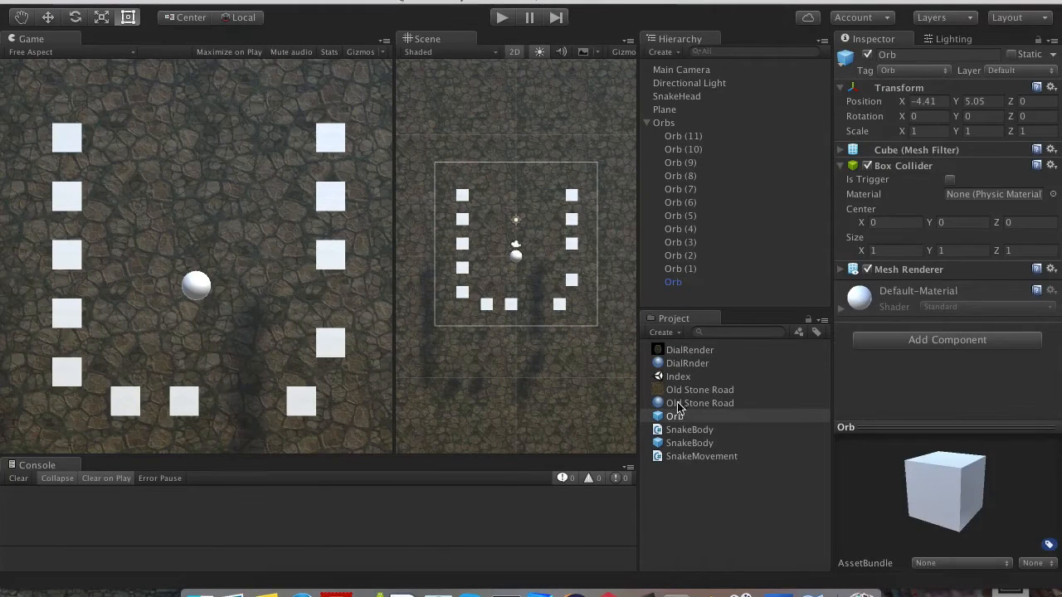
left_click(673, 414)
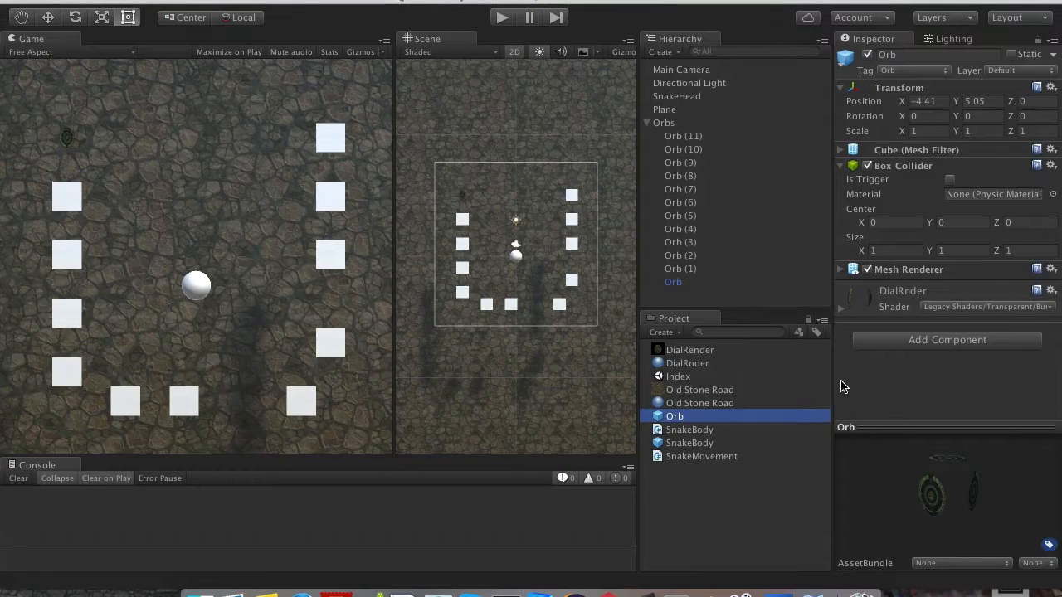
left_click(684, 136)
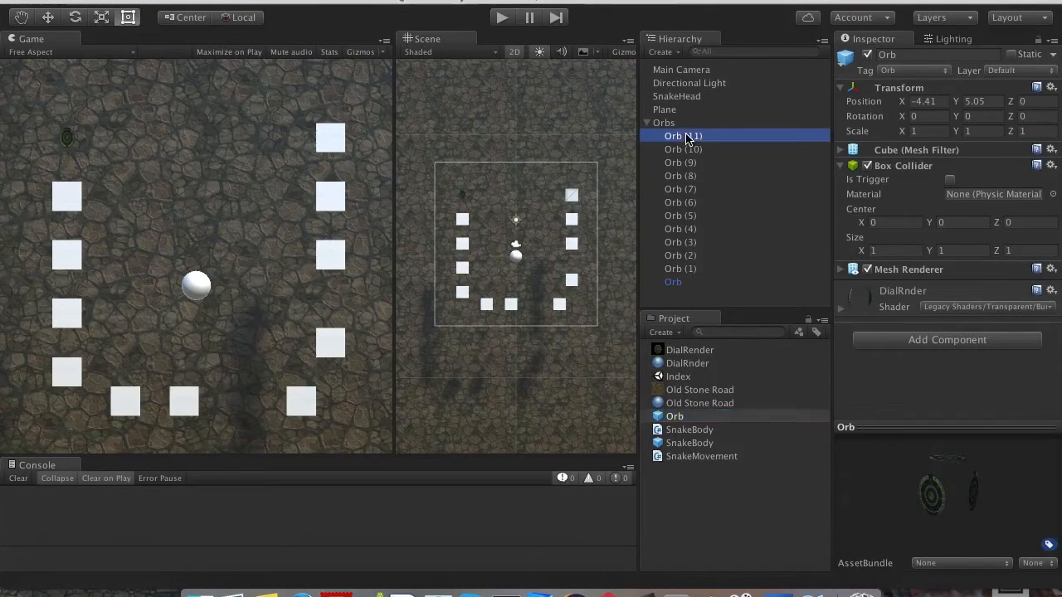
left_click(680, 269)
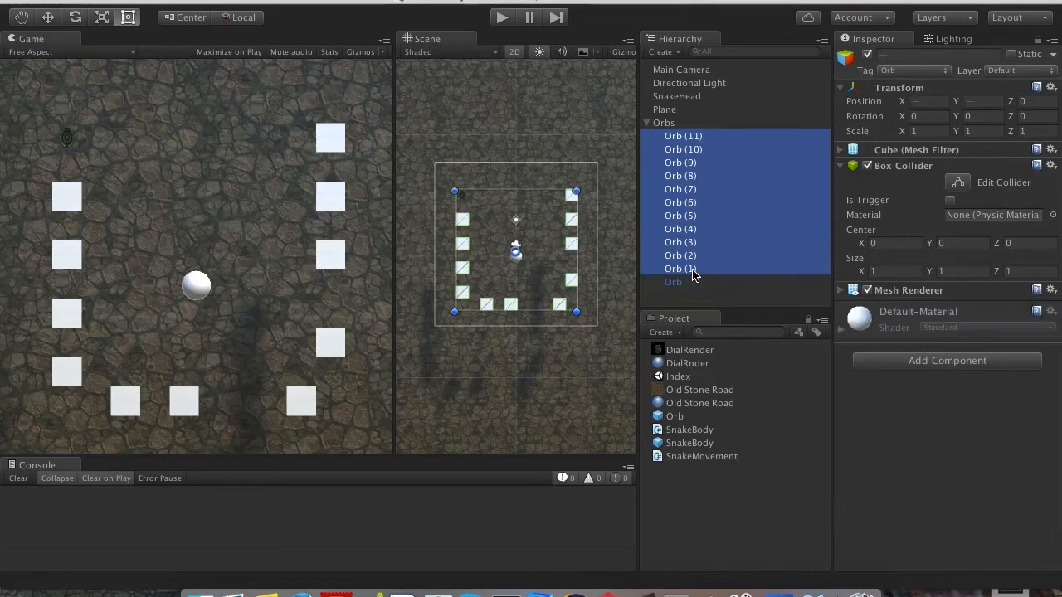
left_click(673, 136)
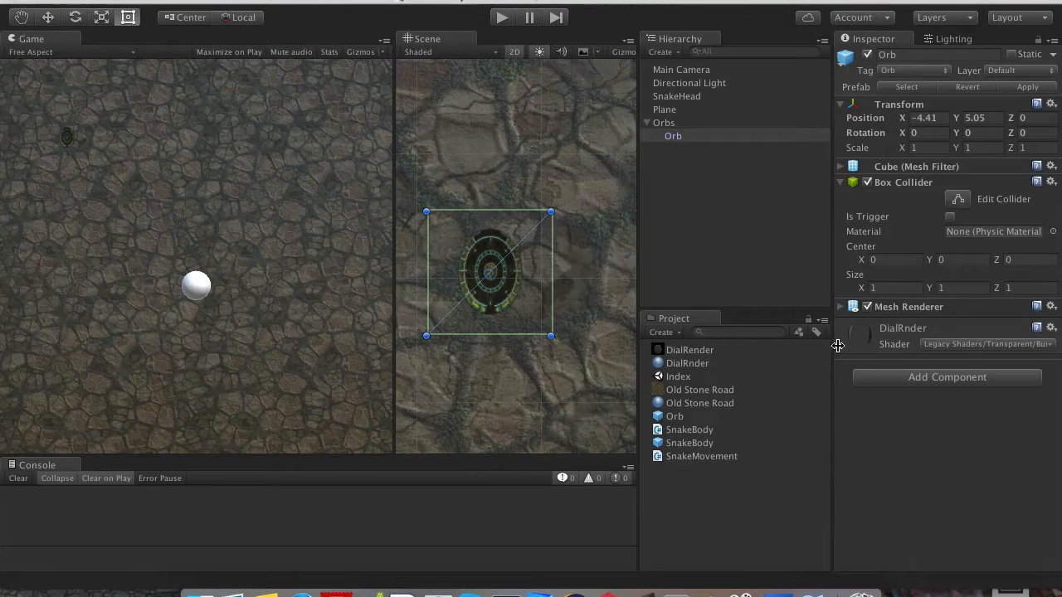
Scale the remaining Orb to 2, 1.6, 0.5 and shrink its Box Collider to 0.5, 0.7, 1.
left_click(839, 305)
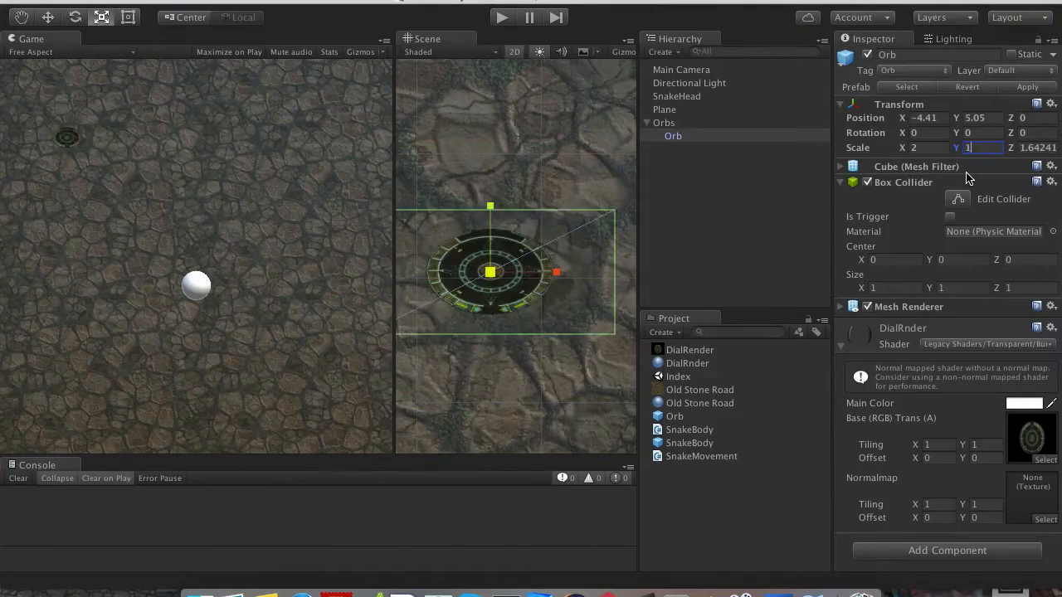
key("Tab")
type("0.5")
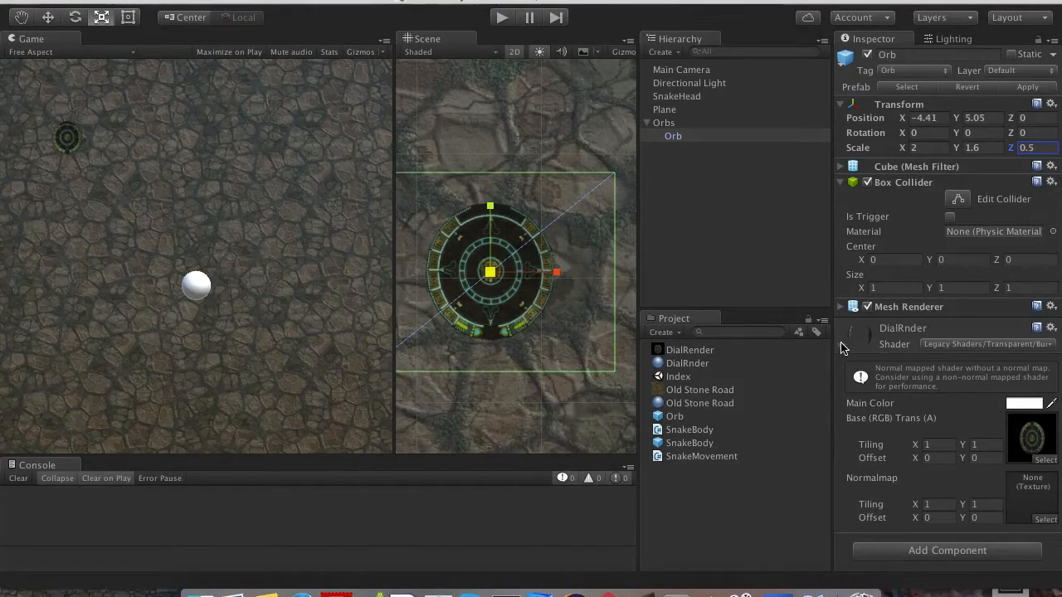
left_click(687, 361)
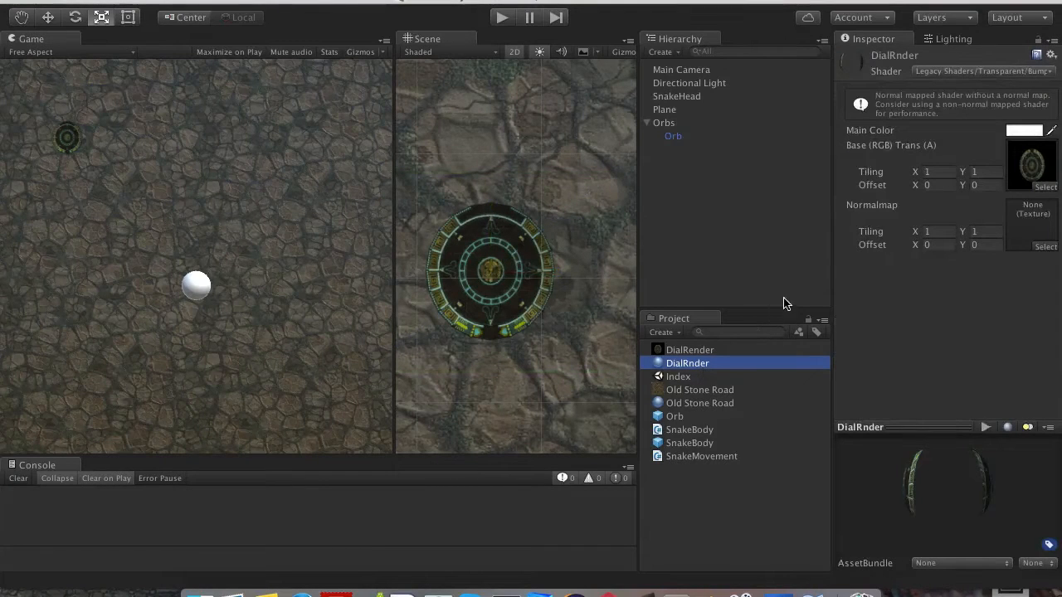
left_click(673, 136)
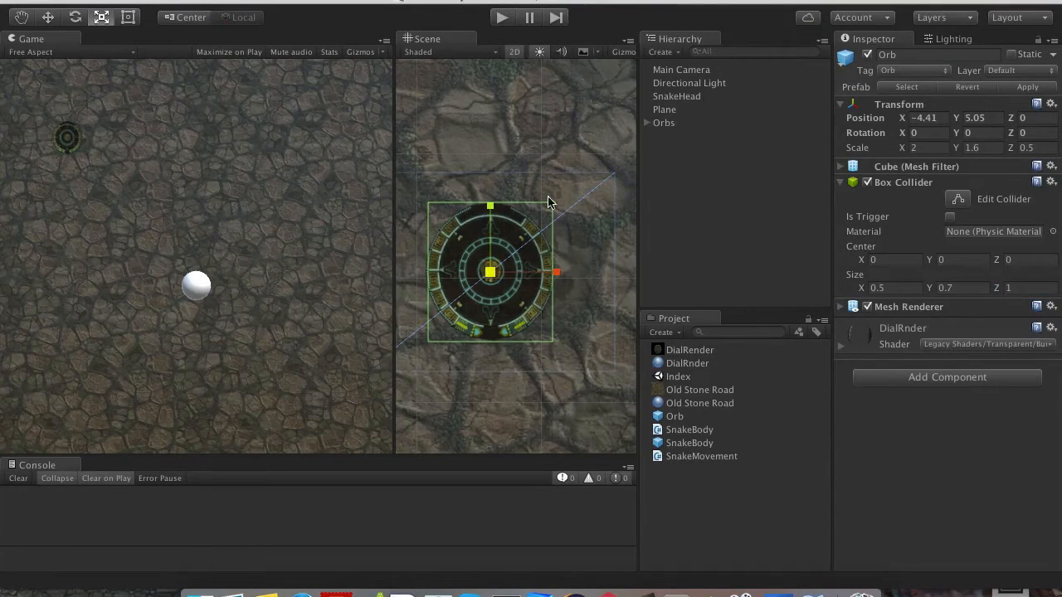
left_click(673, 136)
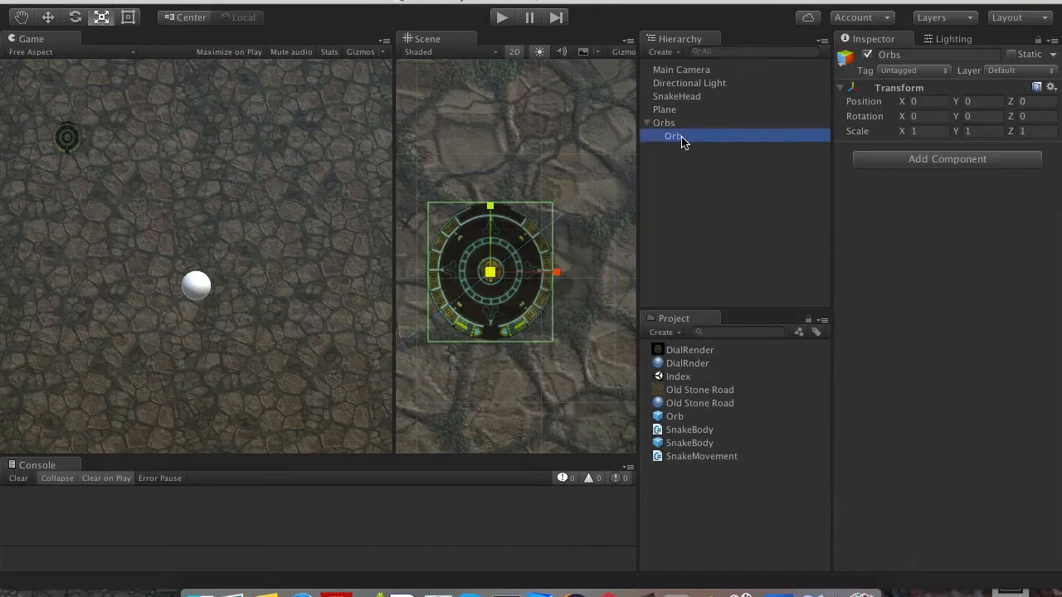
Duplicate the dial orb into twelve copies spread across the playing field.
left_click(681, 149)
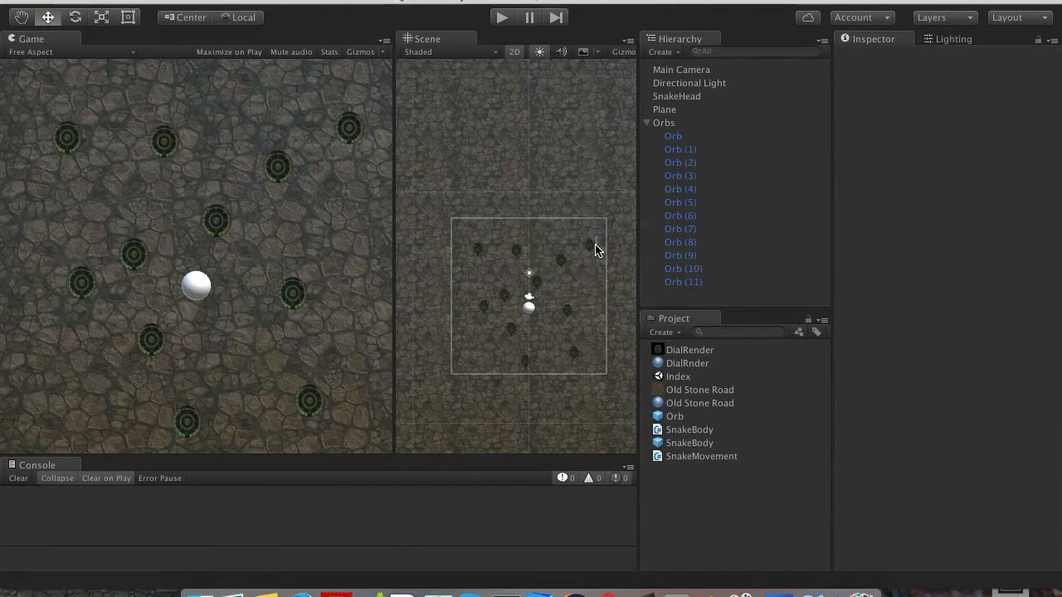
left_click(683, 282)
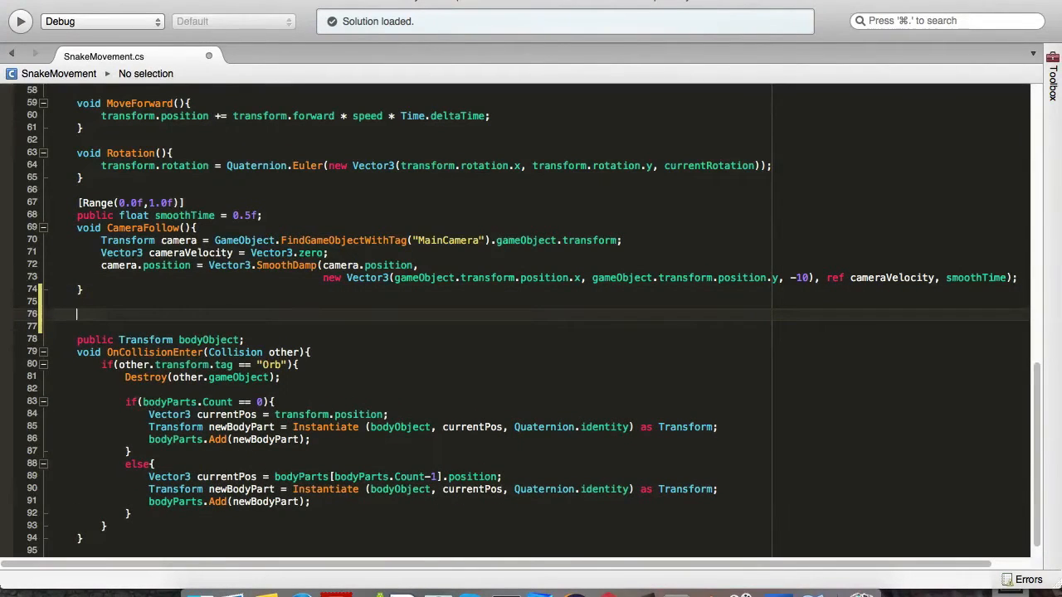
Declare bool SizeUp(), private orbCounter and currentOrb, public int[] growOnThisOrb, and a private currentSize field.
type("bool Size")
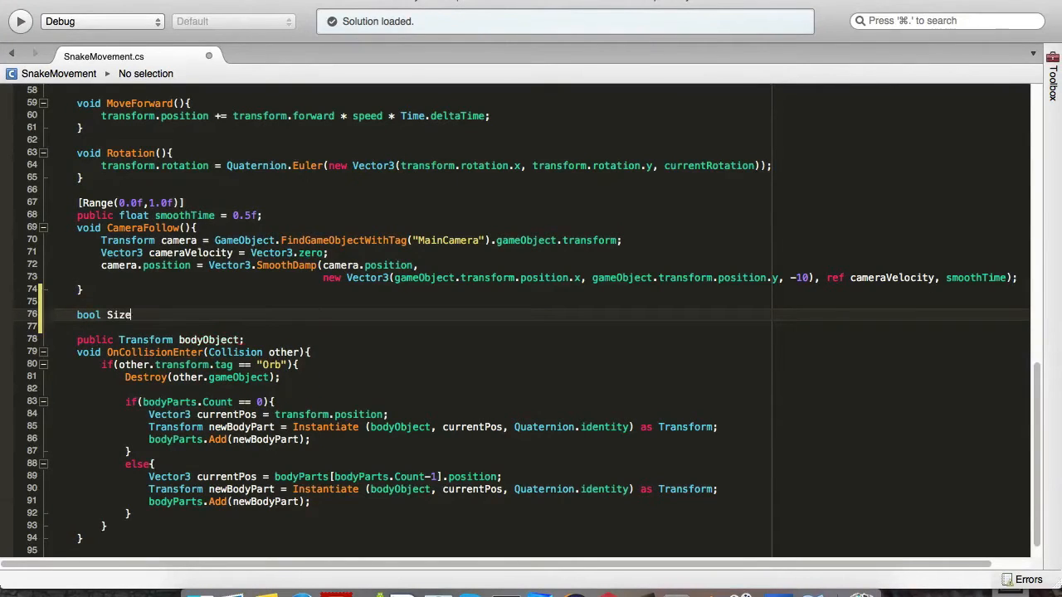
type("Up(int x){")
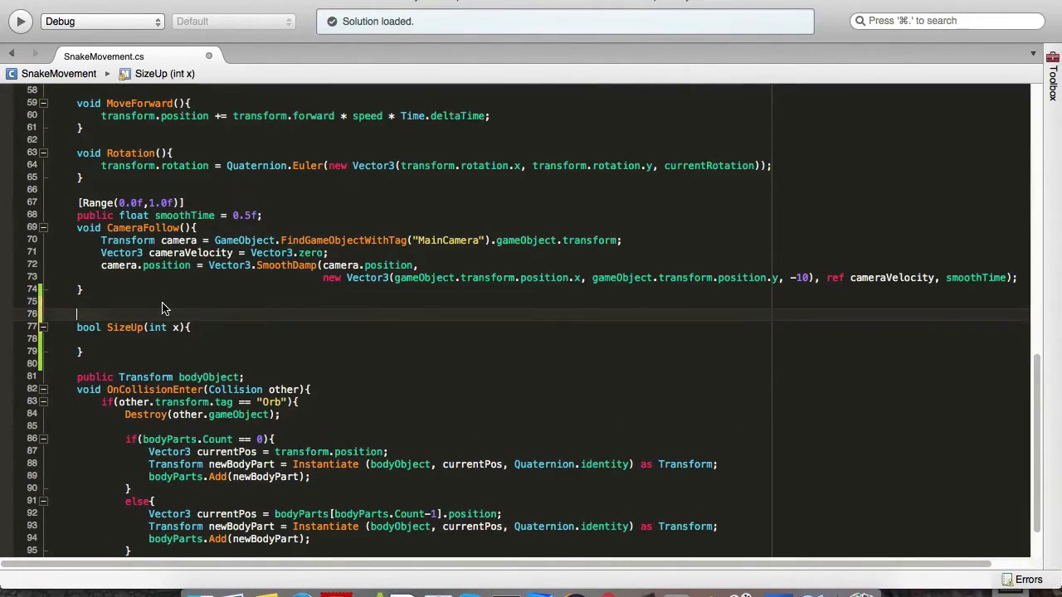
type("private int")
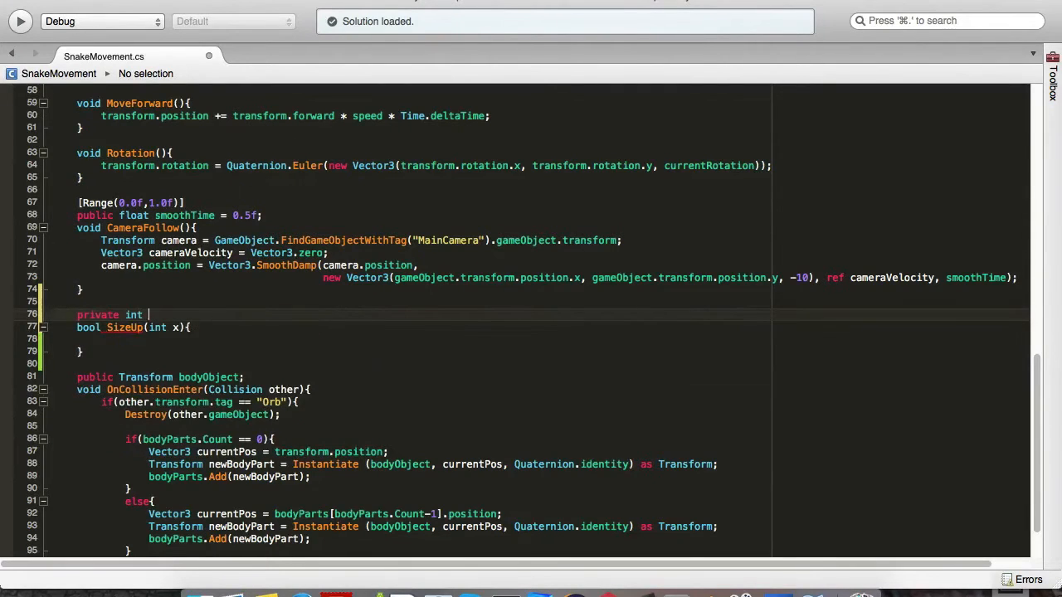
type("orbCounter")
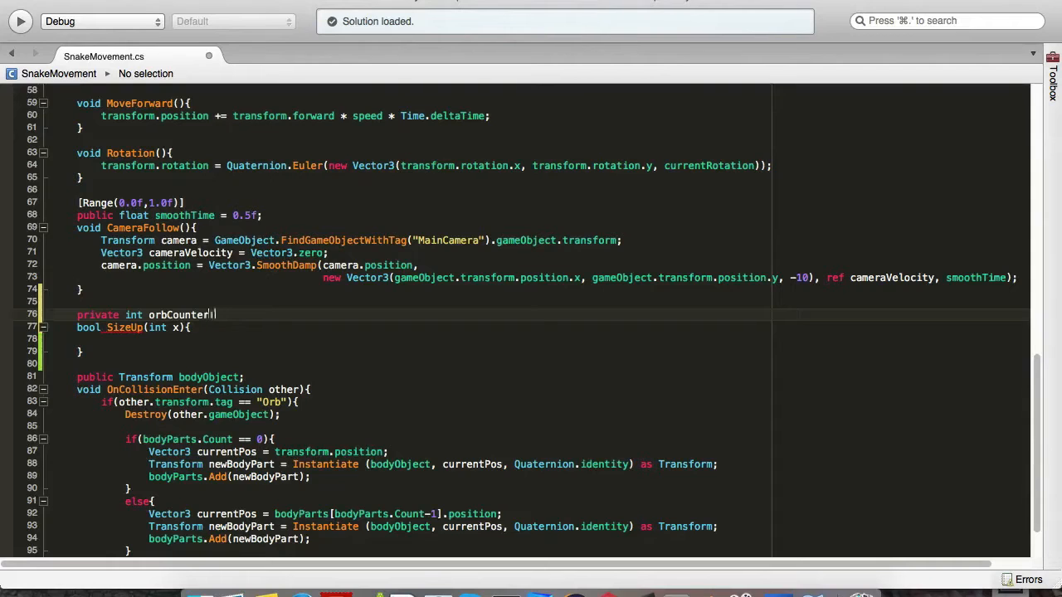
type(";")
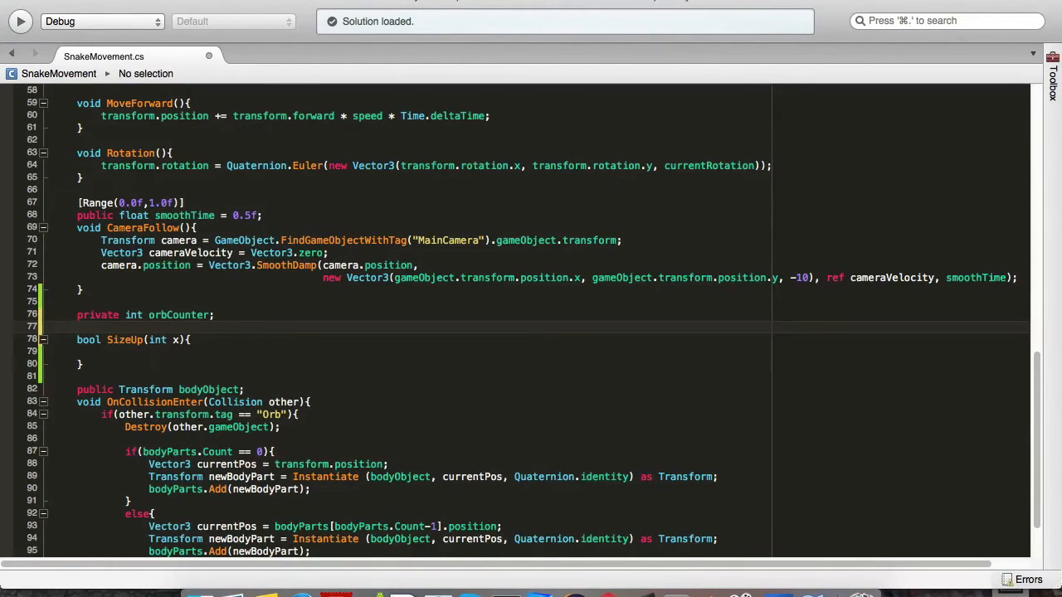
type("private int c")
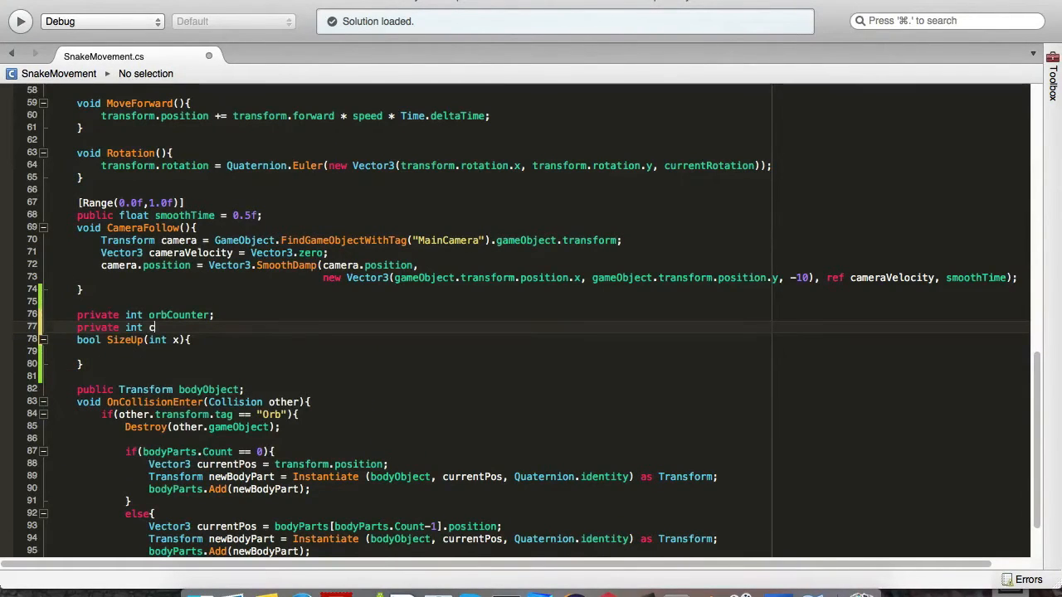
type("urrentOrb;")
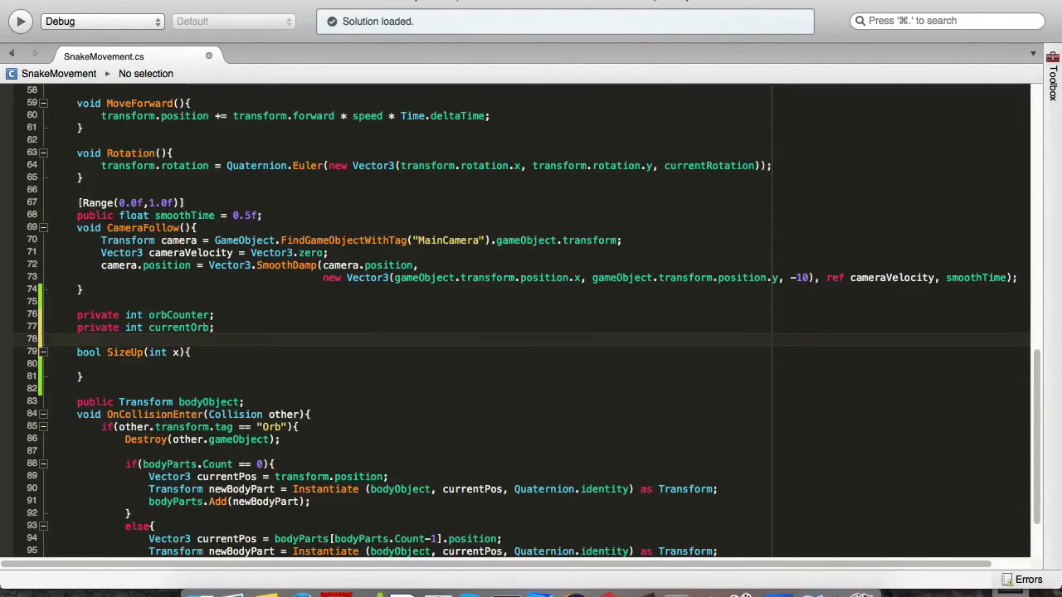
type("public int")
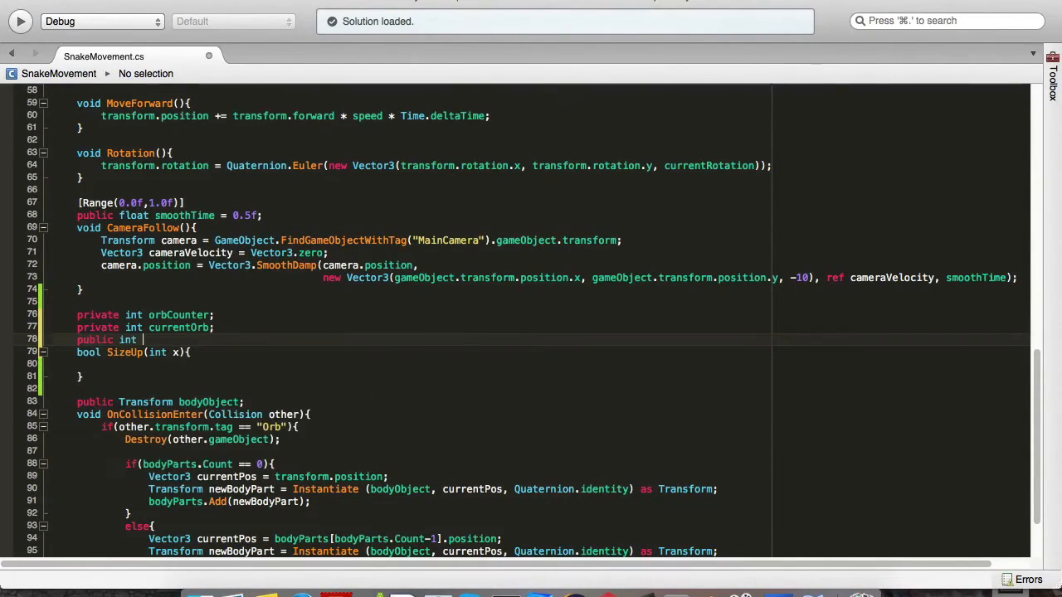
type("[] growOnThisOrb;")
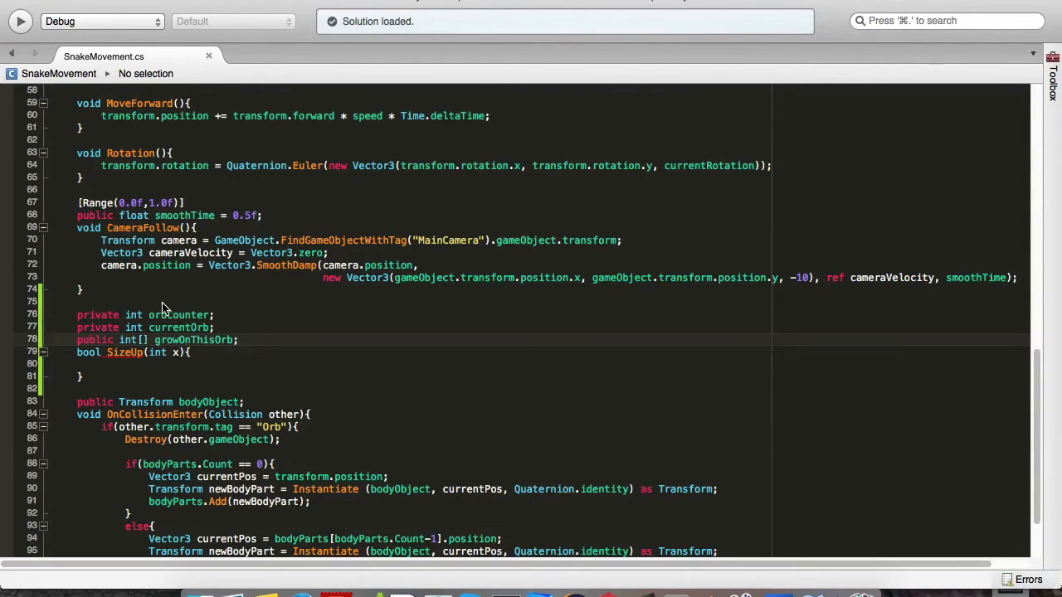
key("Return")
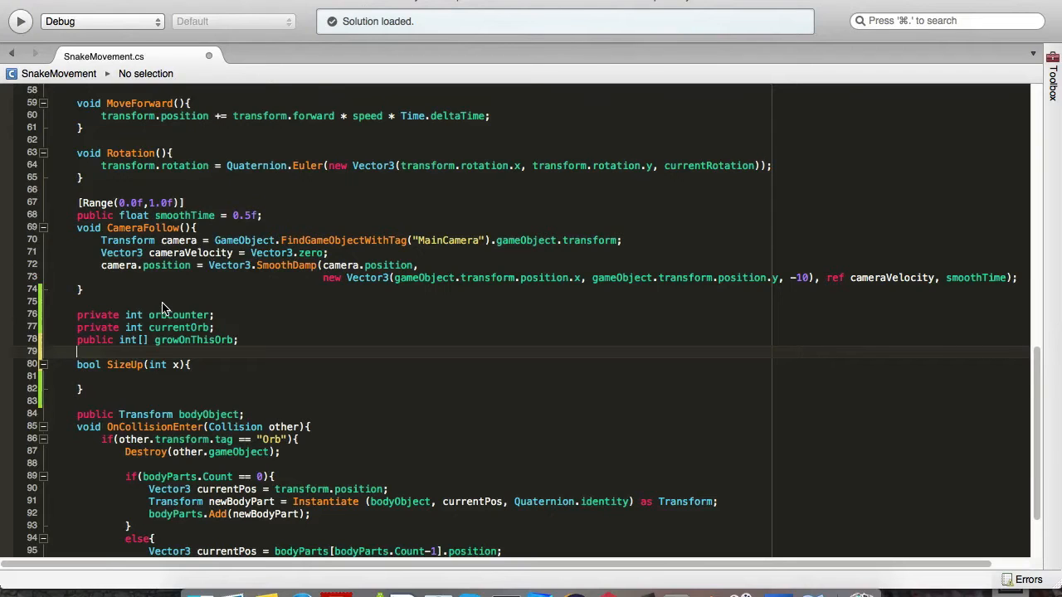
type("private Vector3 curr")
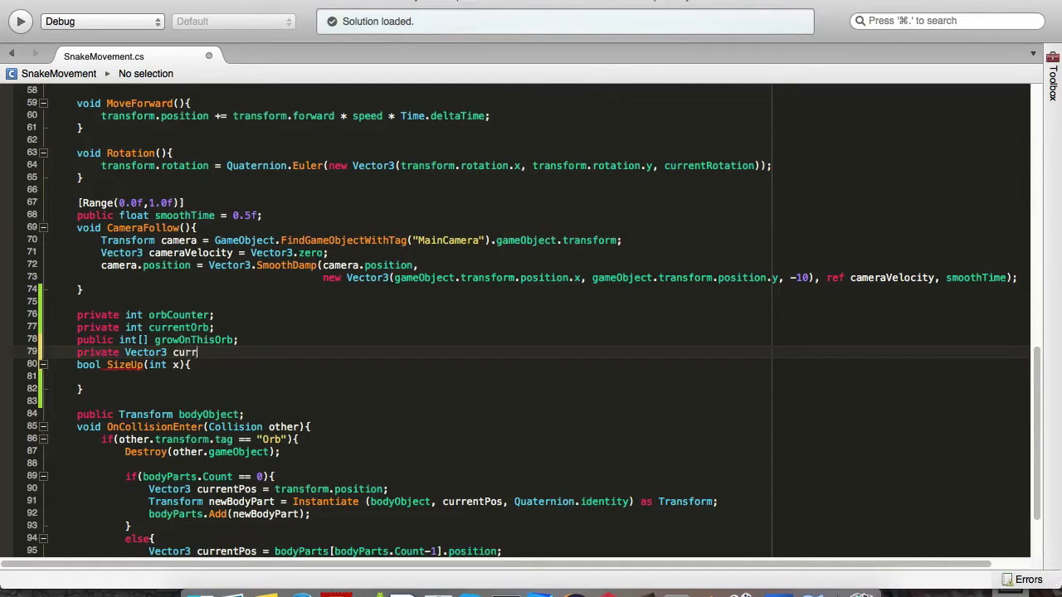
type("entSize = new Vector3.one")
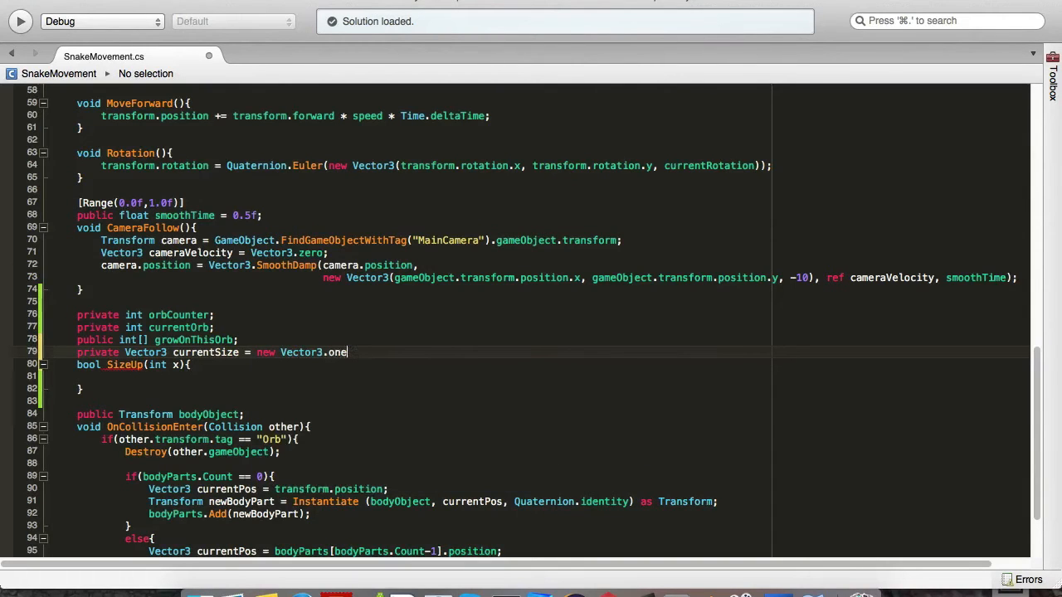
type(";")
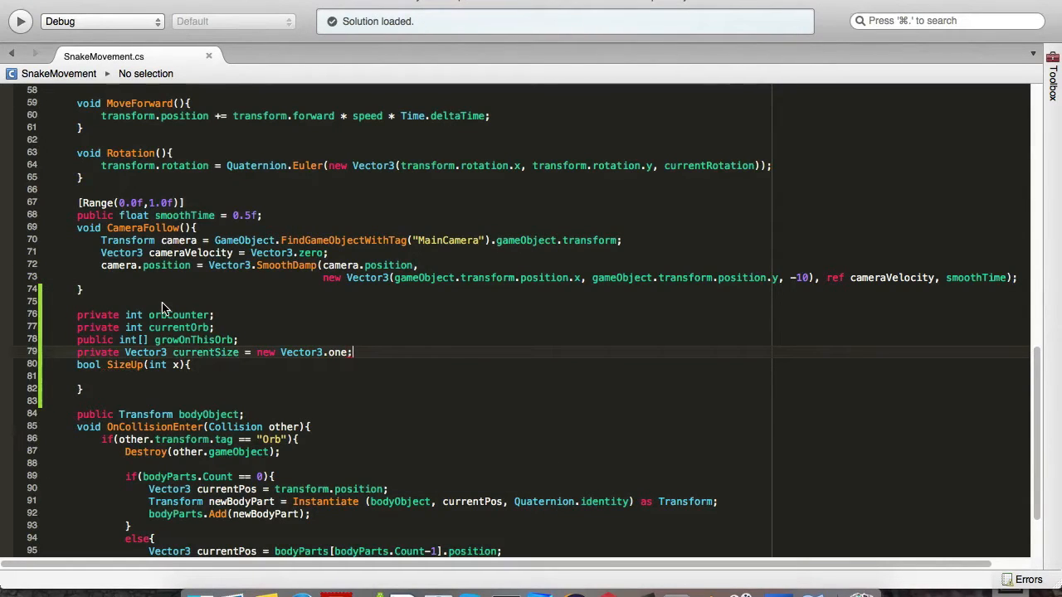
Initialise currentSize to Vector(0,0,0), growthRate = 0.1 and public float bodyPartOverTimeFollow = 0.19f.
scroll("up", 3)
type(" new ve")
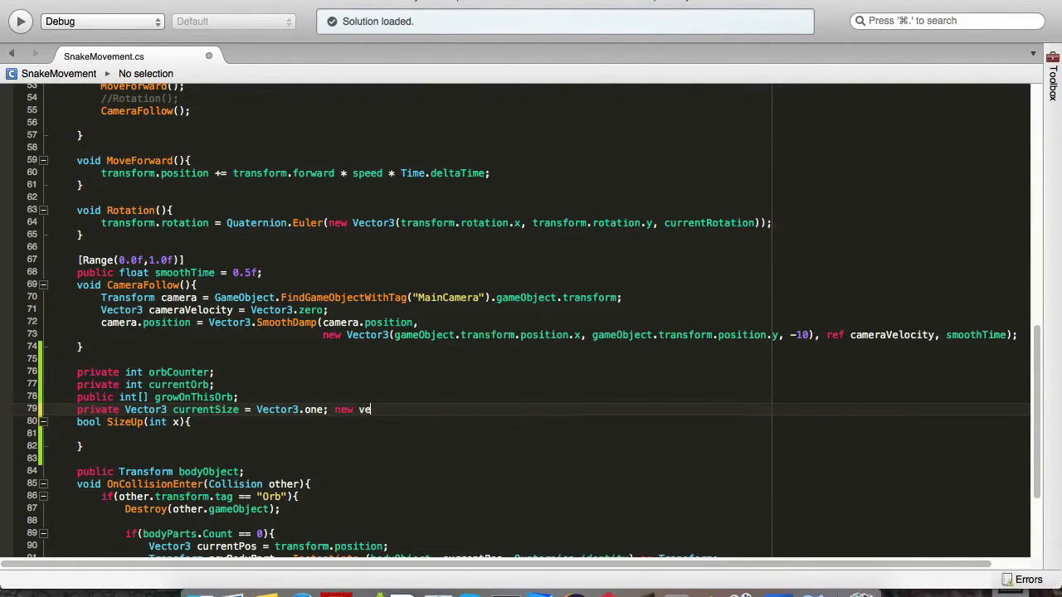
type("ctor(0,")
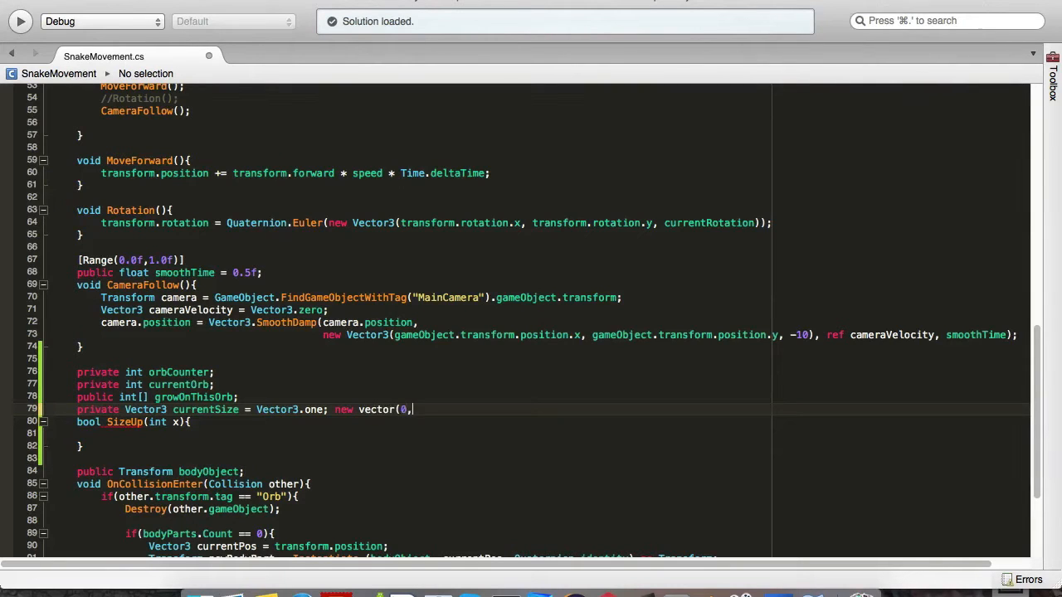
type("0,0);")
type("public float growthR")
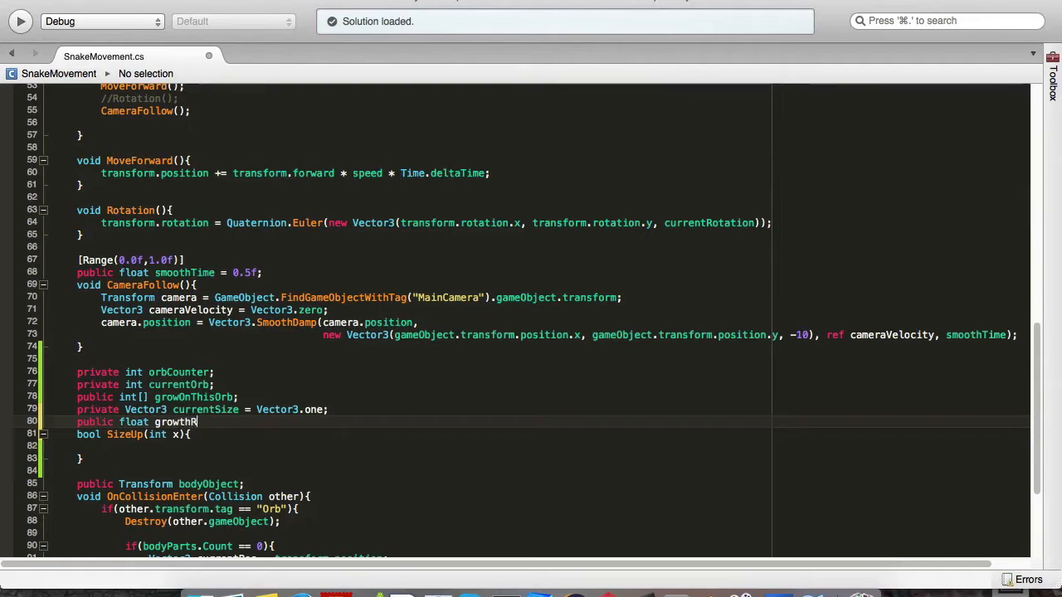
type("ate = 0.1f;")
type("public float body")
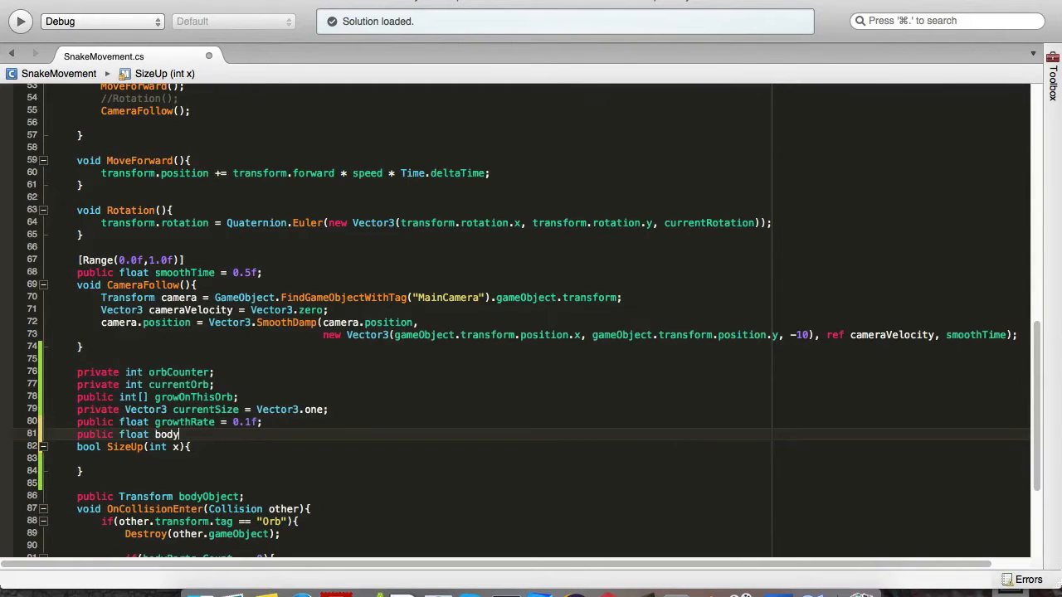
type("Part")
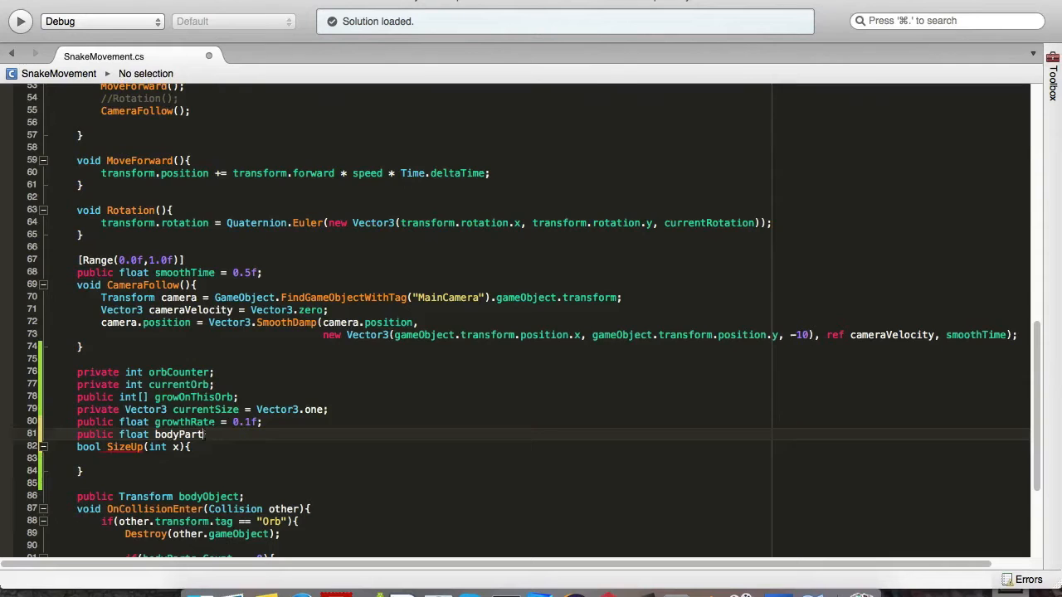
type("OverTime")
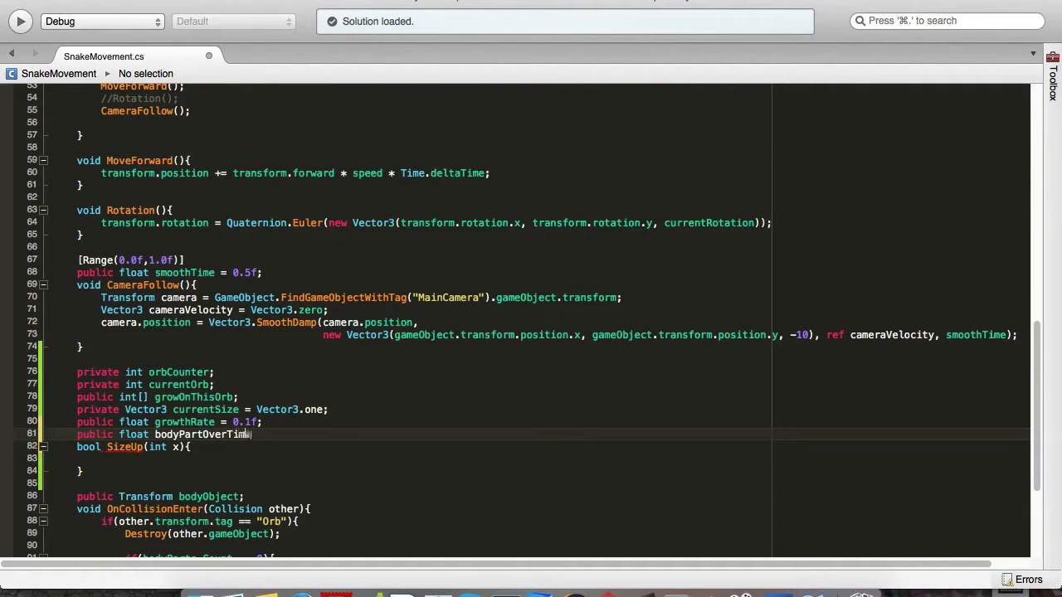
type("Follow =")
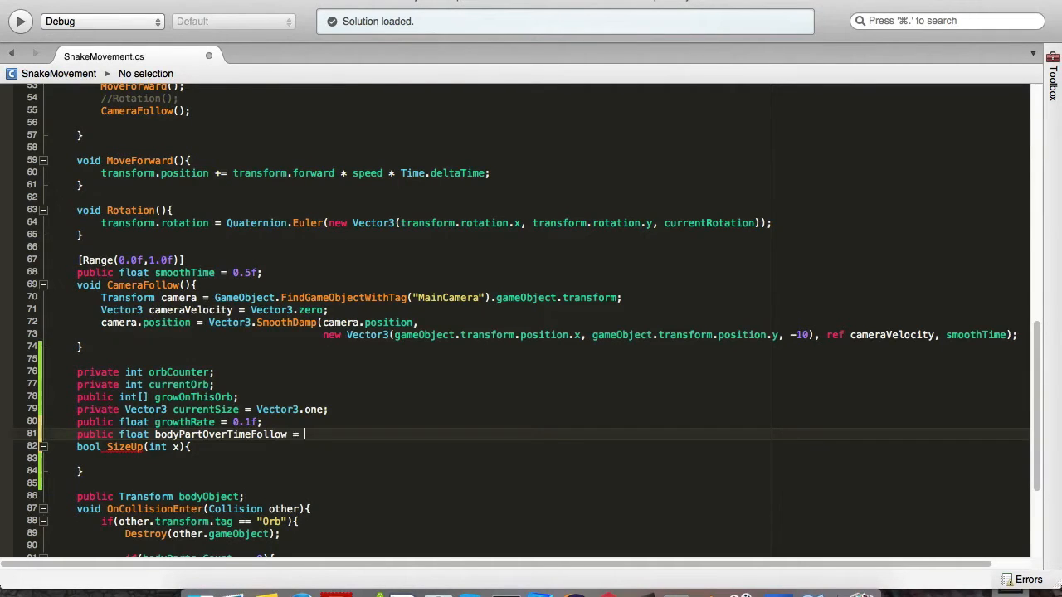
type("0.")
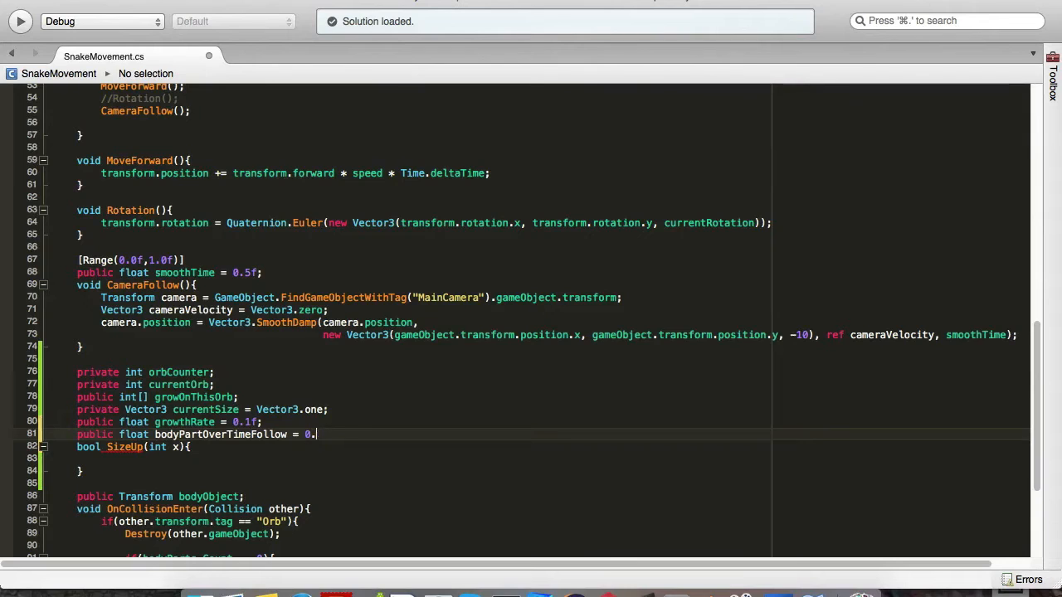
type("19f;")
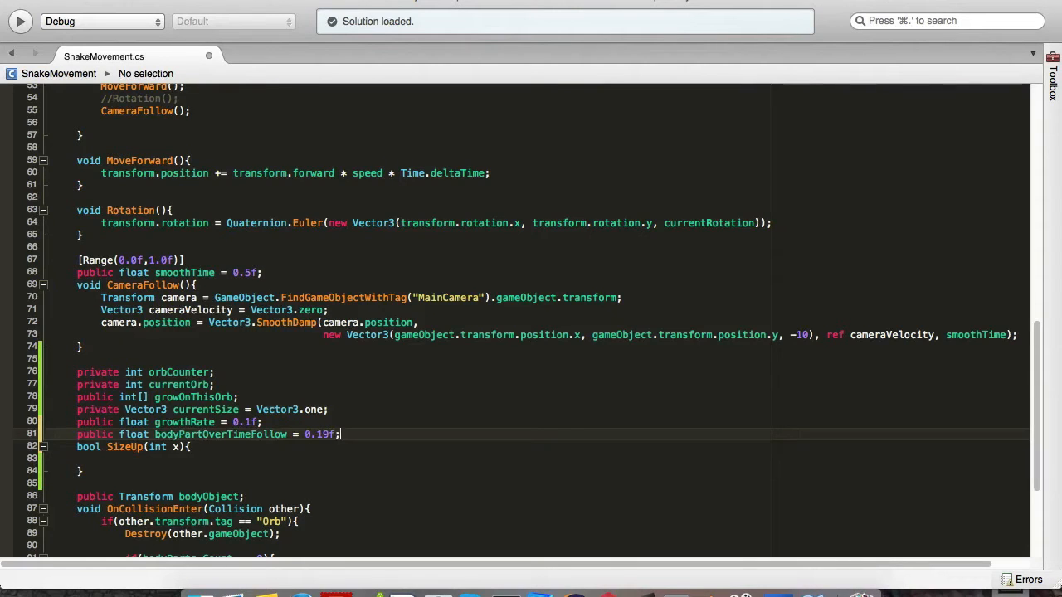
left_click(124, 458)
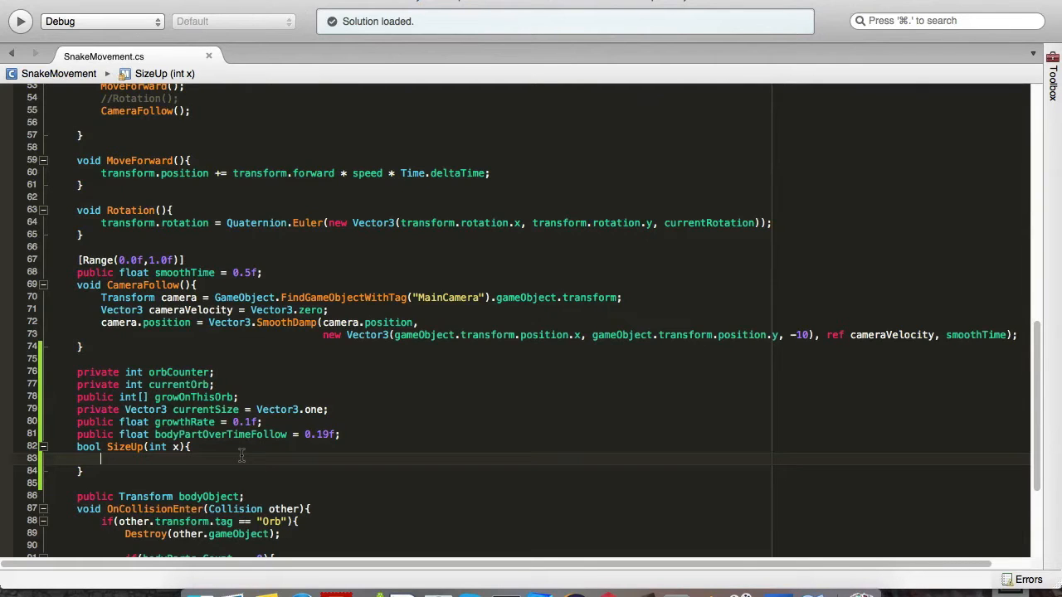
Write SizeUp so x == growOnThisOrb[currentOrb] increments currentOrb and returns true, otherwise returns false.
type("if(x ==")
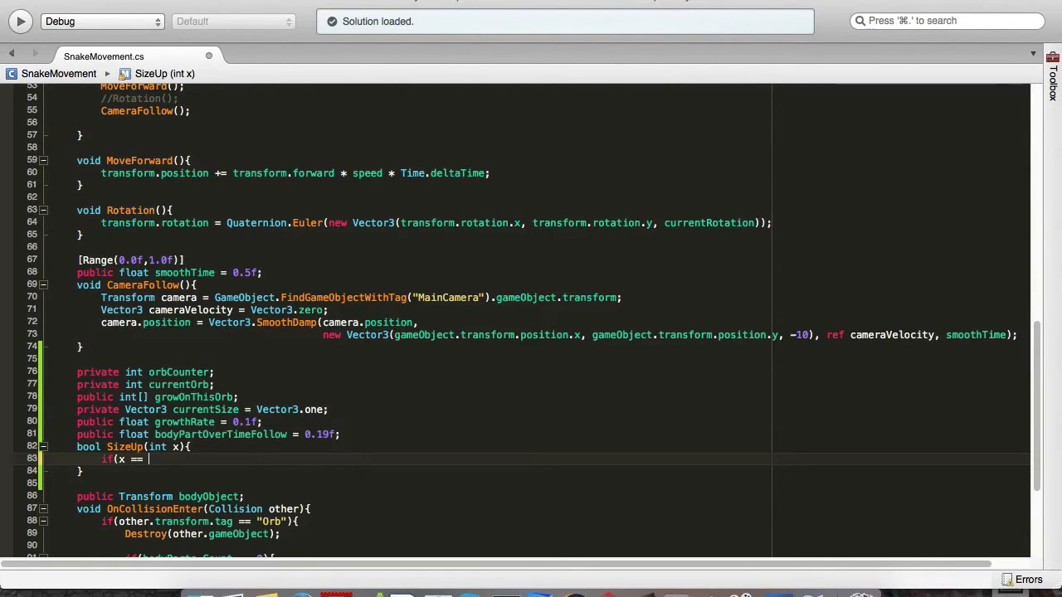
type("growOnThisOrb[")
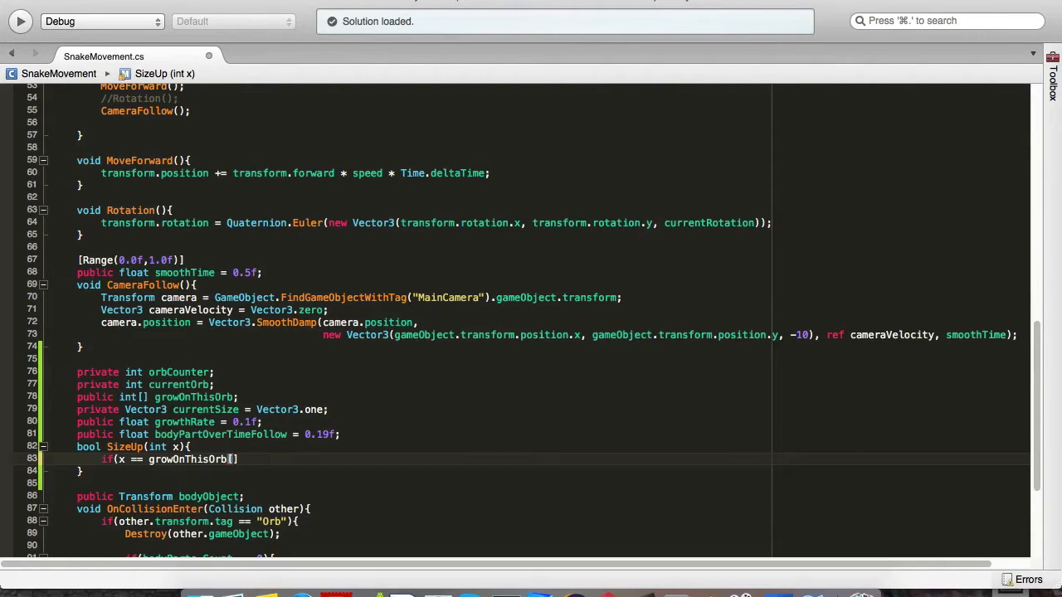
type("currentOrb")
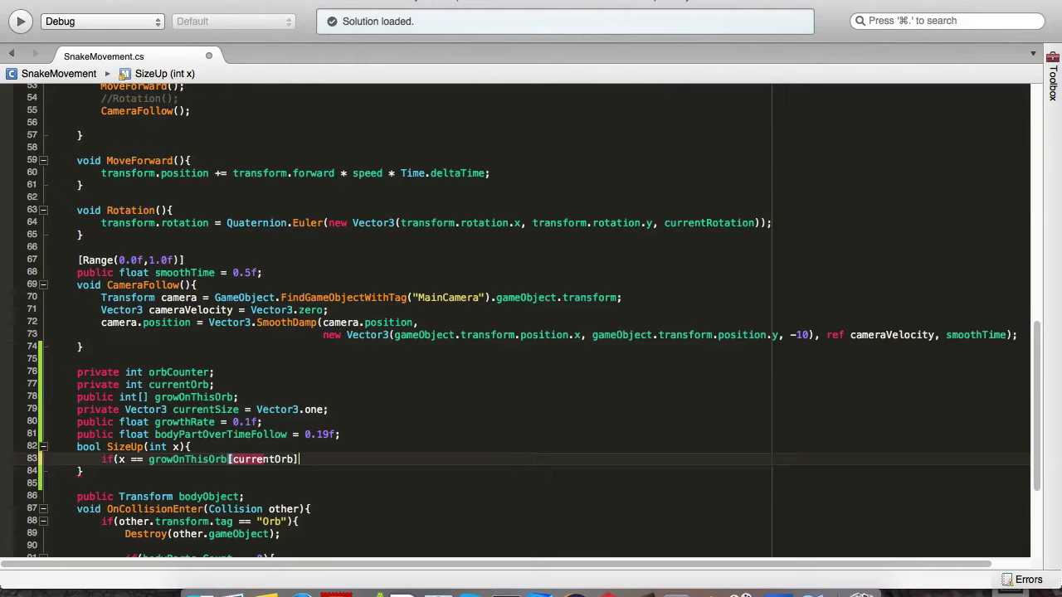
type("){")
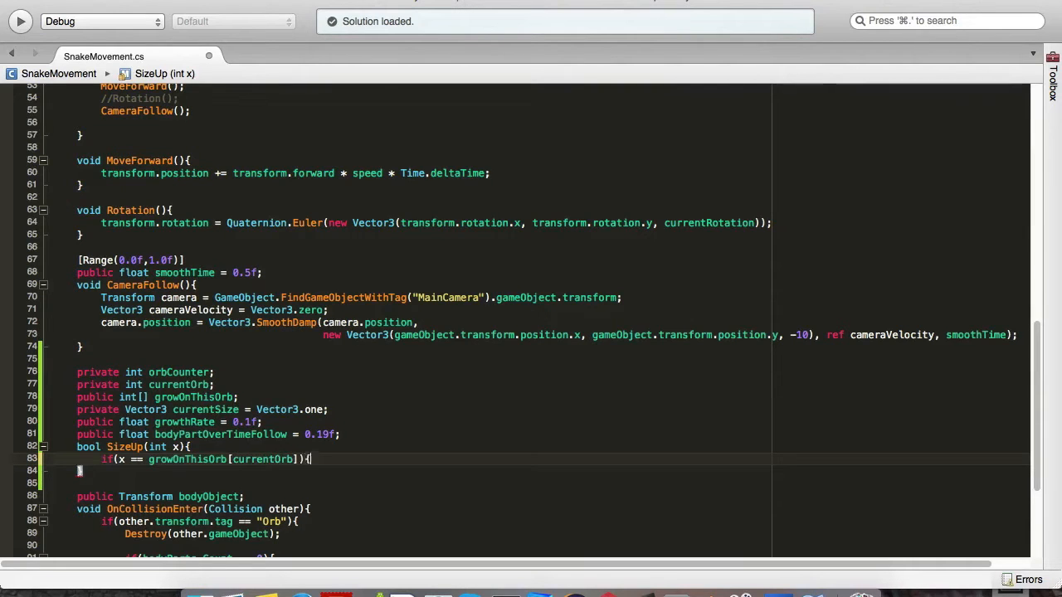
type("currentOrb ++;")
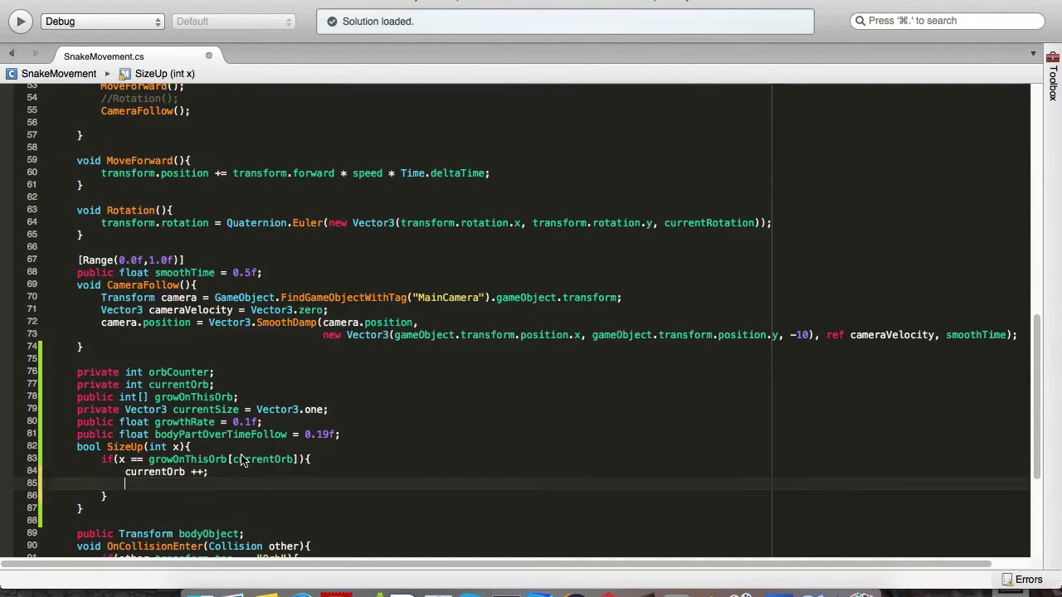
type("return true;")
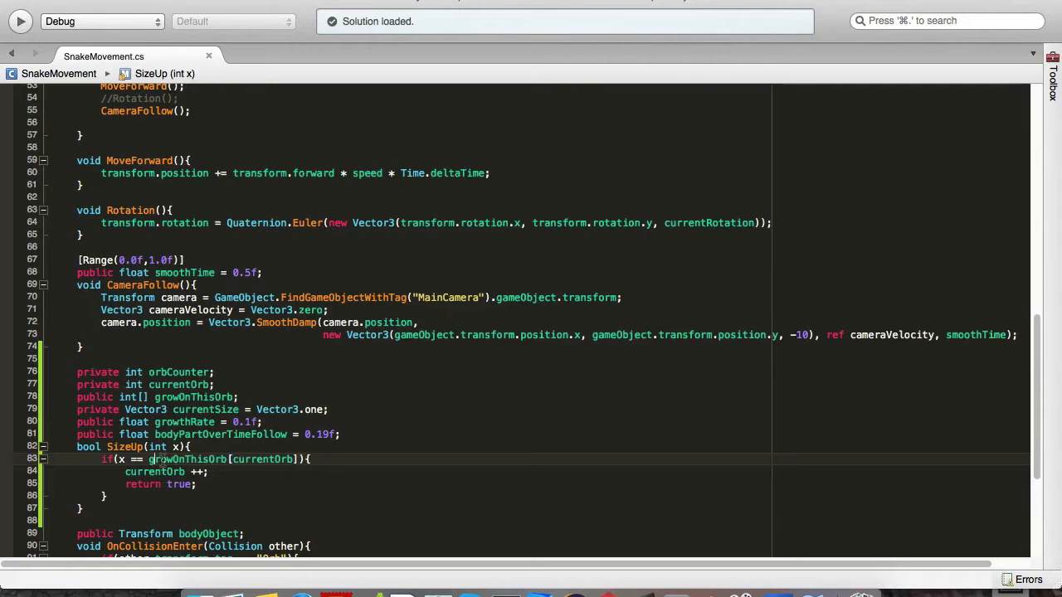
scroll("down", 3)
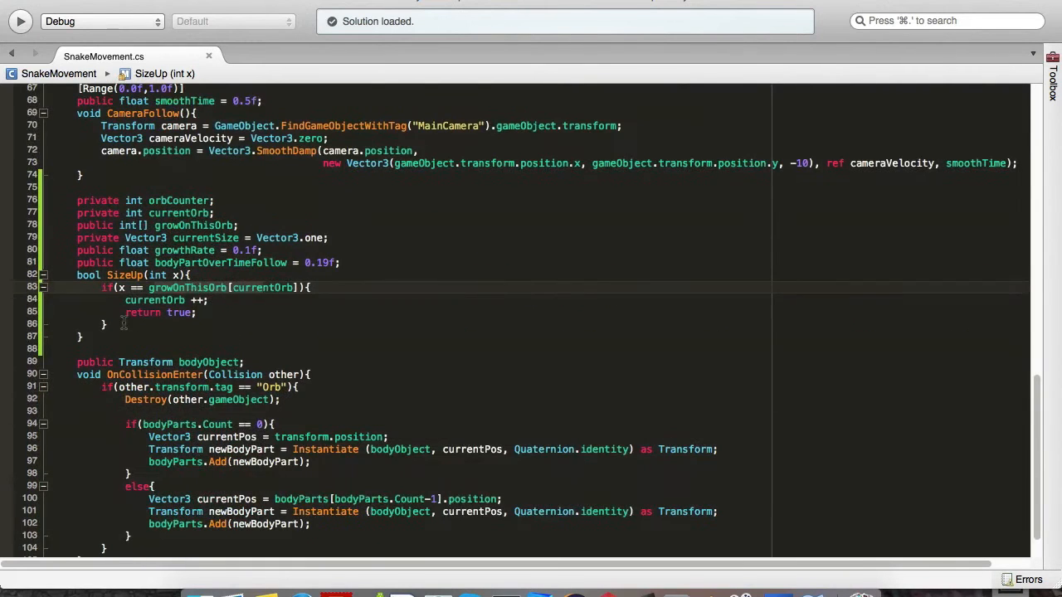
type("else")
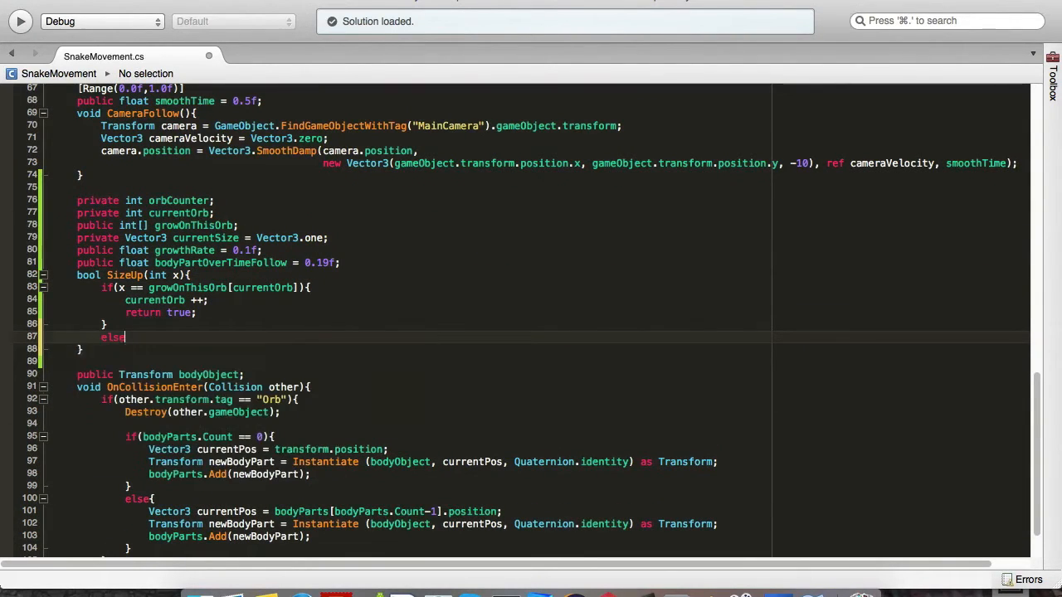
type("return false;")
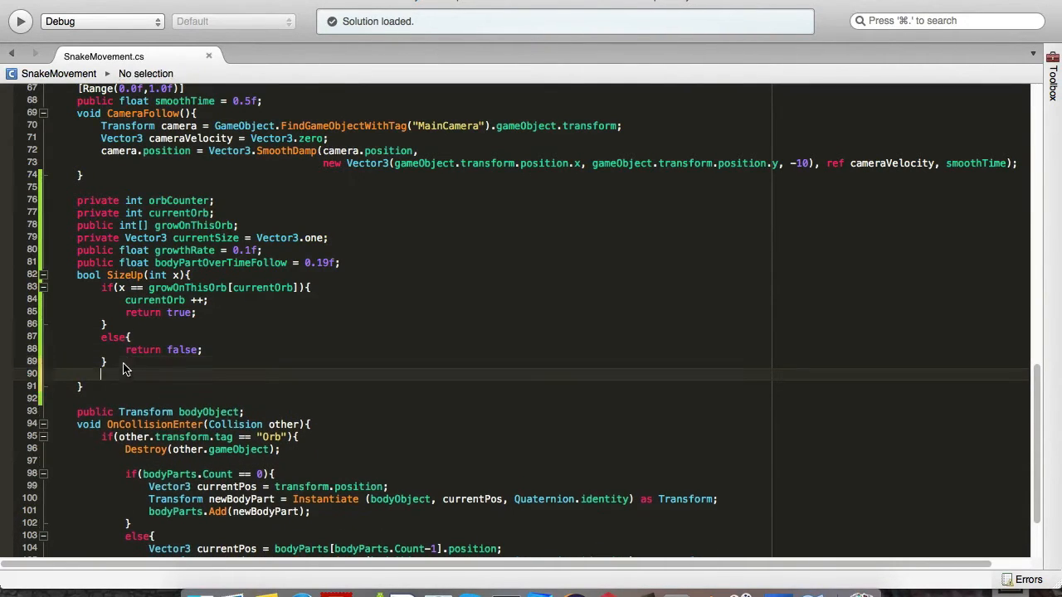
type("return false;")
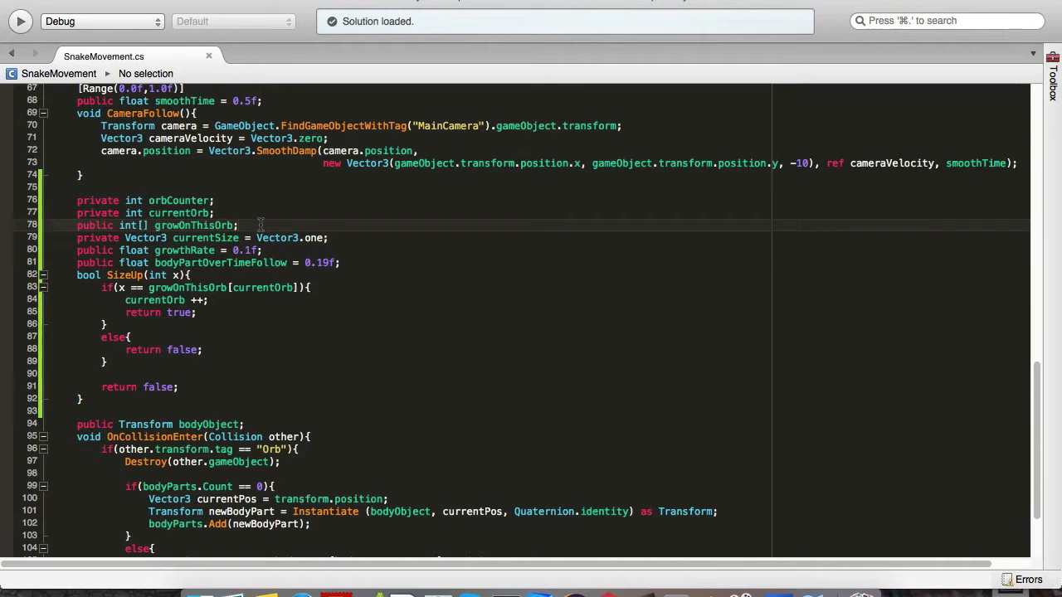
Wrap the SizeUp check in a try block to guard the out-of-range grow list.
left_click(239, 225)
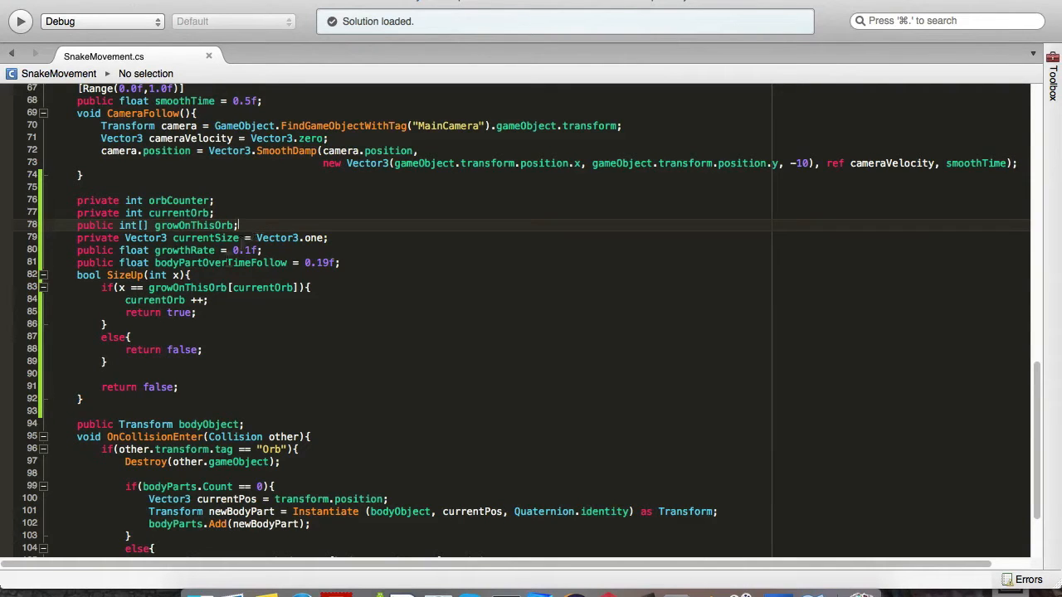
type("try{")
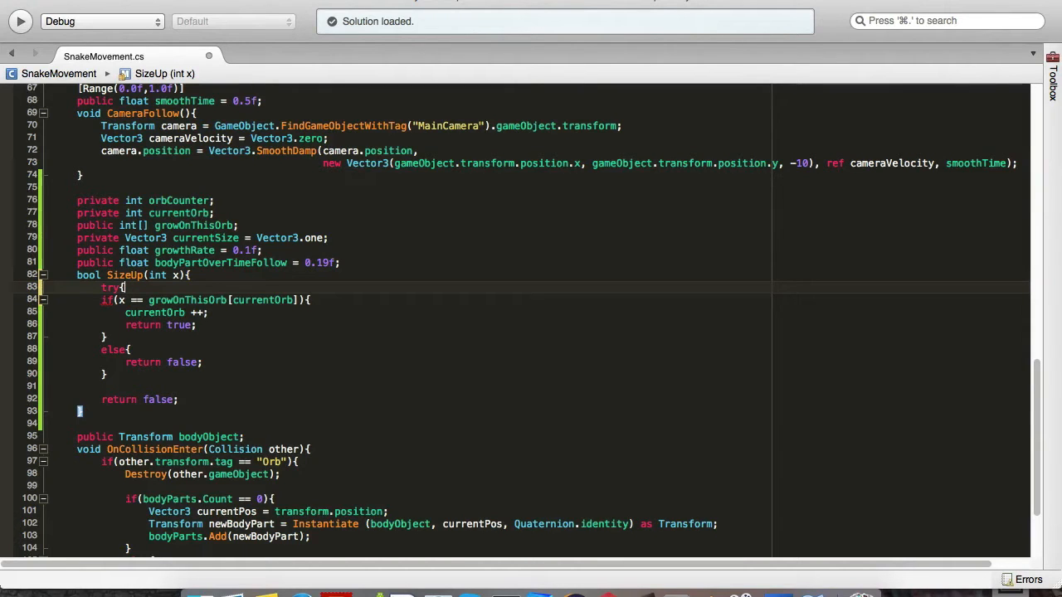
left_click(120, 287)
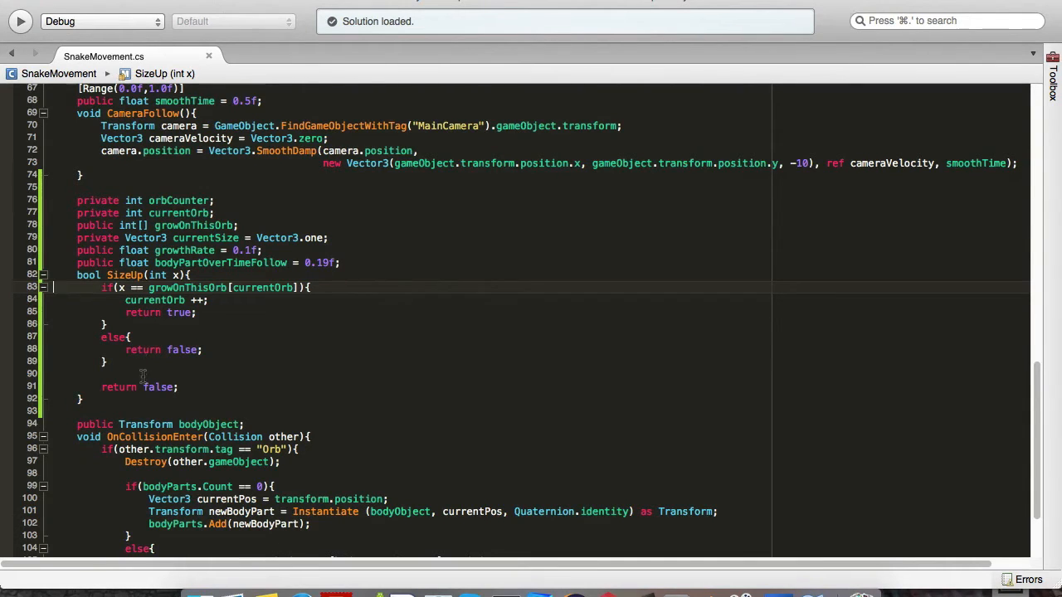
scroll("down", 3)
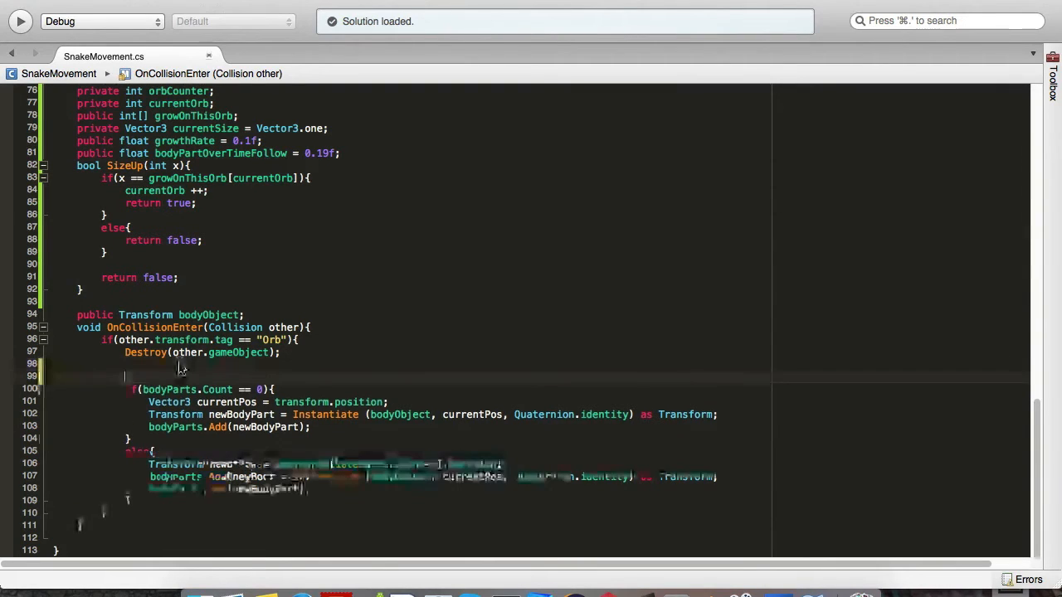
In OnCollisionEnter increment orbCounter and wrap body-part spawning in if(SizeUp(orbCounter) == false).
type("orbcounter++;")
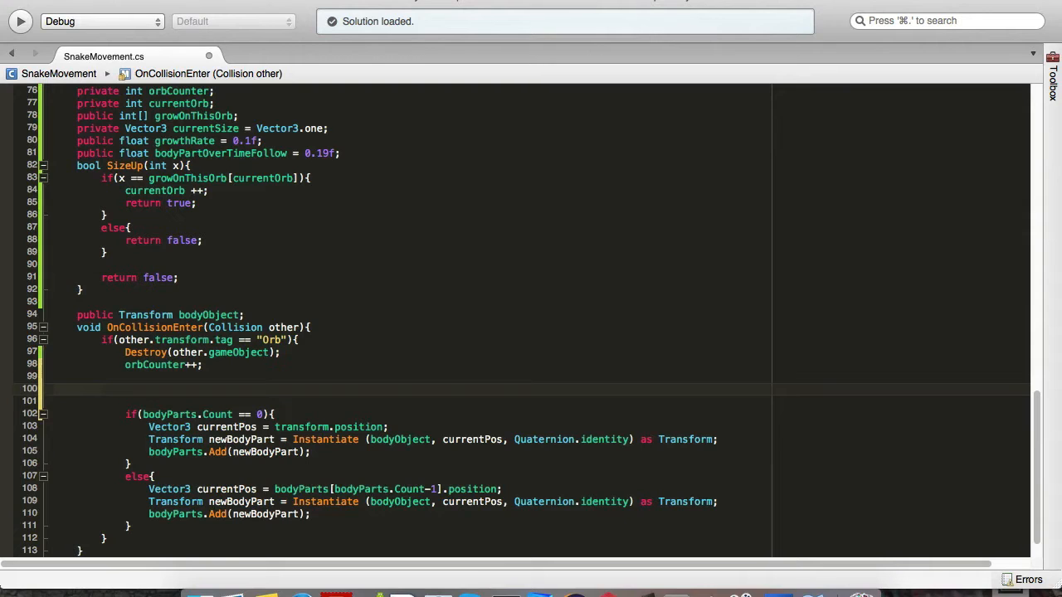
type("if(")
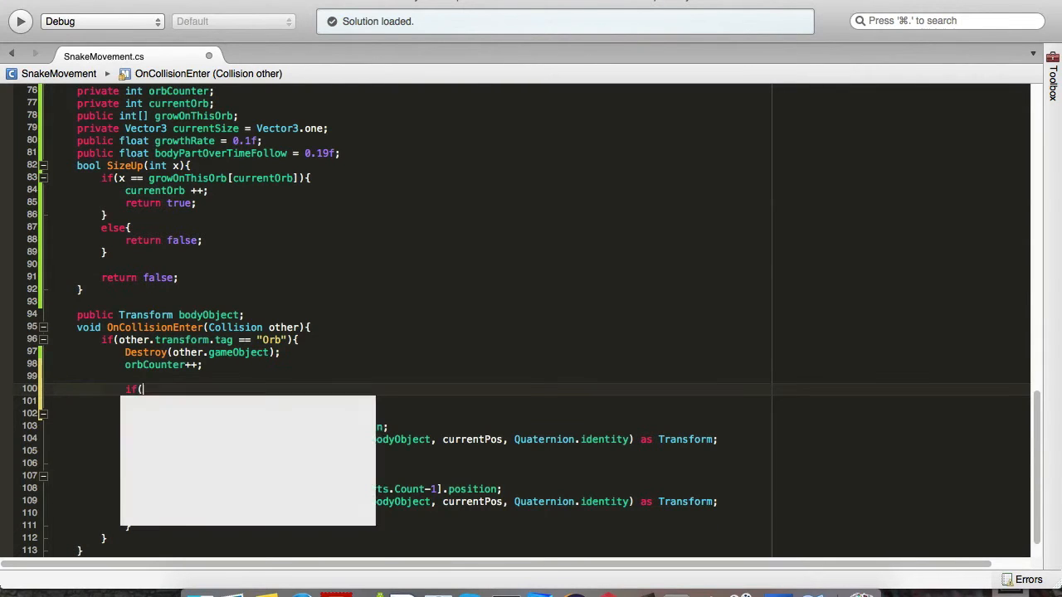
type("SizeUp(")
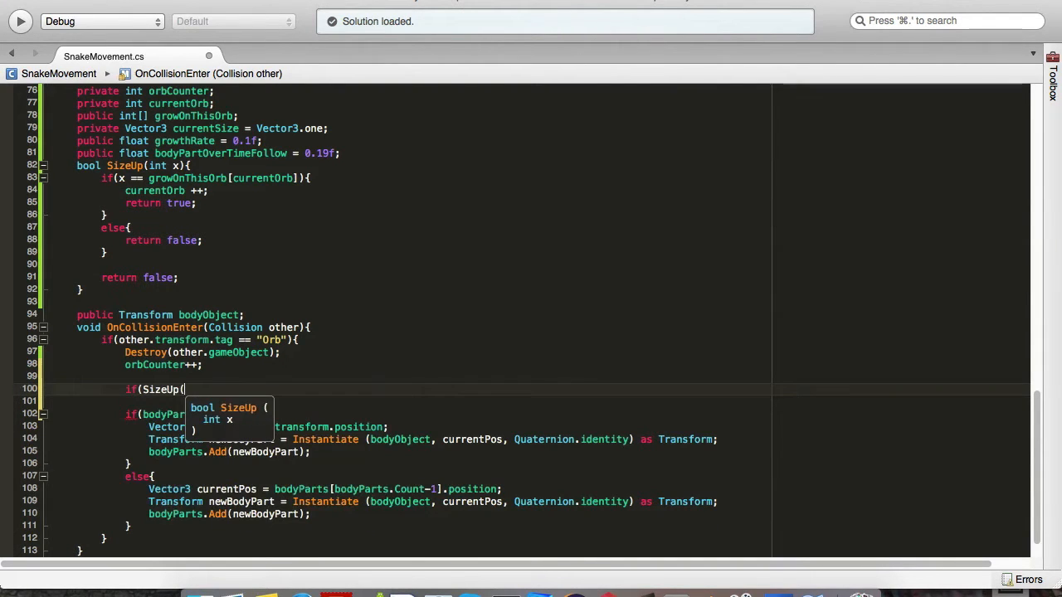
type("orbCounter)")
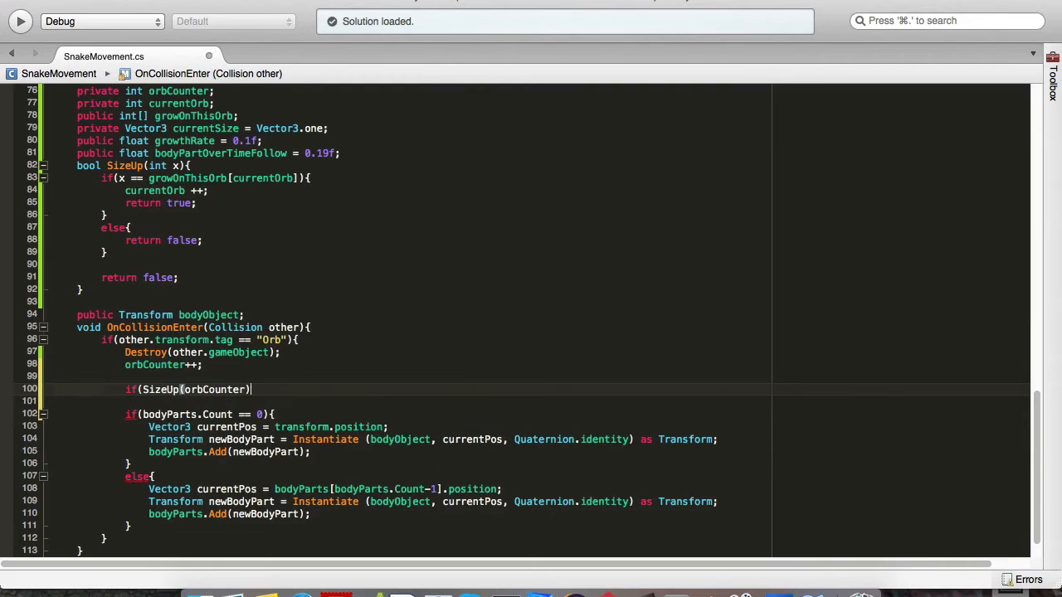
type("==")
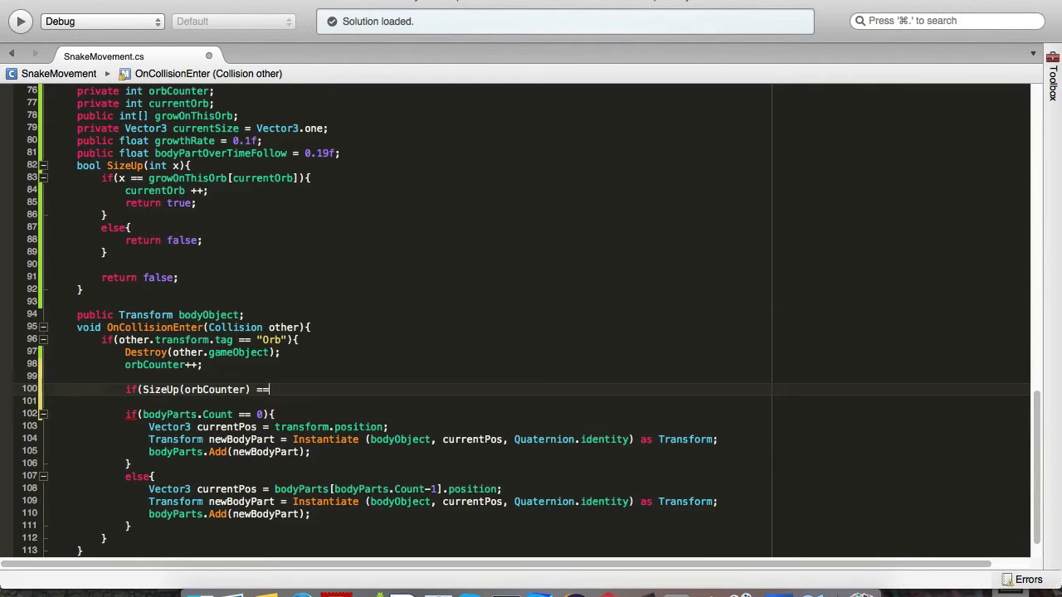
type("false){")
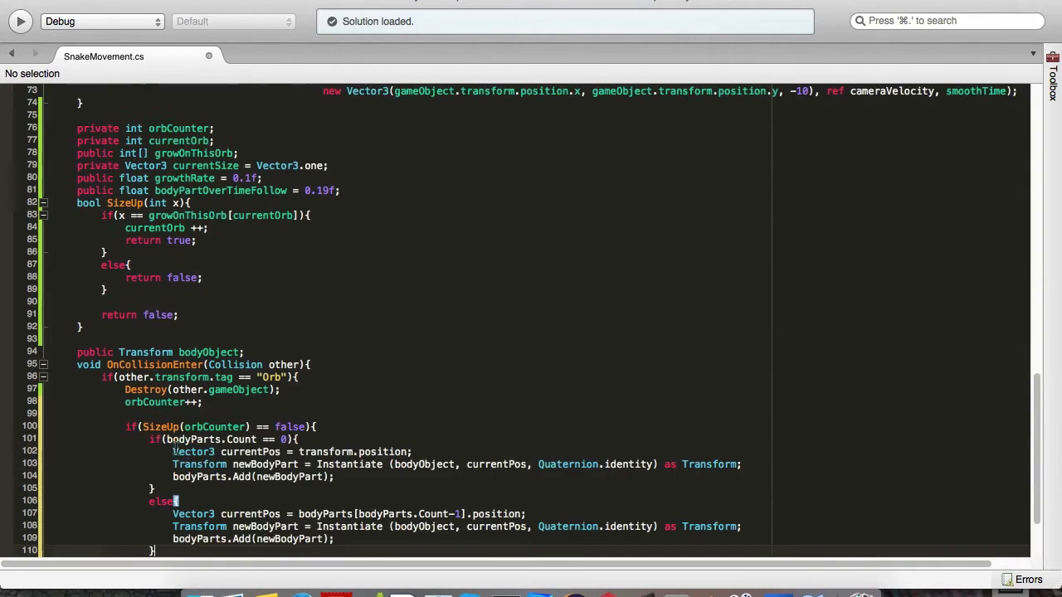
scroll("down", 3)
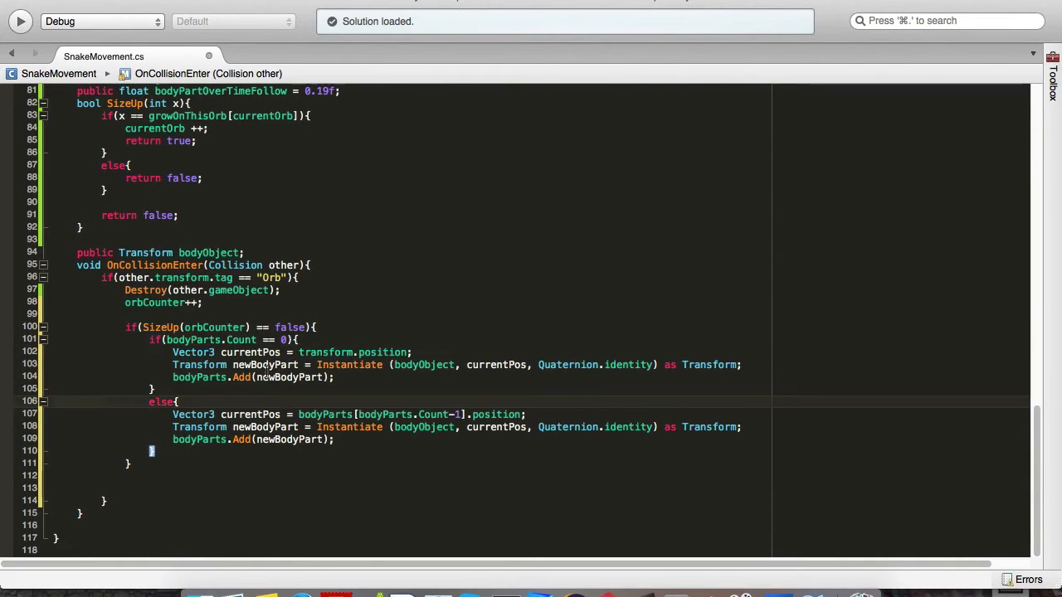
mouse_move(199, 439)
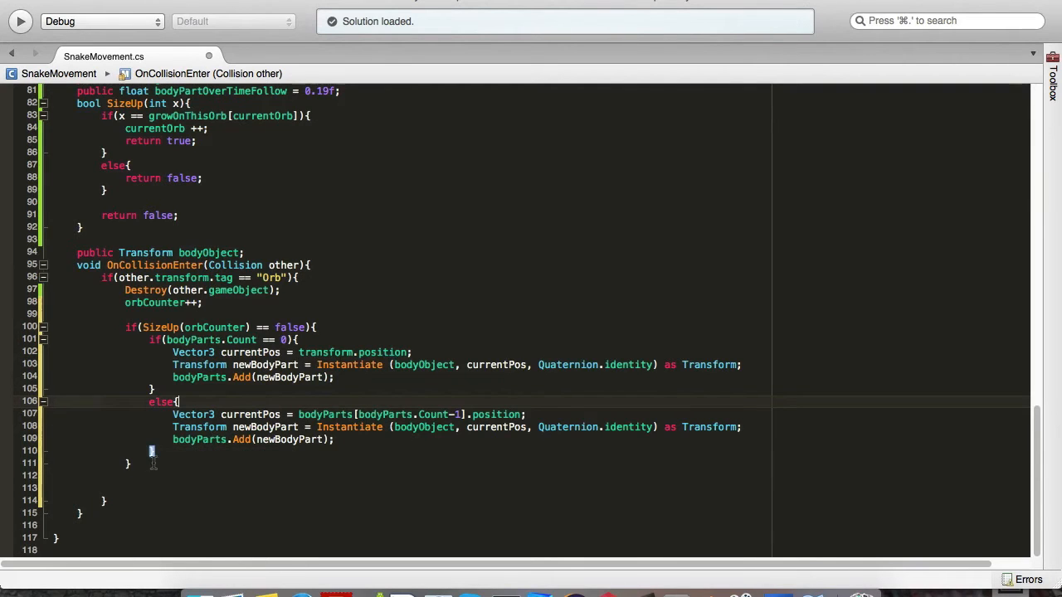
In the else branch add currentSize += Vector3.one * growthRate and bodyPartOverTimeFollow += 0.04f.
type("ec")
type("}")
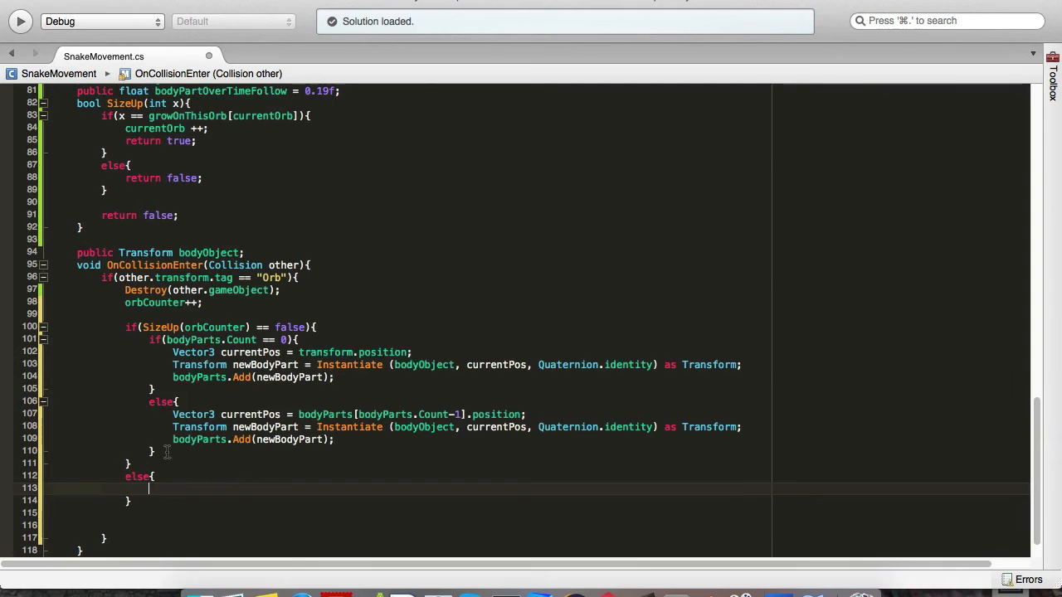
type("currentSize += Vector3")
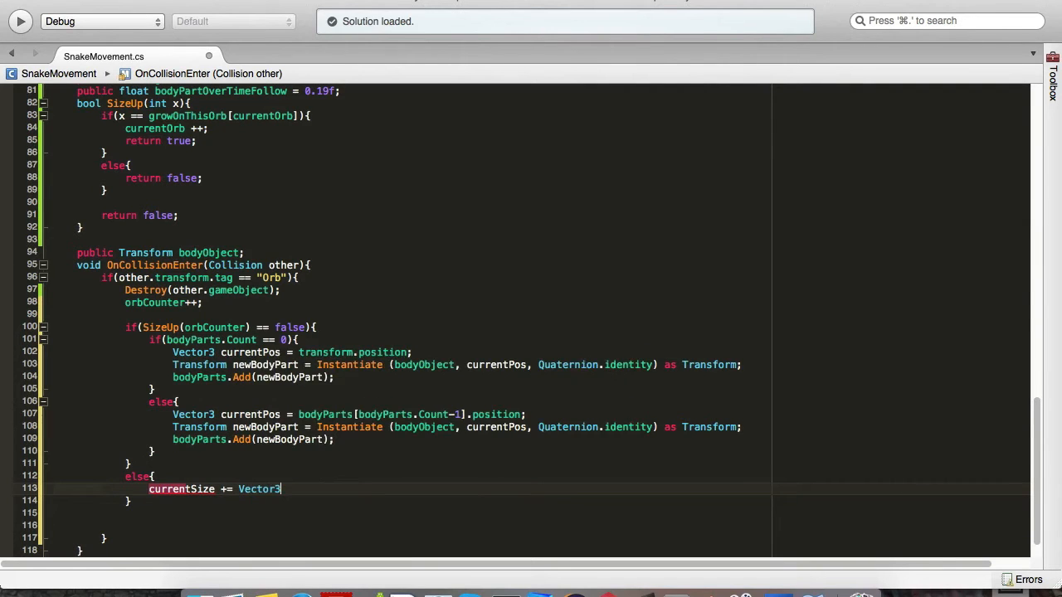
type(".one *")
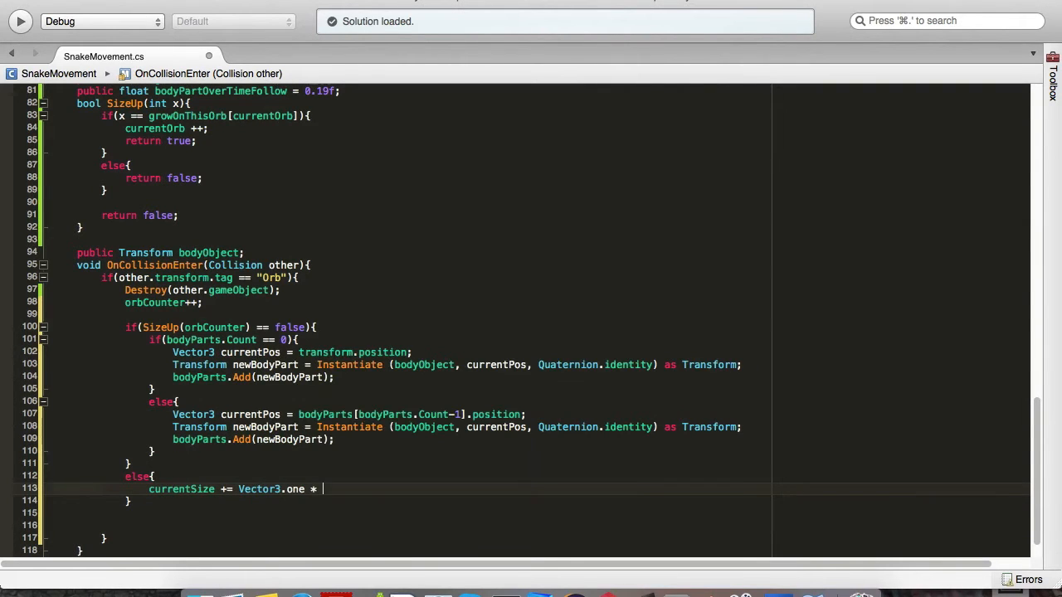
type("growthRate;")
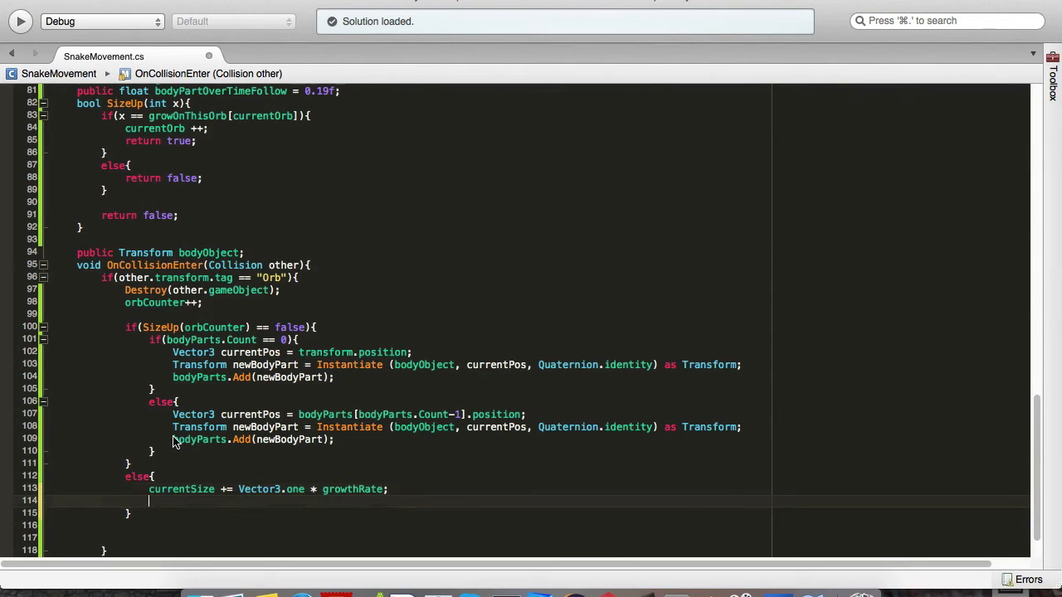
type("body")
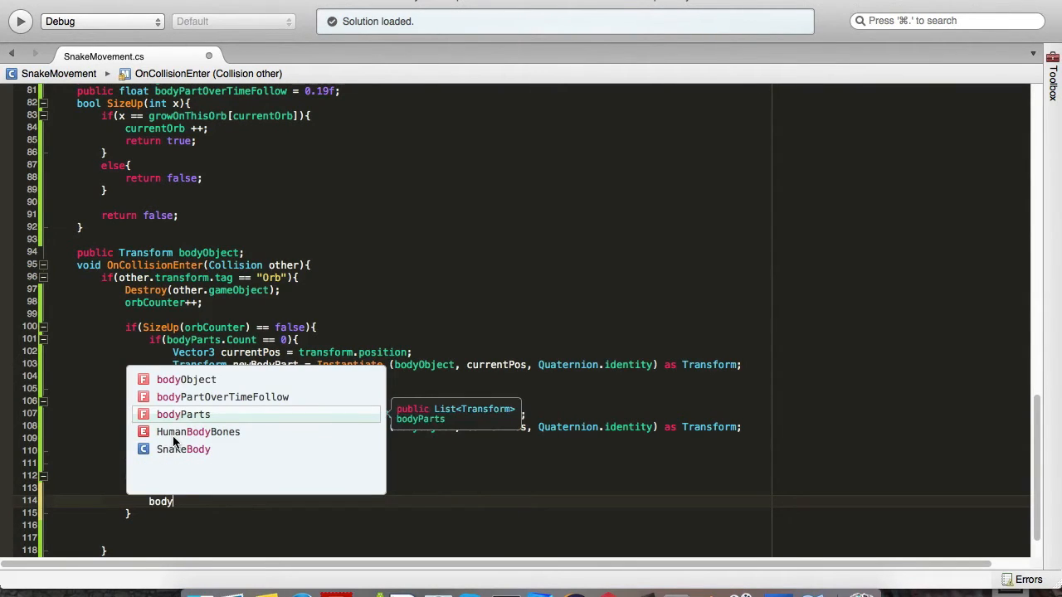
left_click(222, 396)
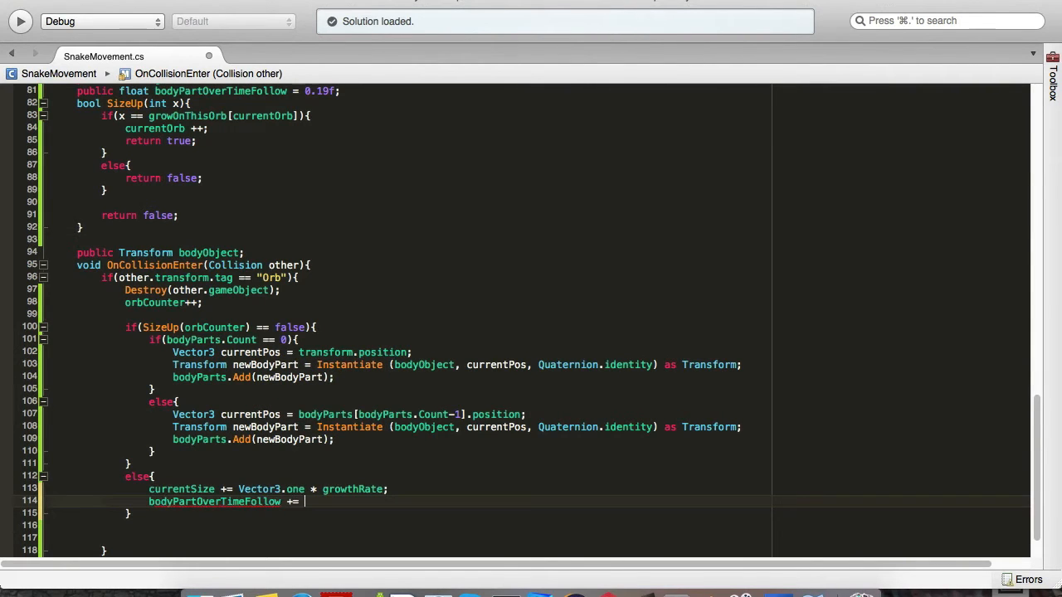
type("0.04f;")
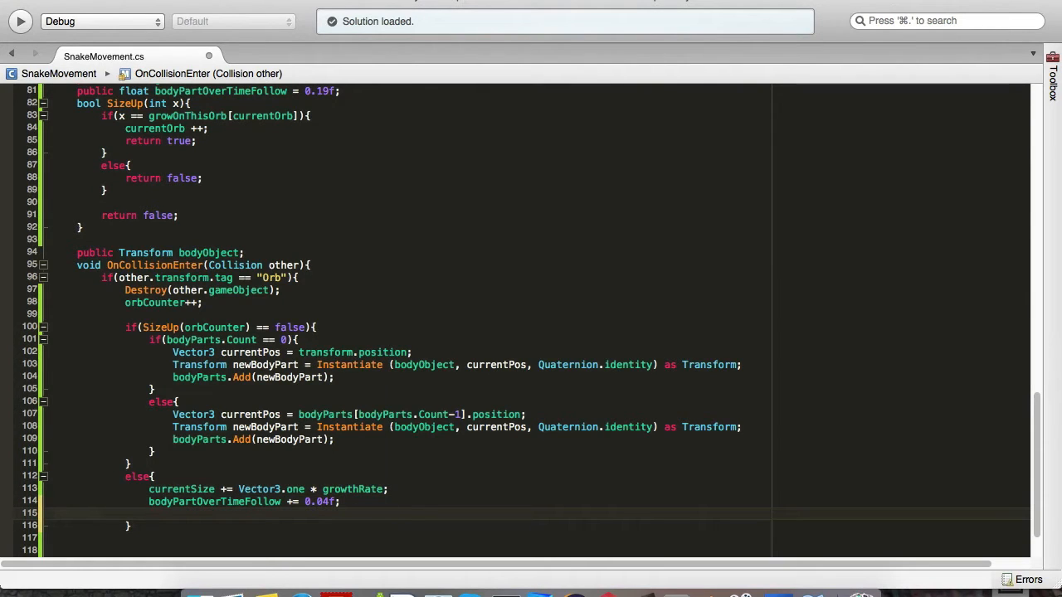
Set transform.localScale = currentSize with a //head size comment.
type("transform.locals")
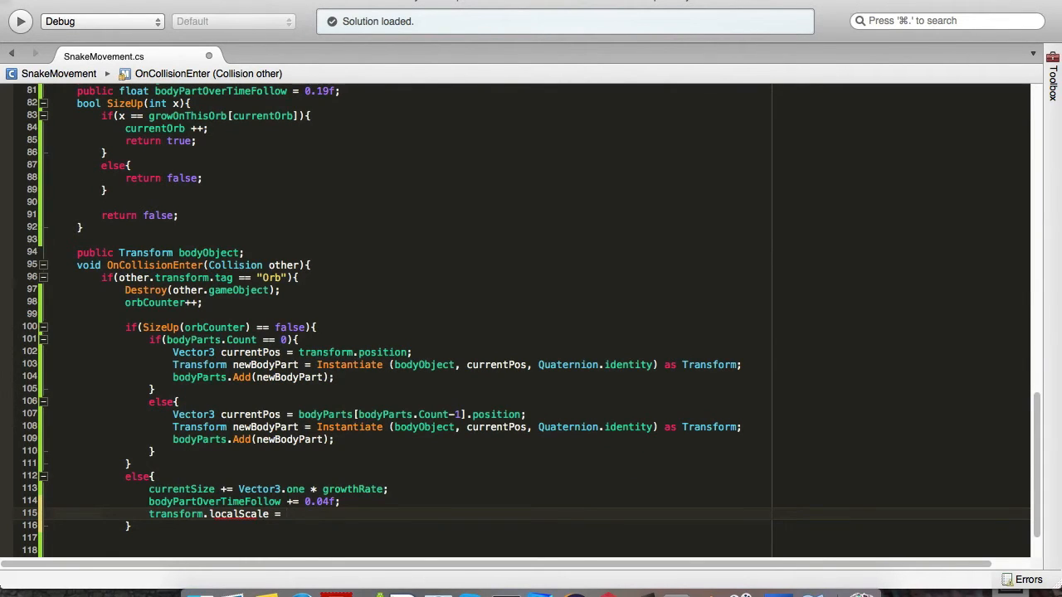
type("currentSize;")
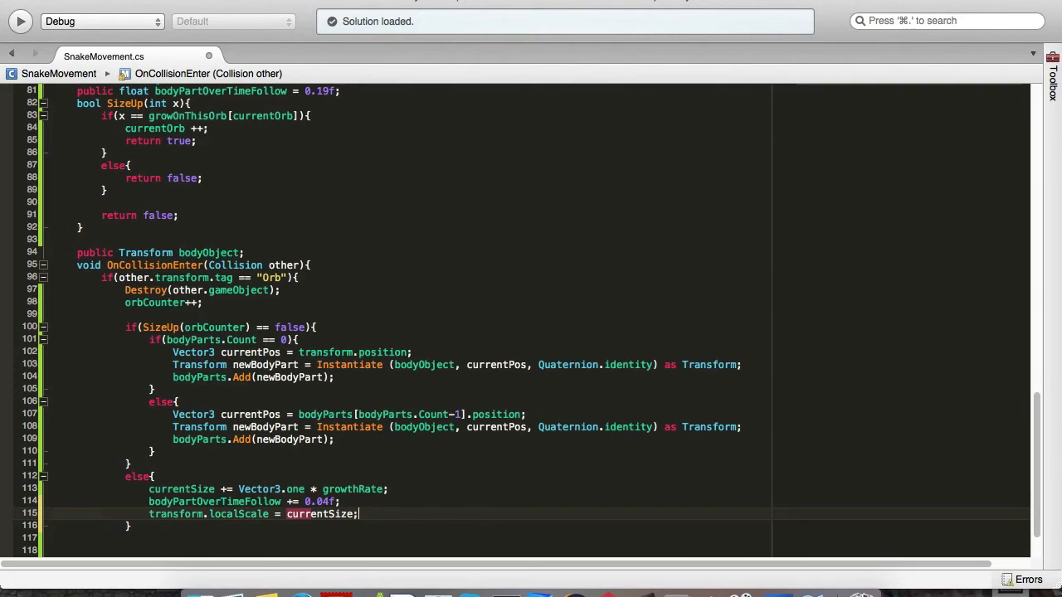
type("//")
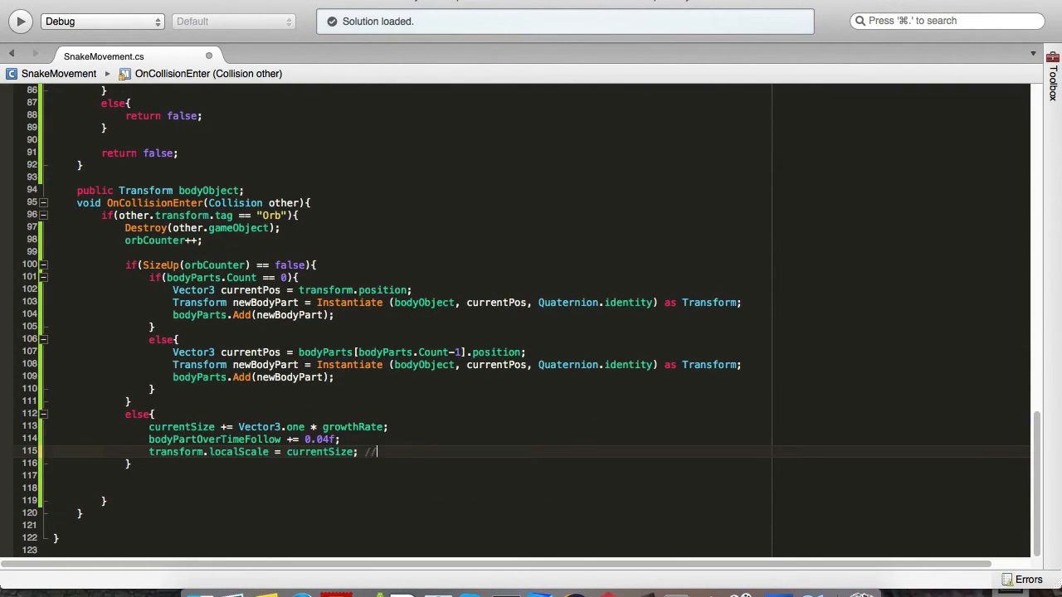
type("/head size")
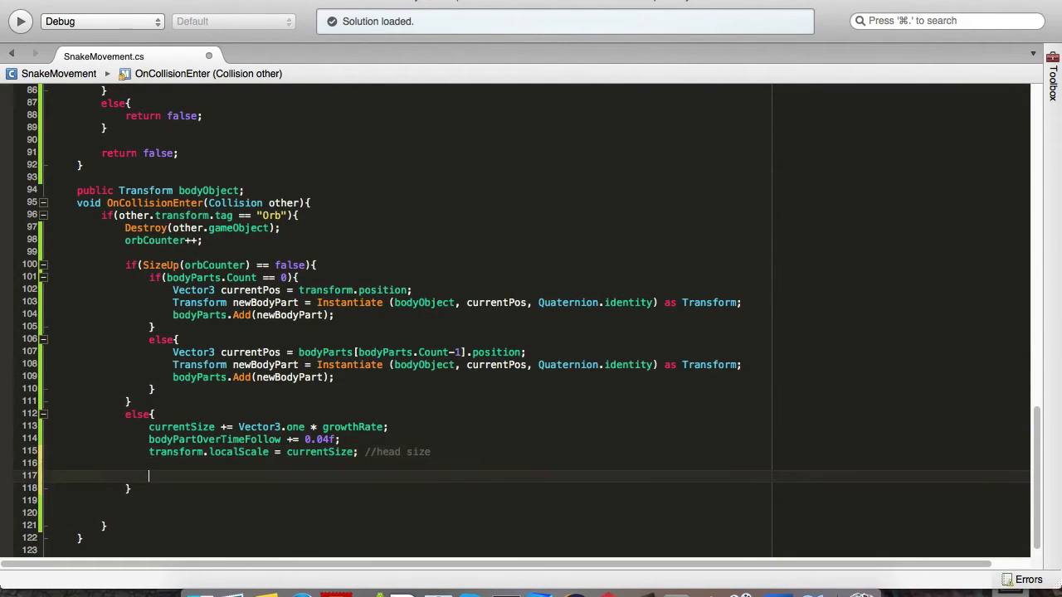
Add foreach(Transform bodyPart_x in bodyParts) setting localScale = currentSize and SnakeBody overTime = bodyPartOverTimeFollow.
type("foreach(")
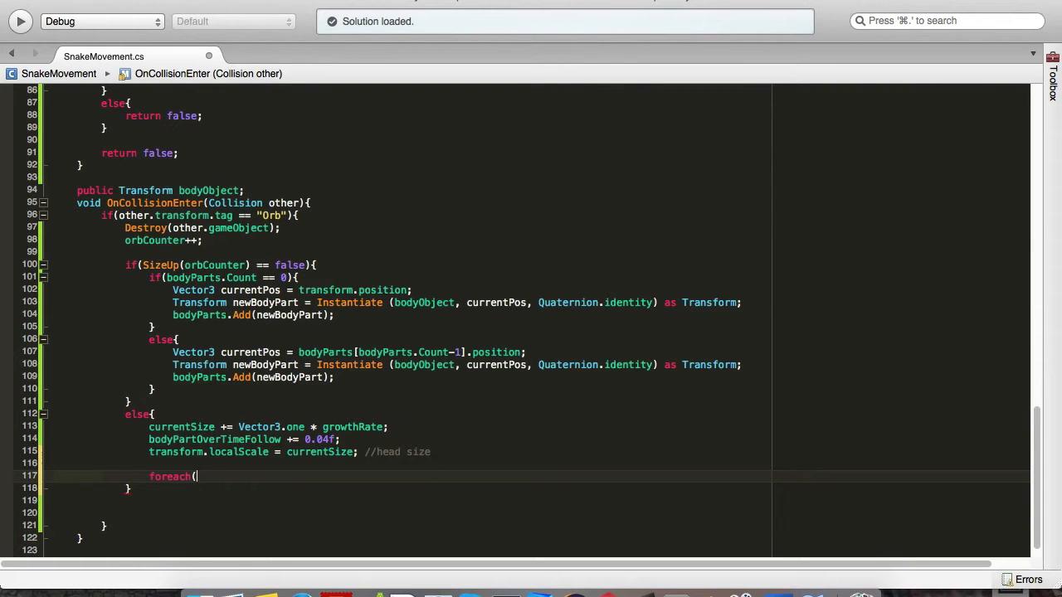
type("Transform")
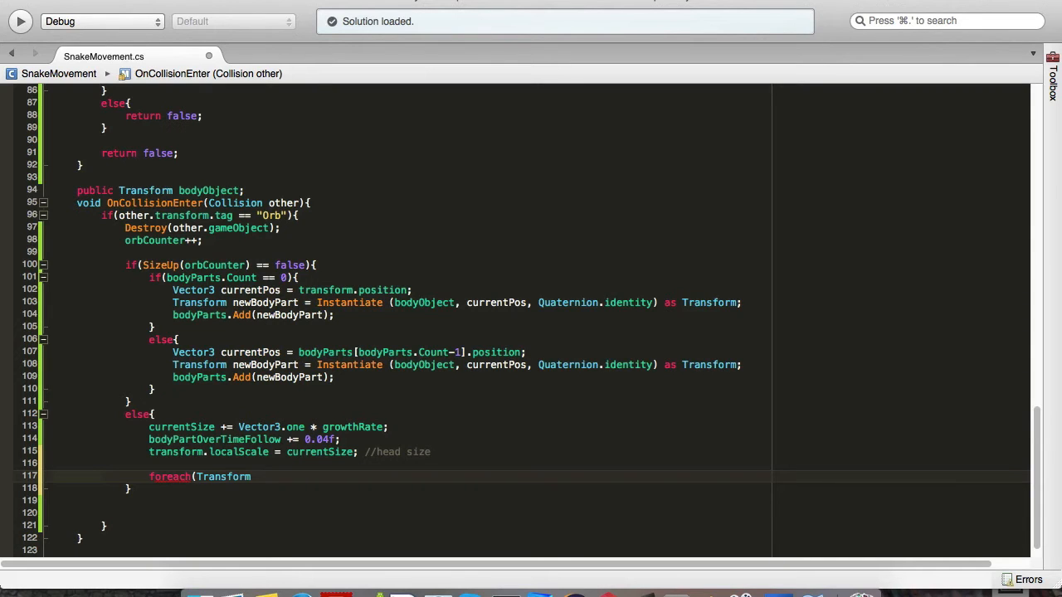
type("bodty")
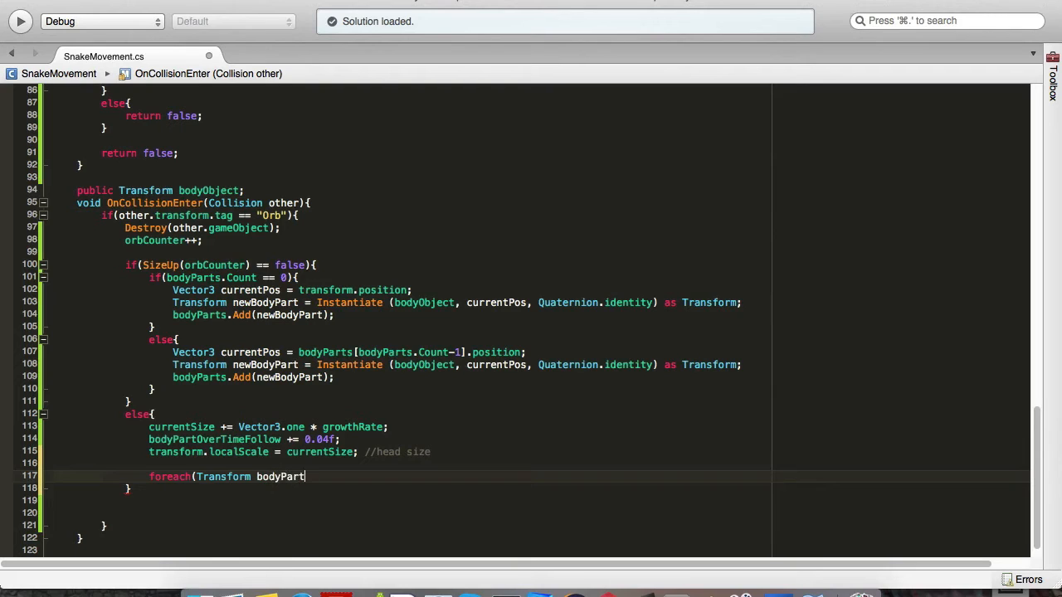
type("_x in bodyParts){")
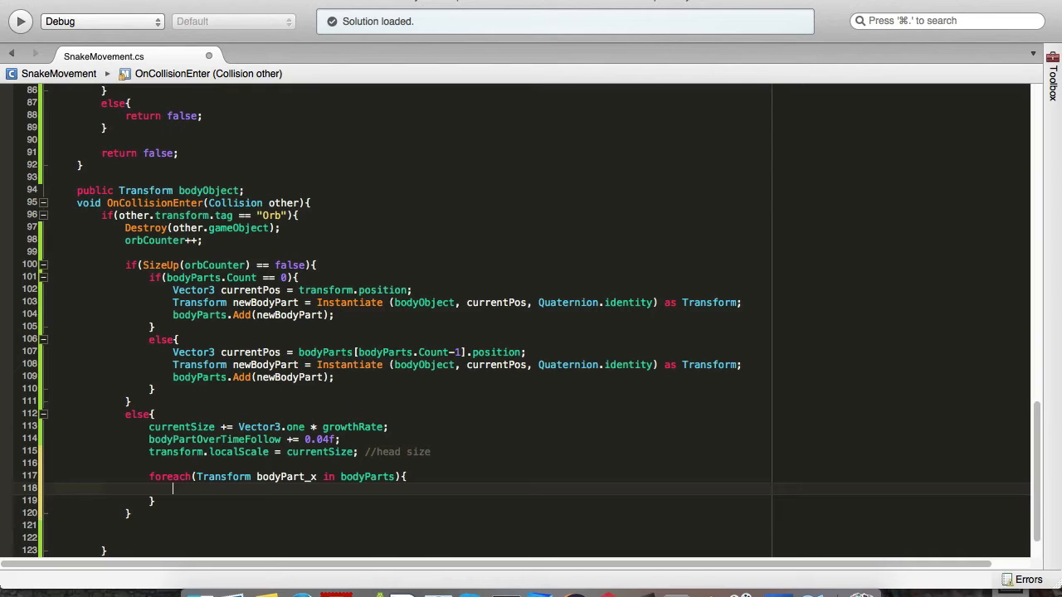
type("bodyPart_x.localScale = currentSize;")
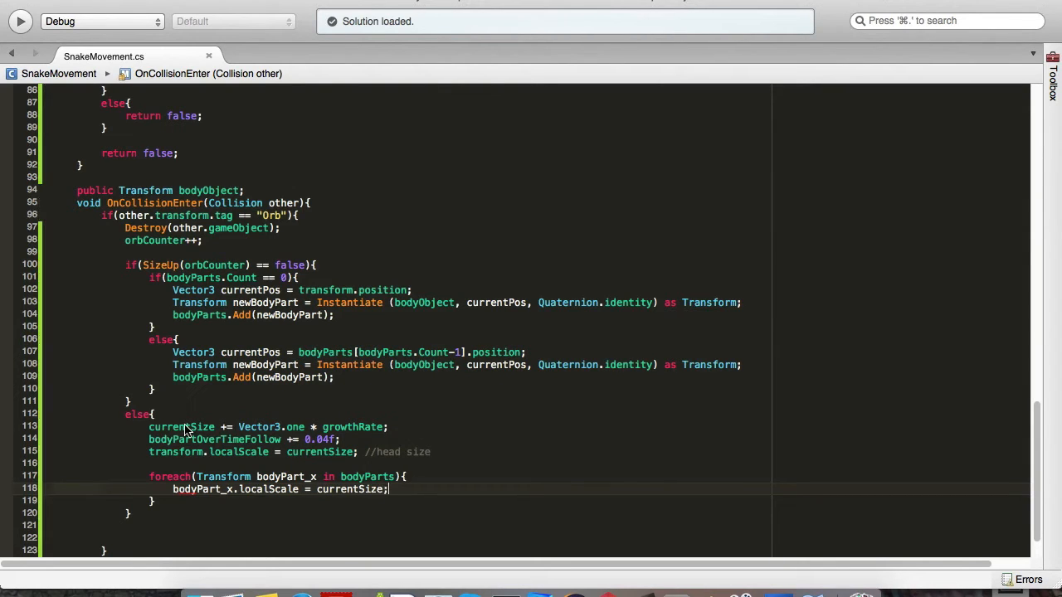
type("bodyPart_x")
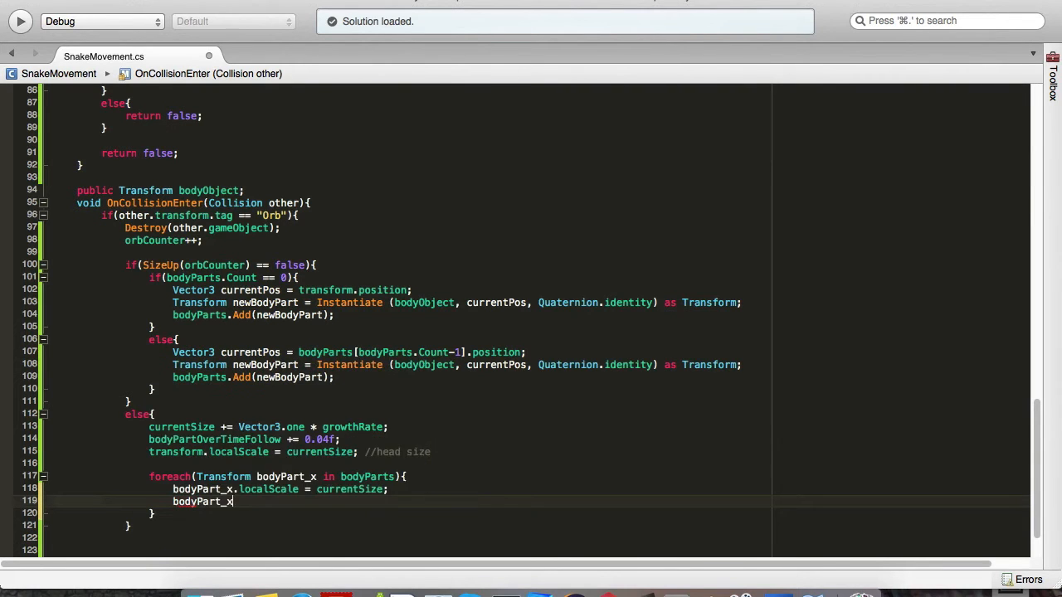
type(".GetComponent")
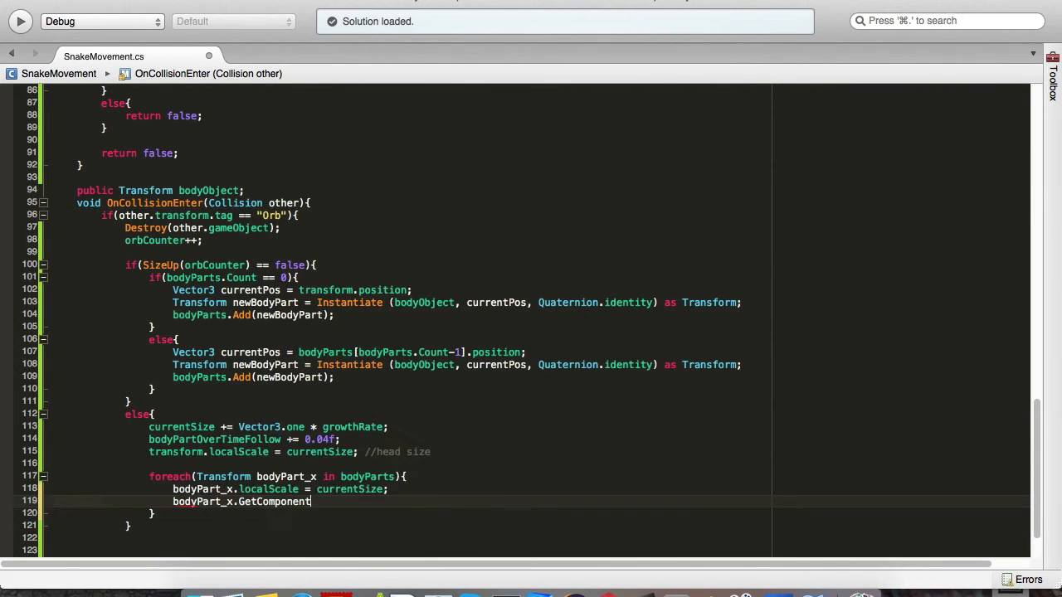
type("<SnakeBody>().ove")
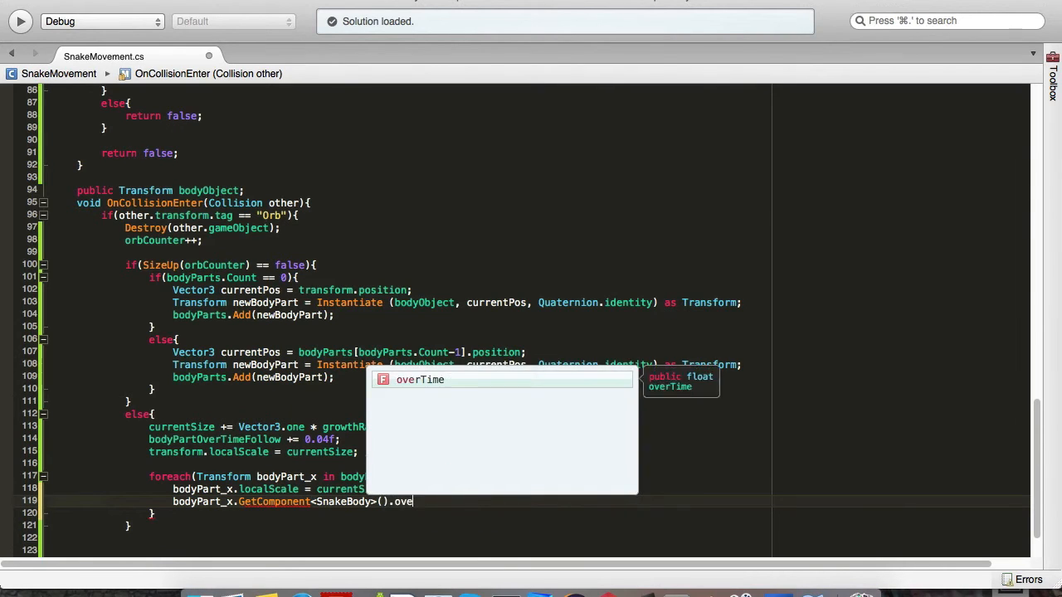
type("rTime = bodyPartOverTimeFollow;")
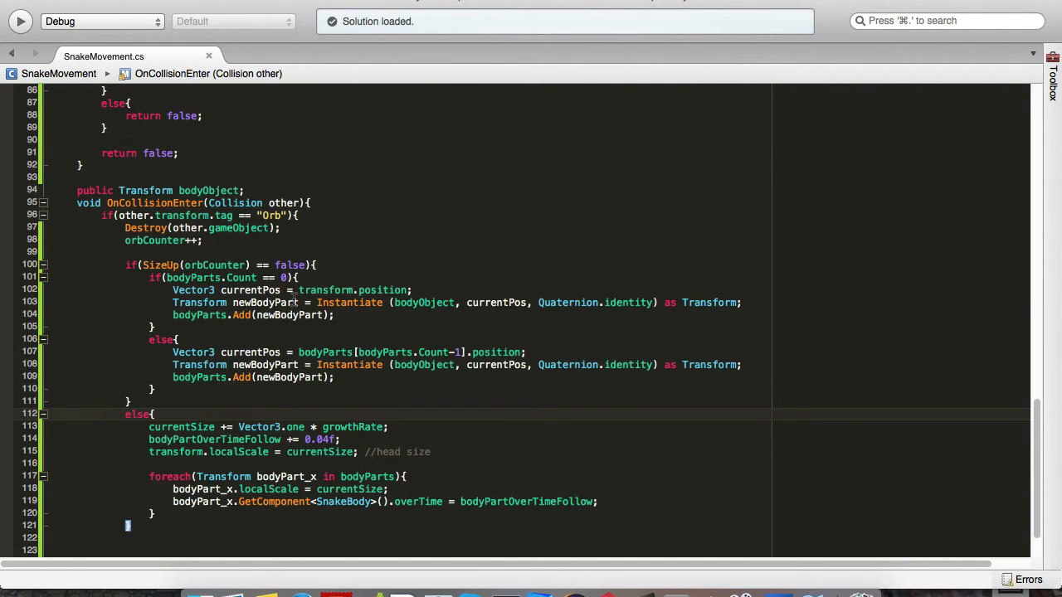
mouse_move(289, 302)
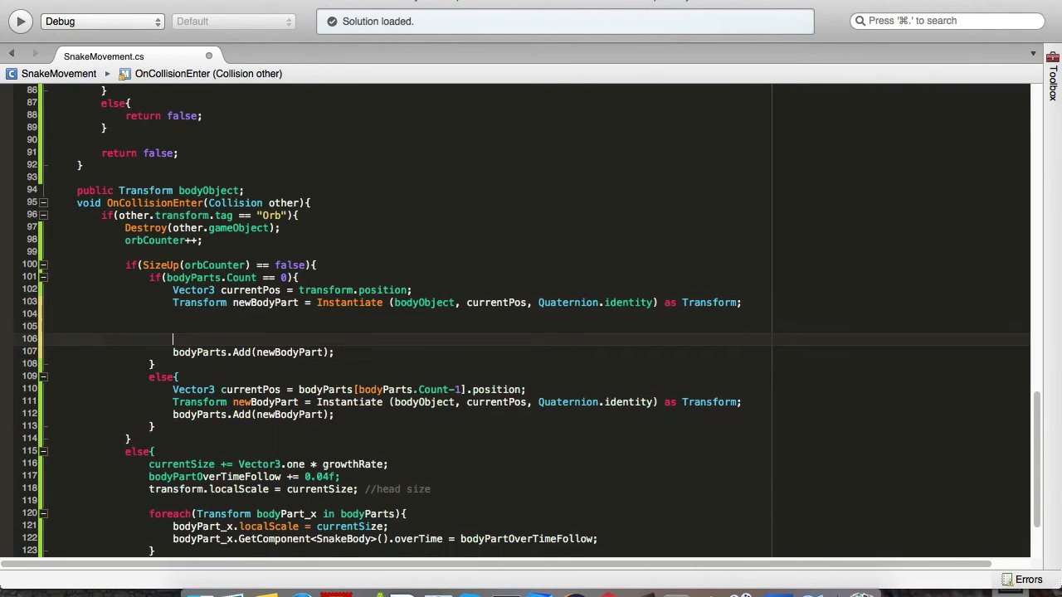
Set the first spawned body part's localScale to currentSize.
type("newbo")
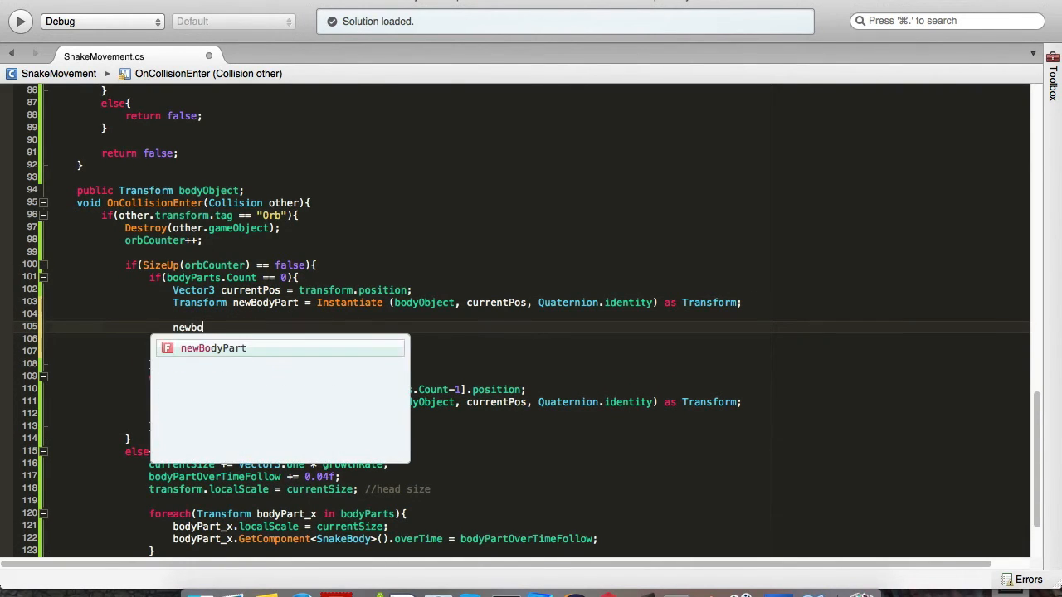
type(".localsc")
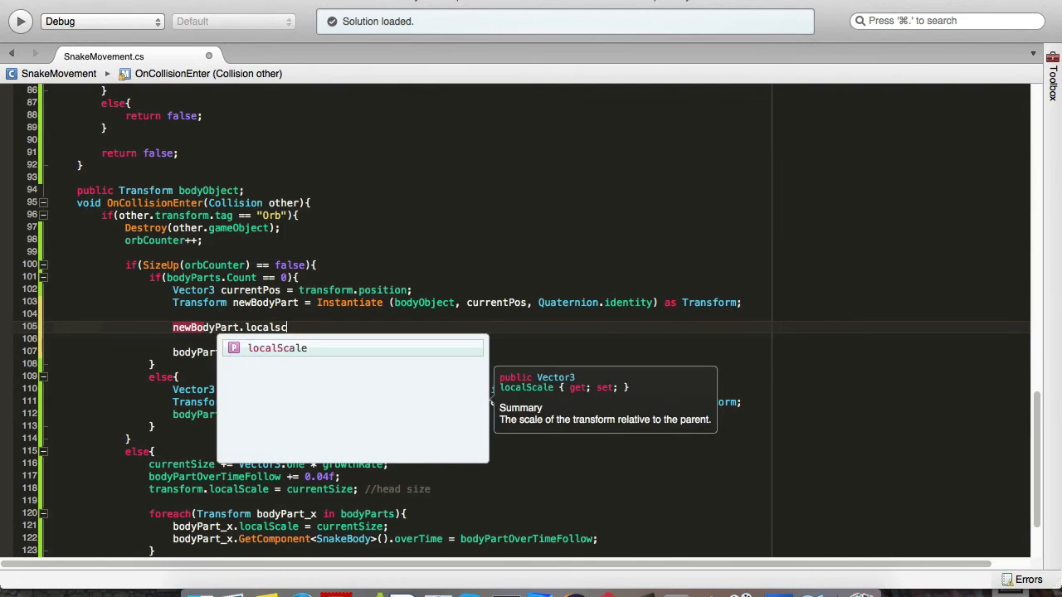
type("= currentSize;")
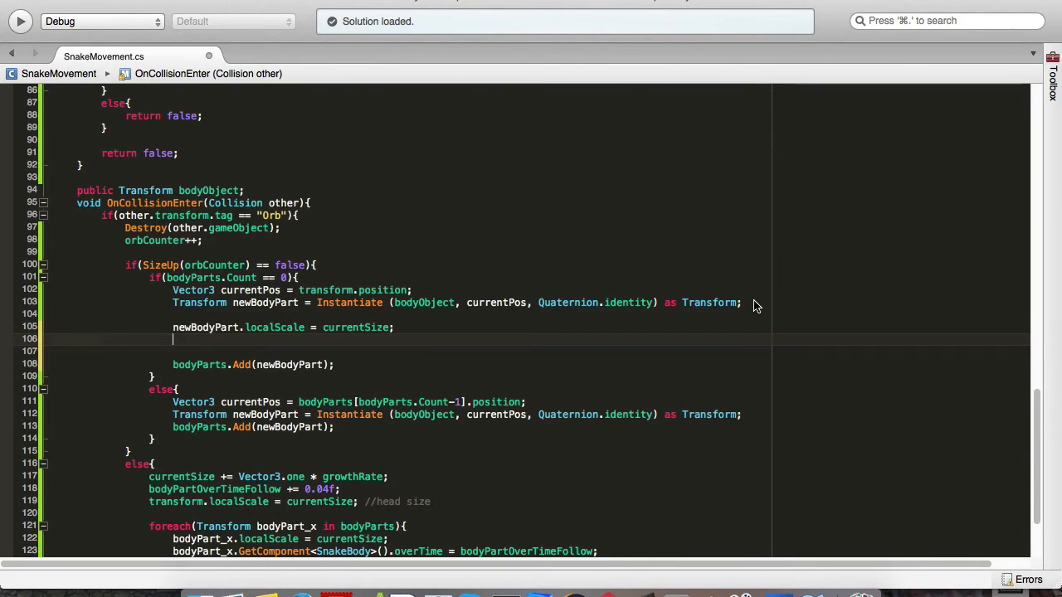
Set the new body part's SnakeBody overTime to bodyPartOverTimeFollow.
type("new")
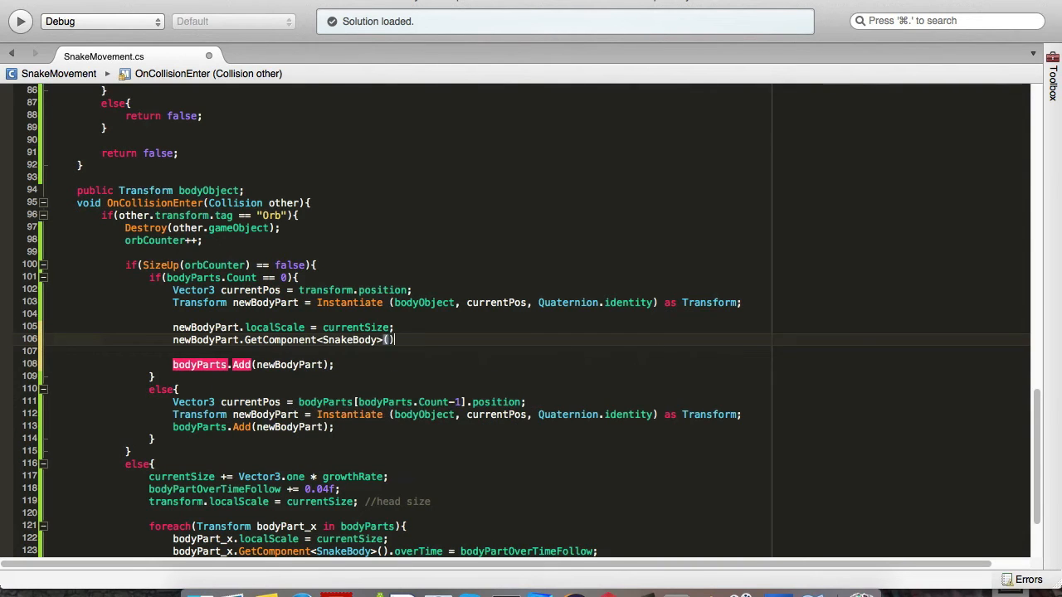
type(".overTime")
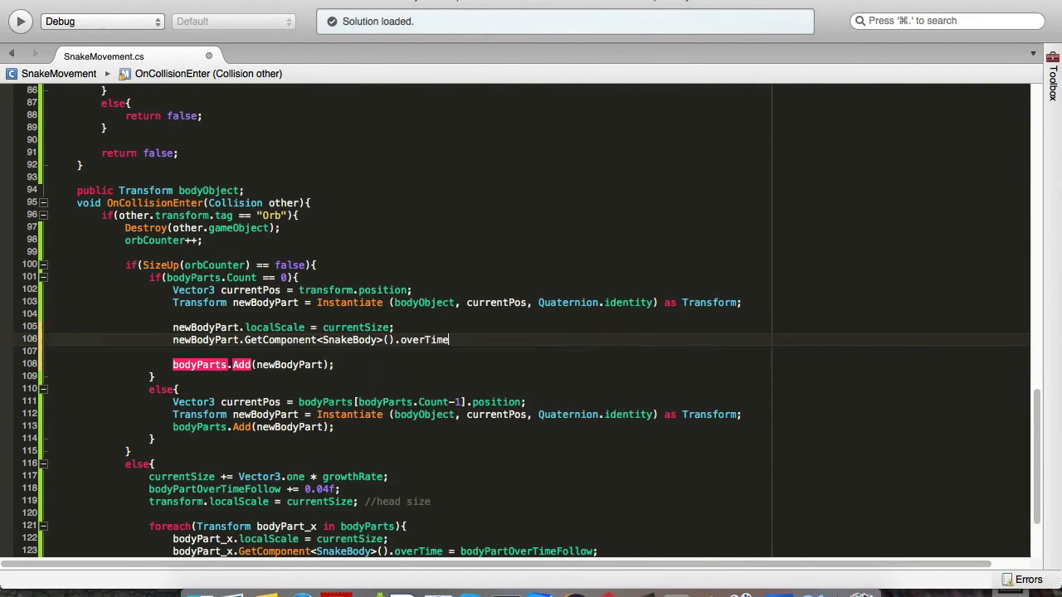
type("=")
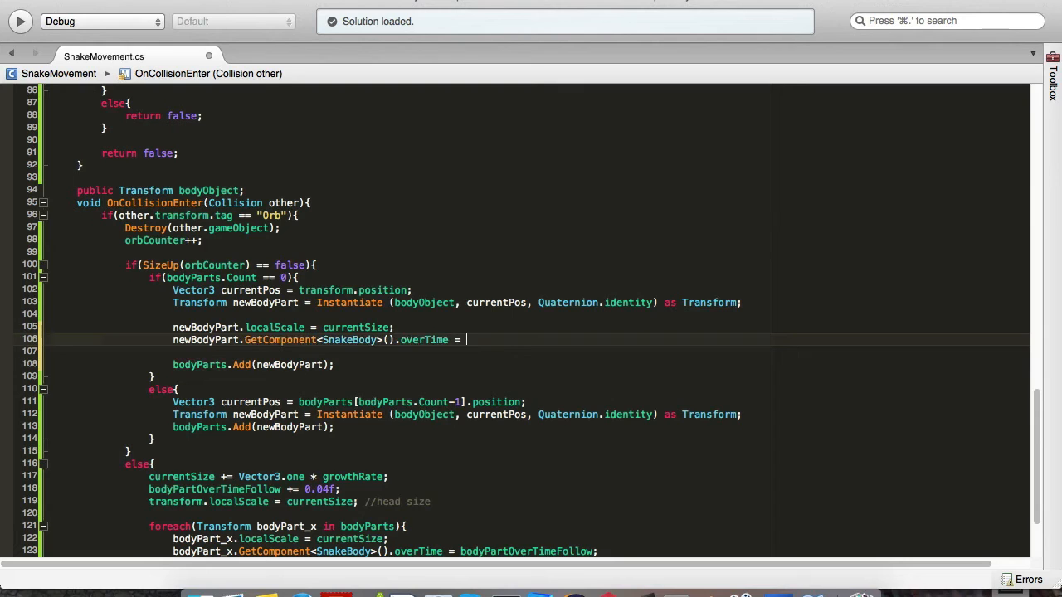
type("bodypar")
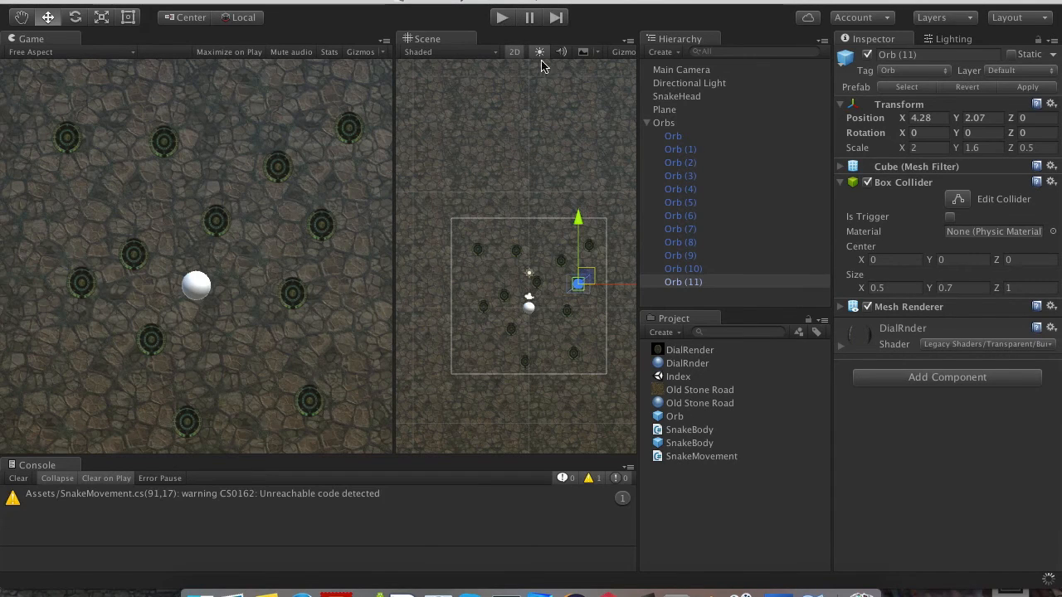
Check the unreachable-code warning in the script, then start a play test of the game.
left_click(647, 123)
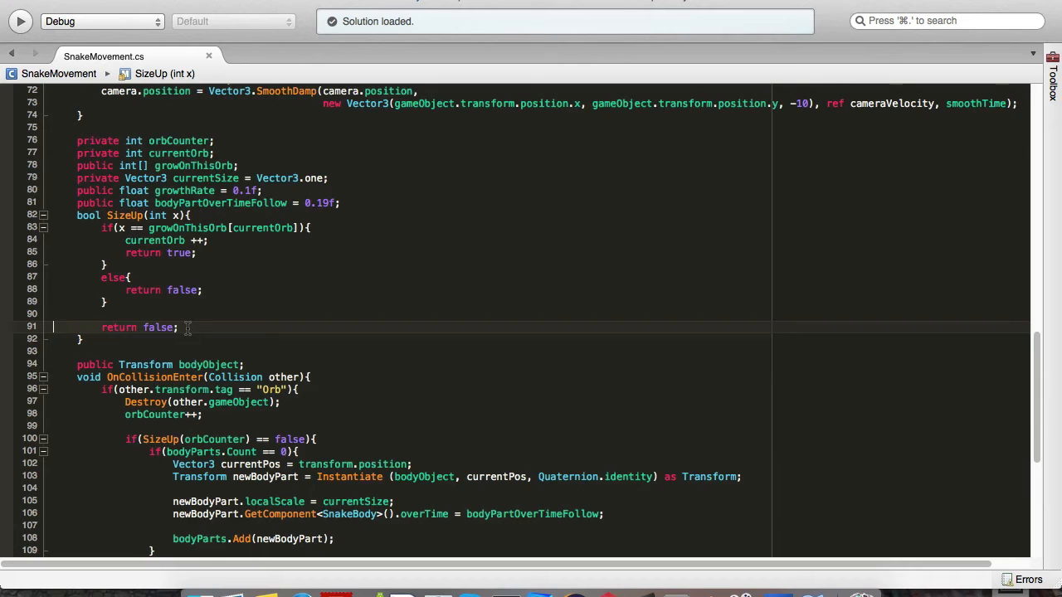
left_click(190, 314)
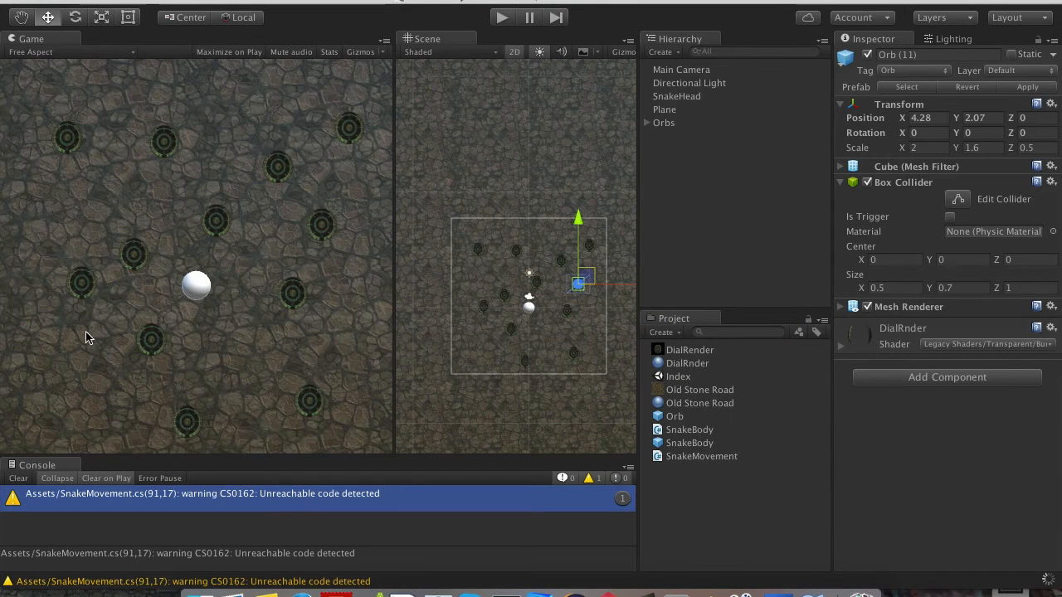
left_click(17, 478)
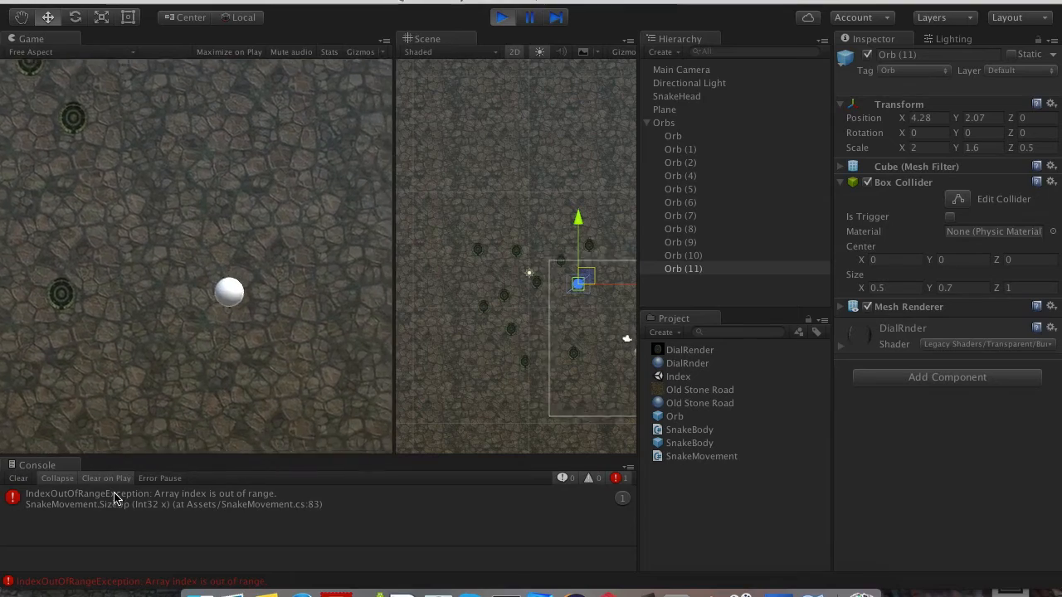
After the IndexOutOfRange error appears, select SnakeHead and stop the play test.
left_click(677, 94)
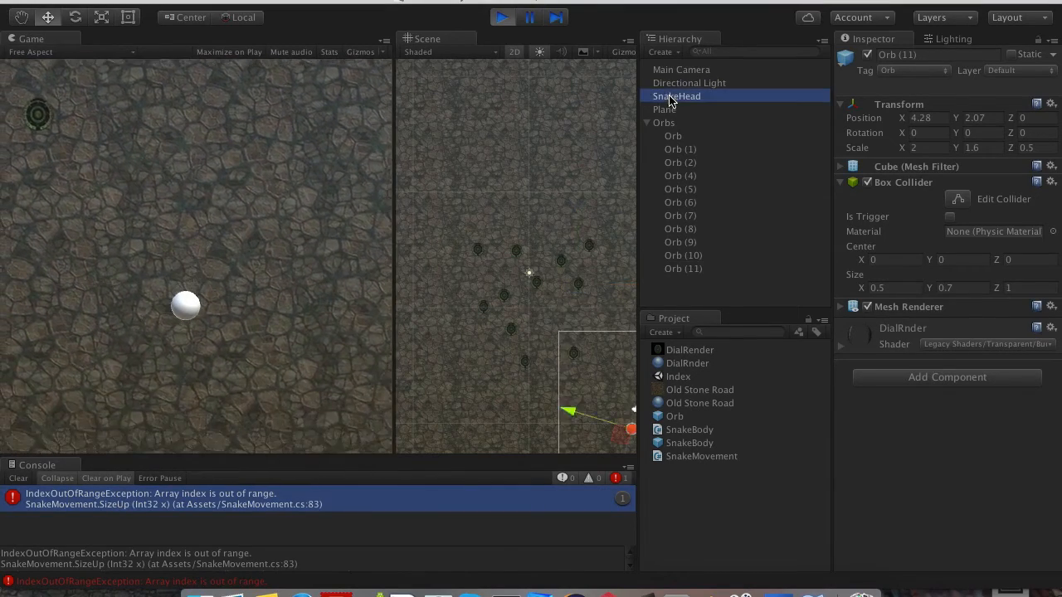
left_click(528, 17)
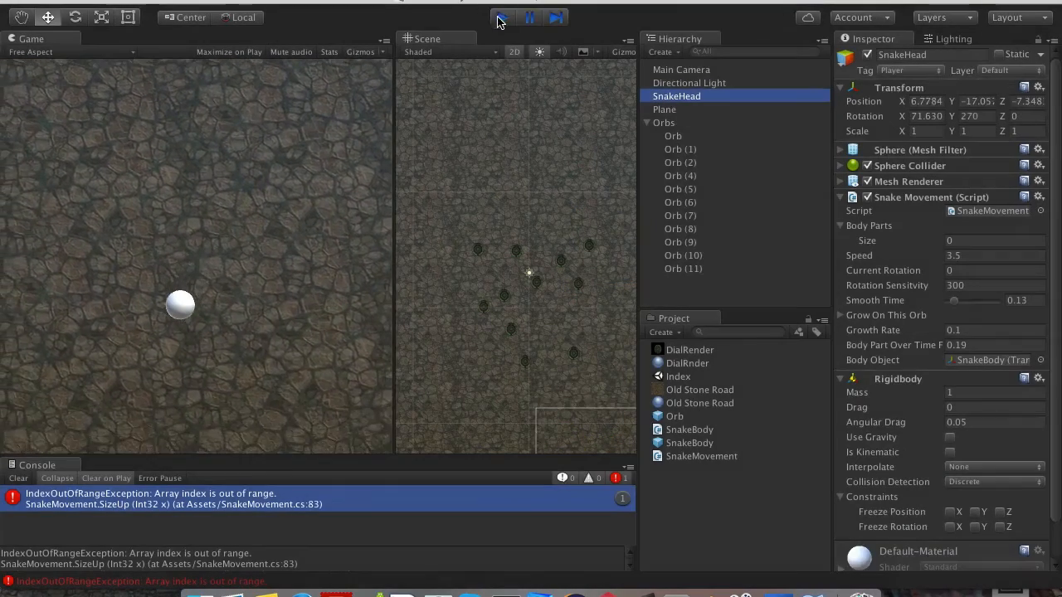
left_click(501, 17)
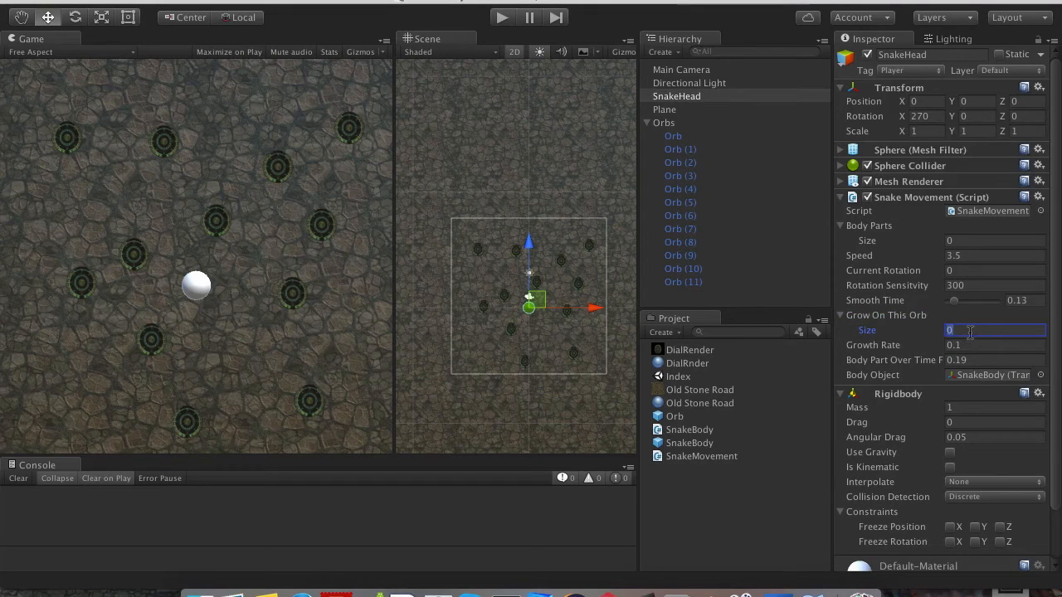
Set SnakeHead's Grow On This Orb list to size 2 with elements 2 and 4.
type("2")
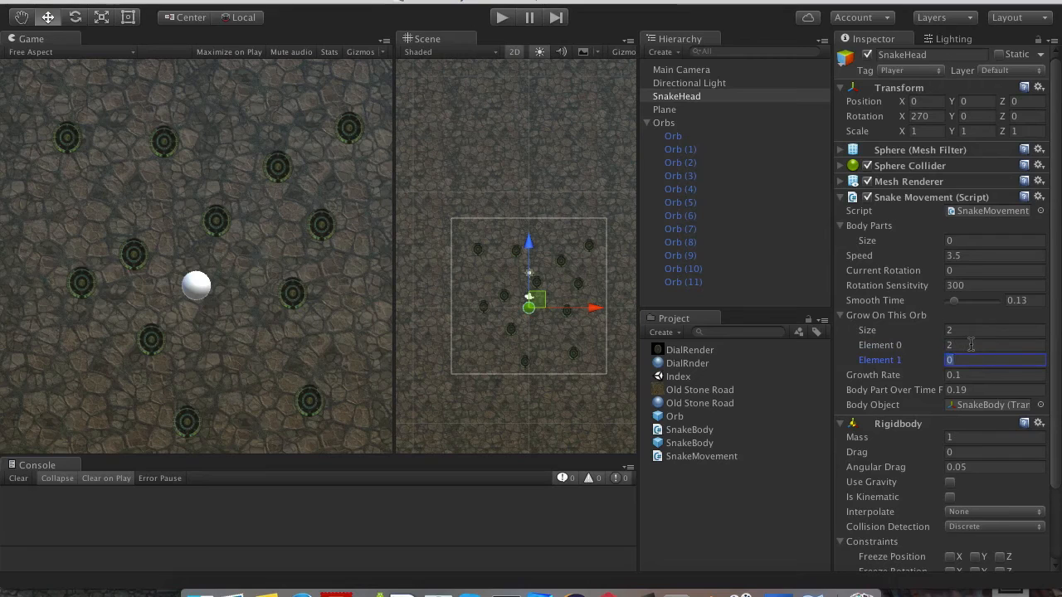
type("4")
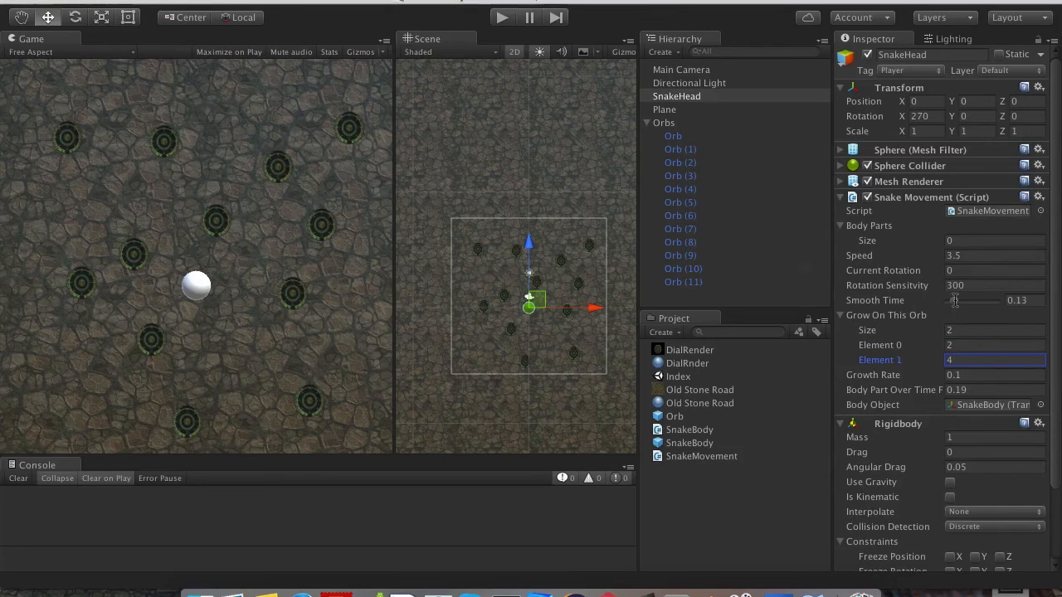
left_click(995, 344)
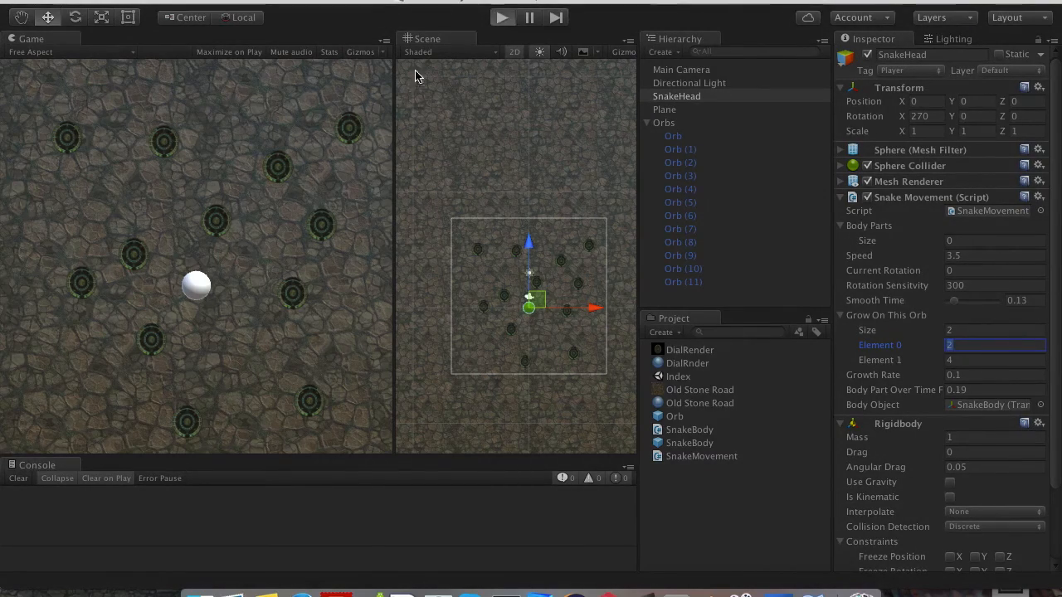
left_click(501, 17)
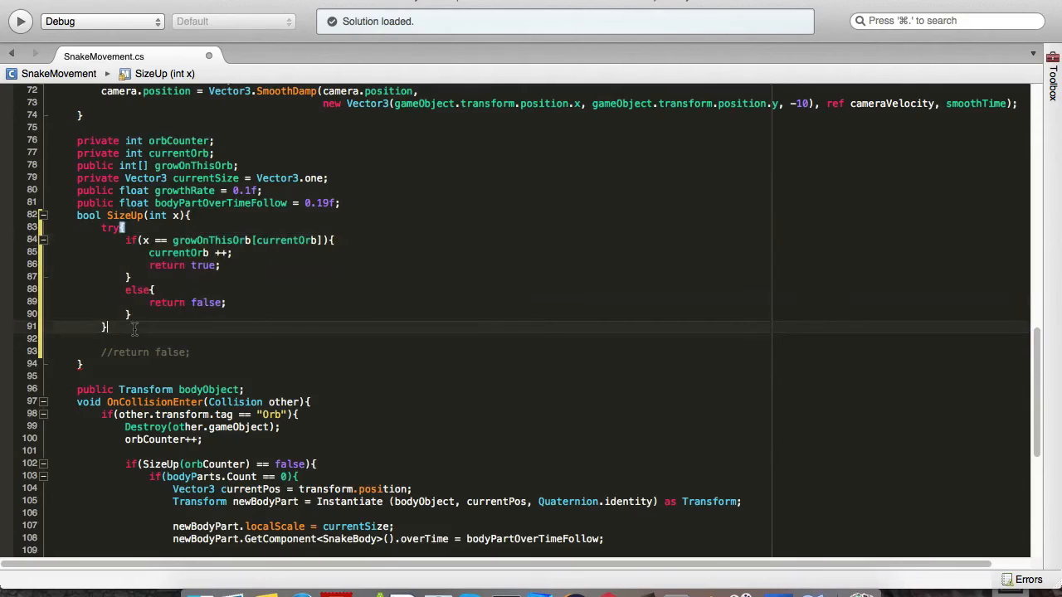
Add catch(System.Exception e) printing 'No more grow from this point(add more rows)' plus e.StackTrace.ToString().
type("catch(")
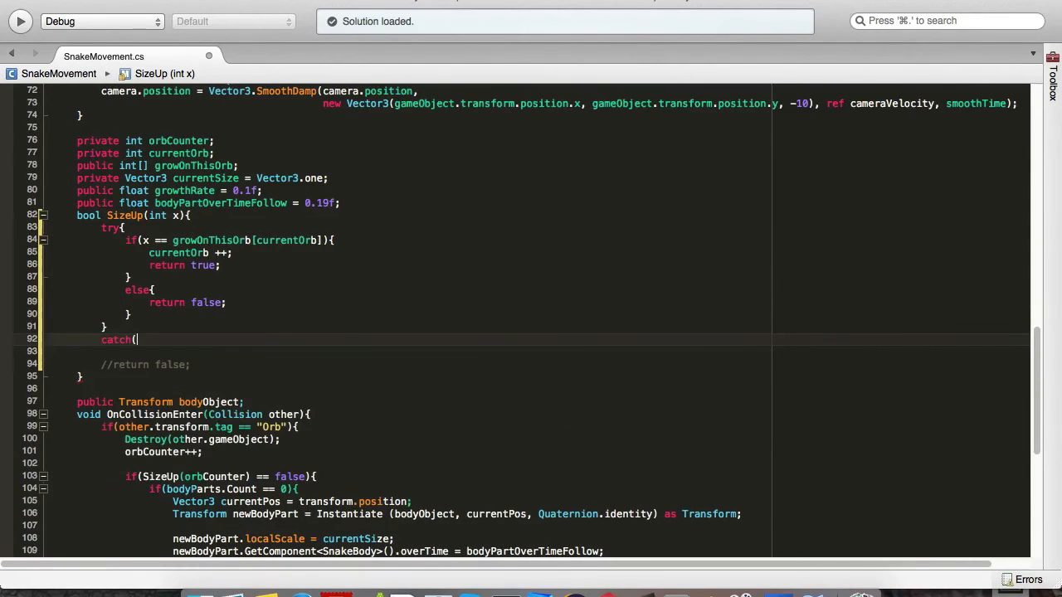
type("System.e")
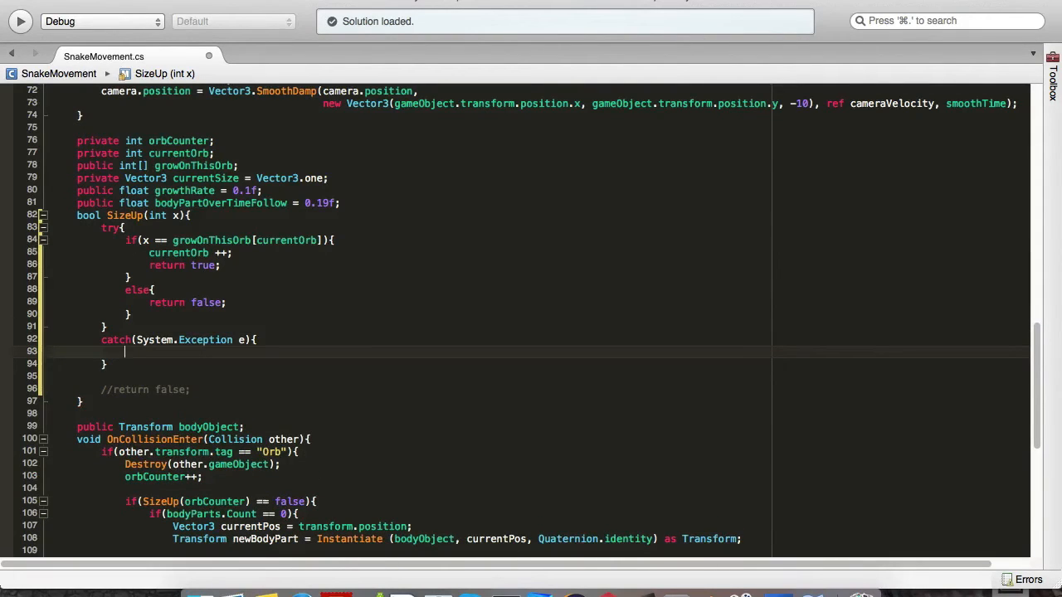
type("print (\"")
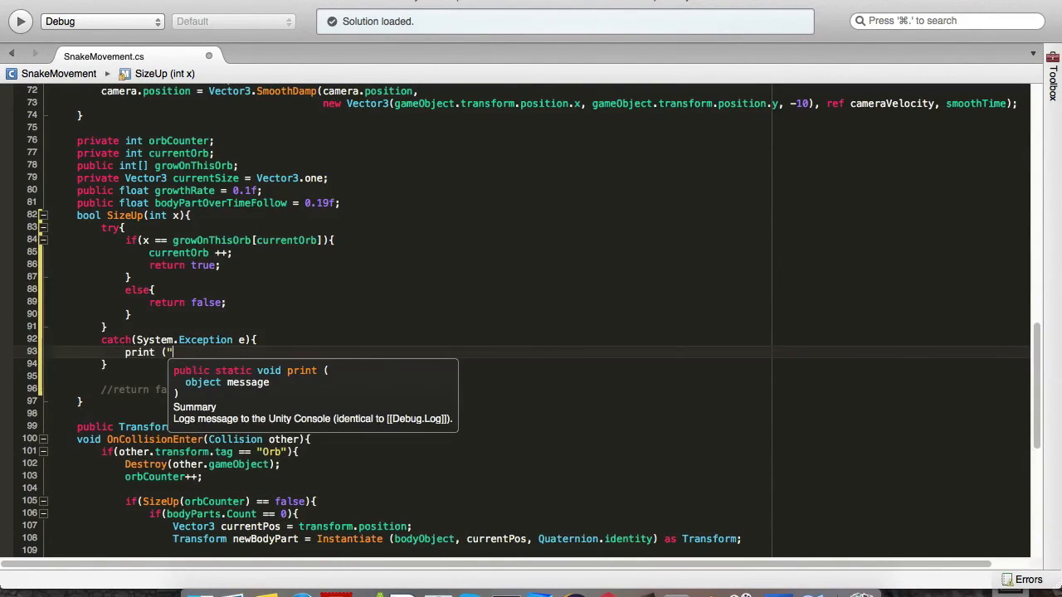
type("No more grow")
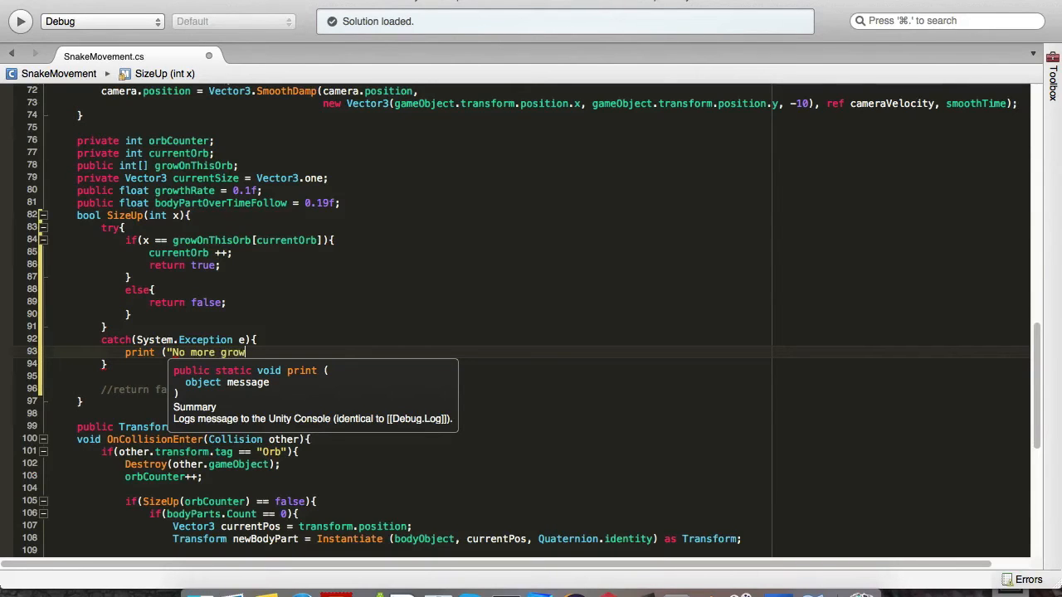
type("from this point(add more rows")
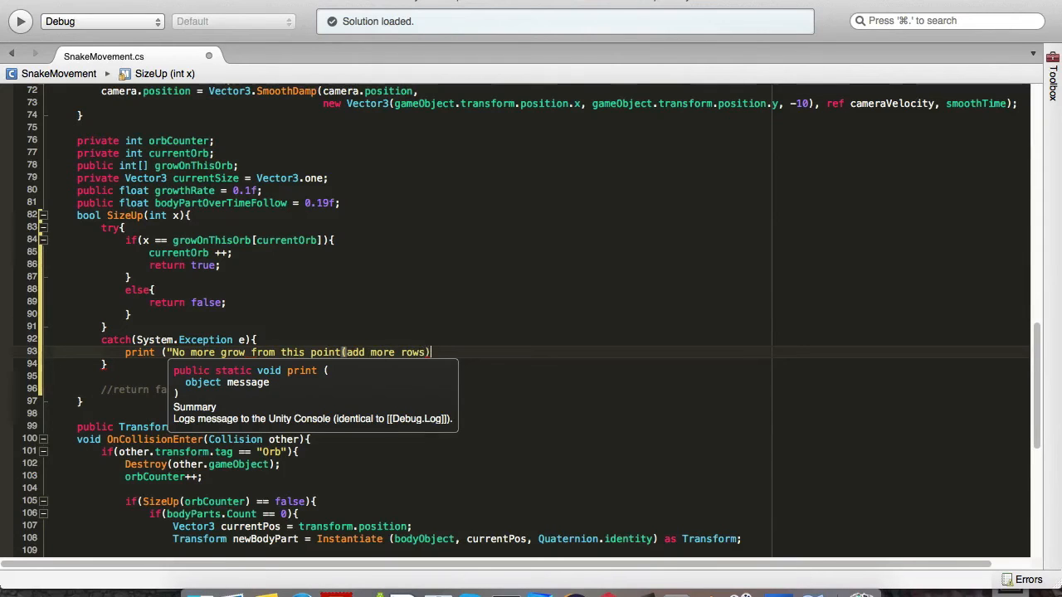
type(". + \" + e")
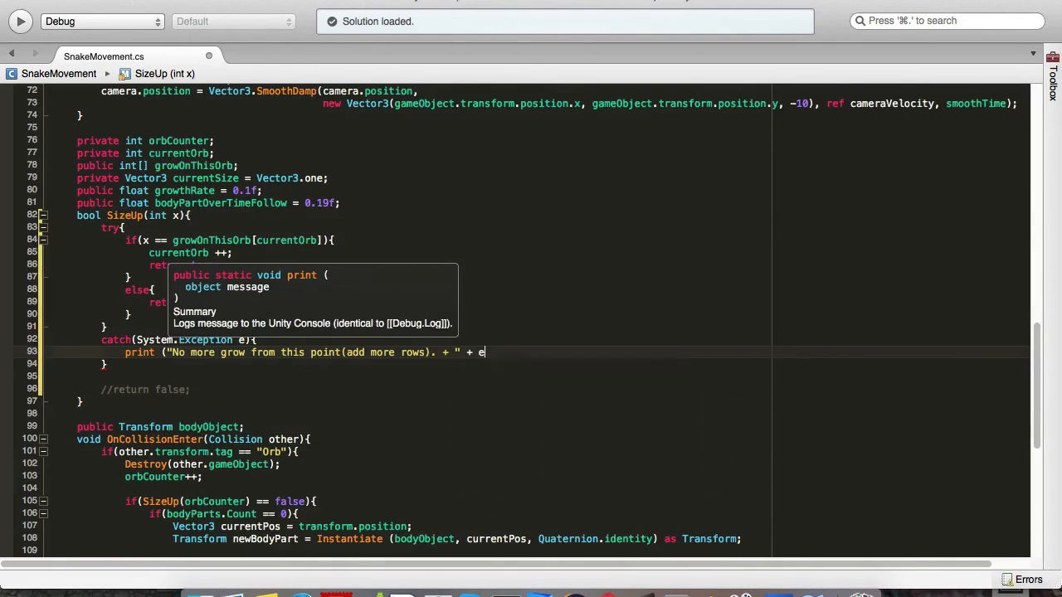
type(".StackTrace.ToString")
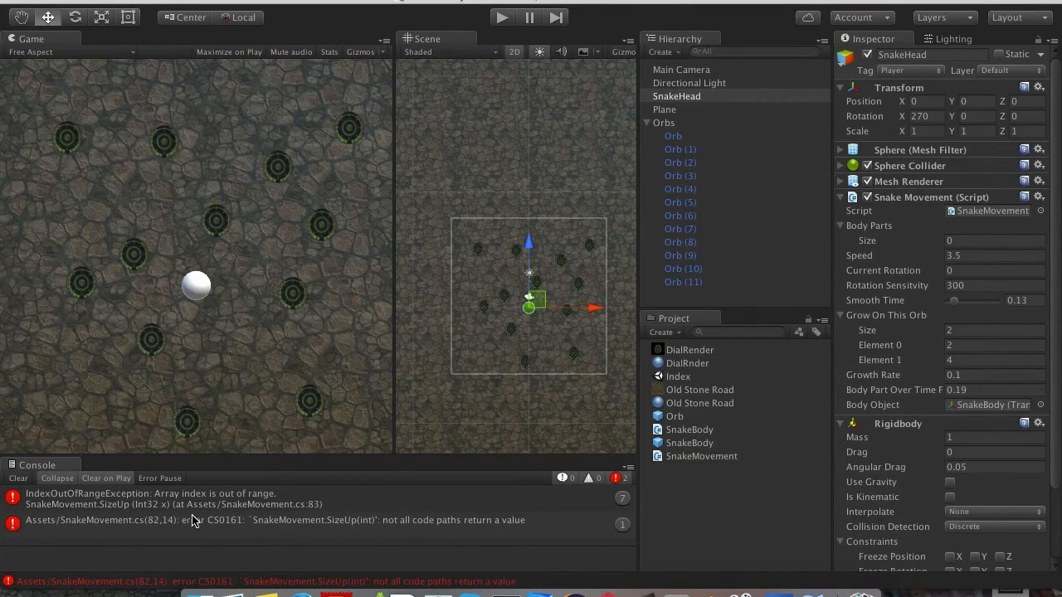
Clear the console, run the game until the no-more-grow message logs, stop it and select Plane.
left_click(273, 521)
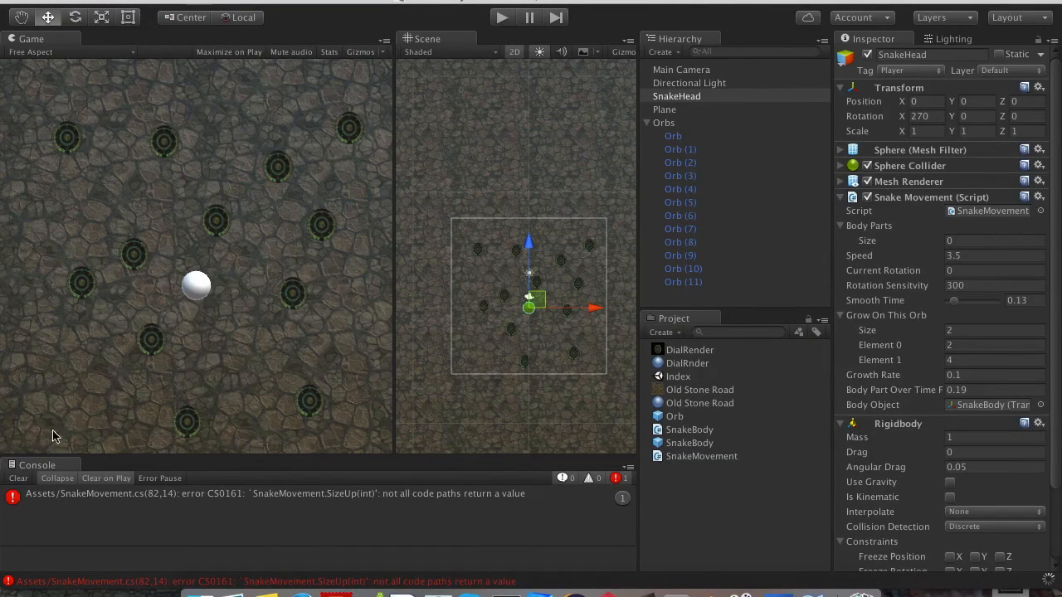
mouse_move(258, 268)
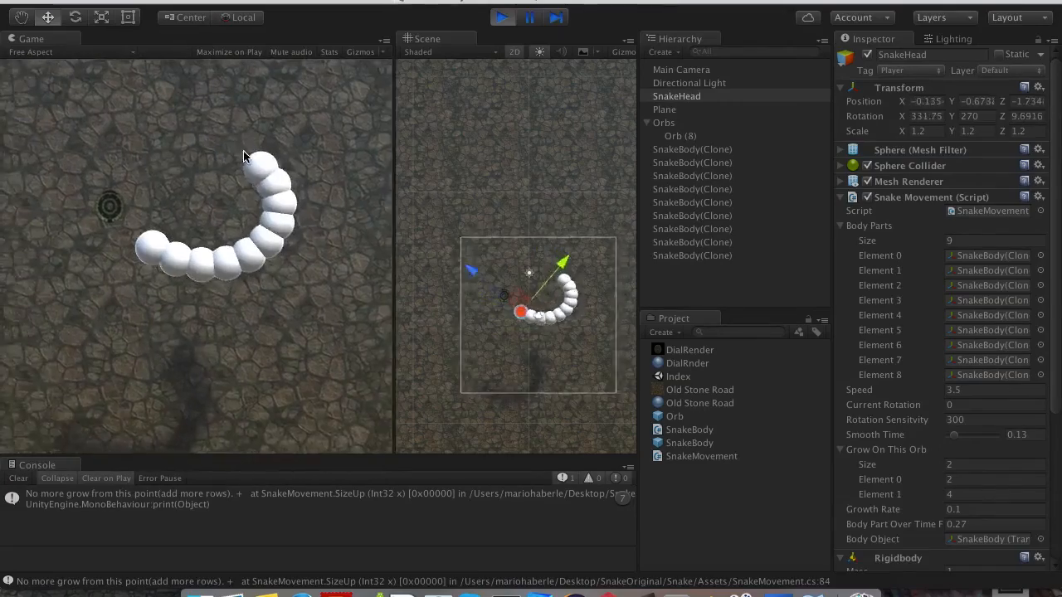
left_click(529, 17)
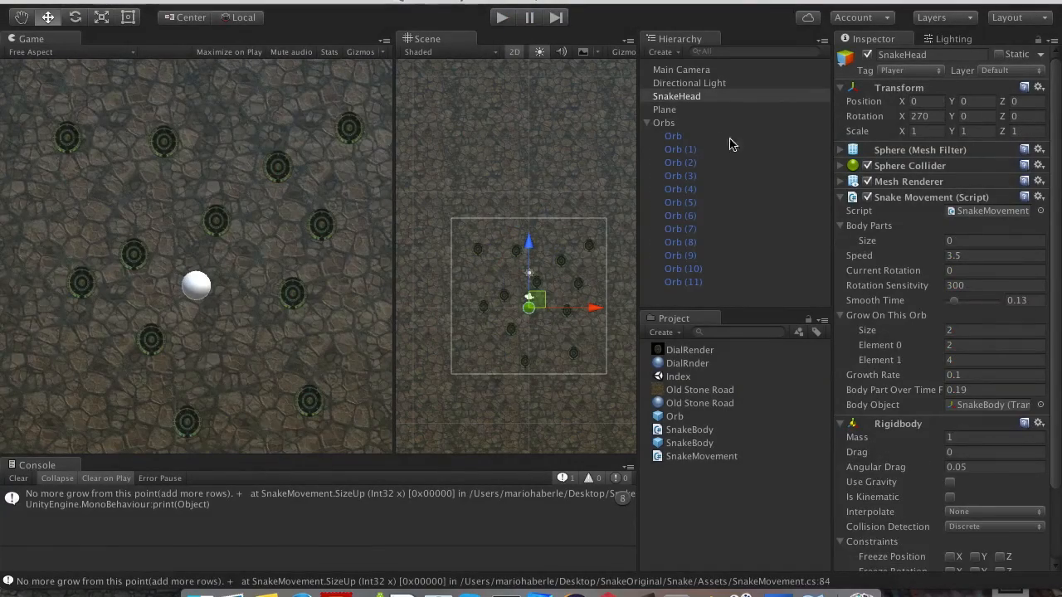
left_click(664, 109)
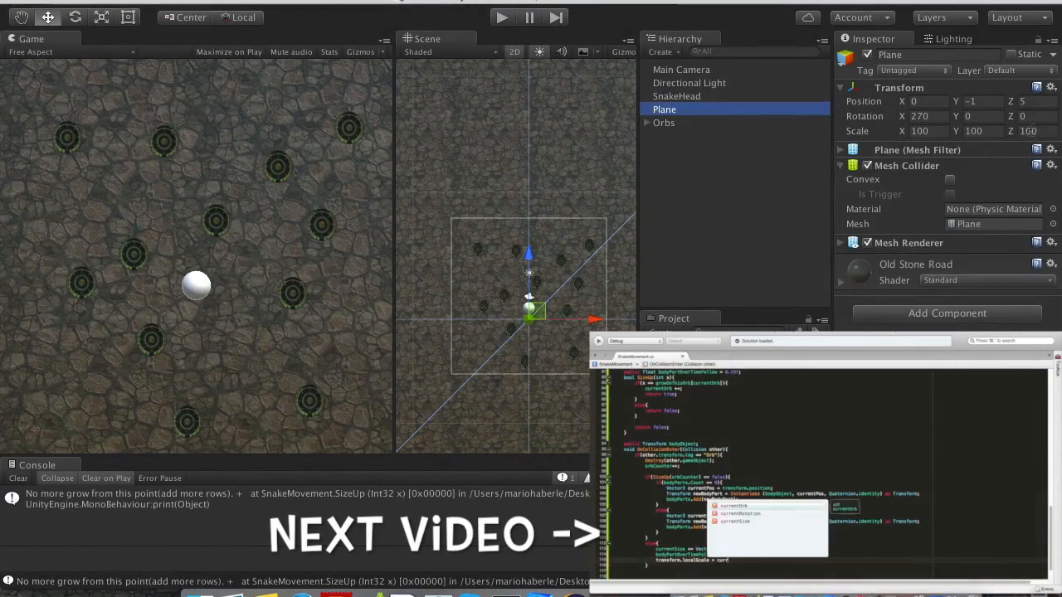